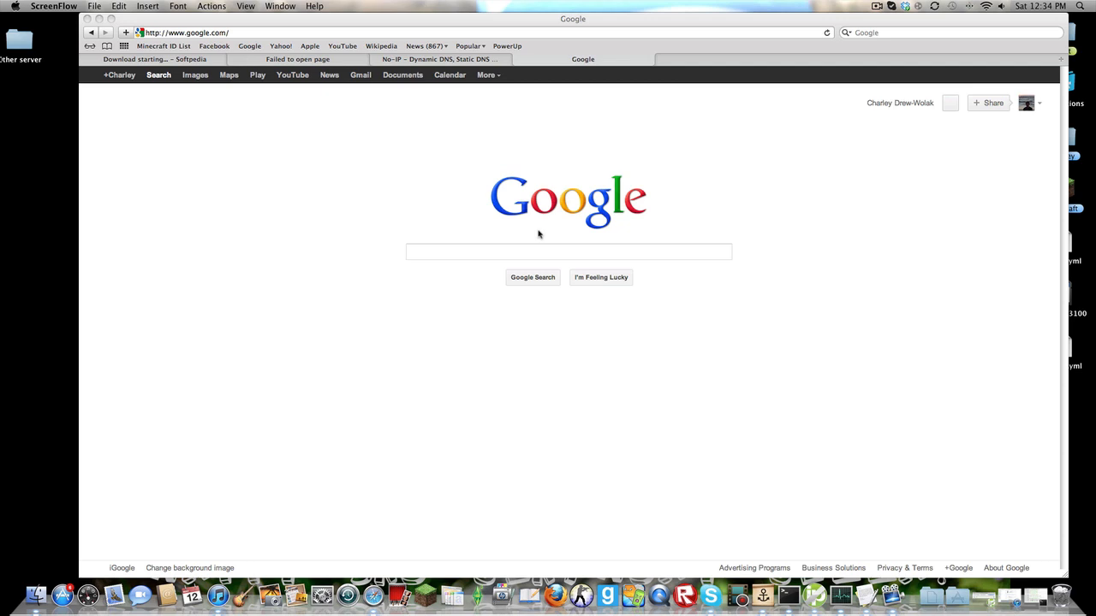
pyautogui.moveTo(459, 3)
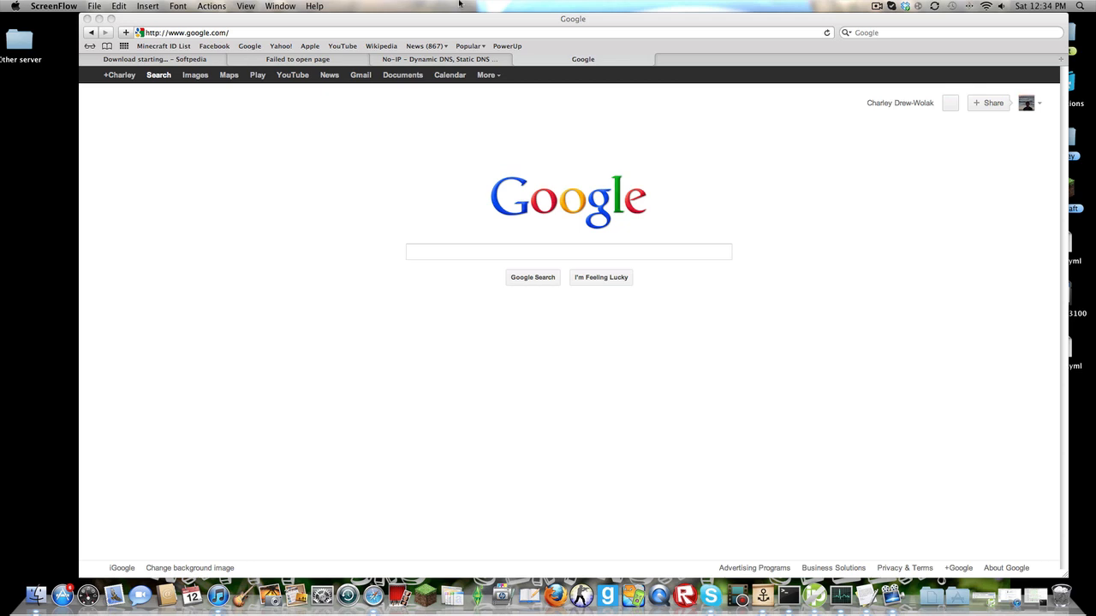
pyautogui.moveTo(154, 65)
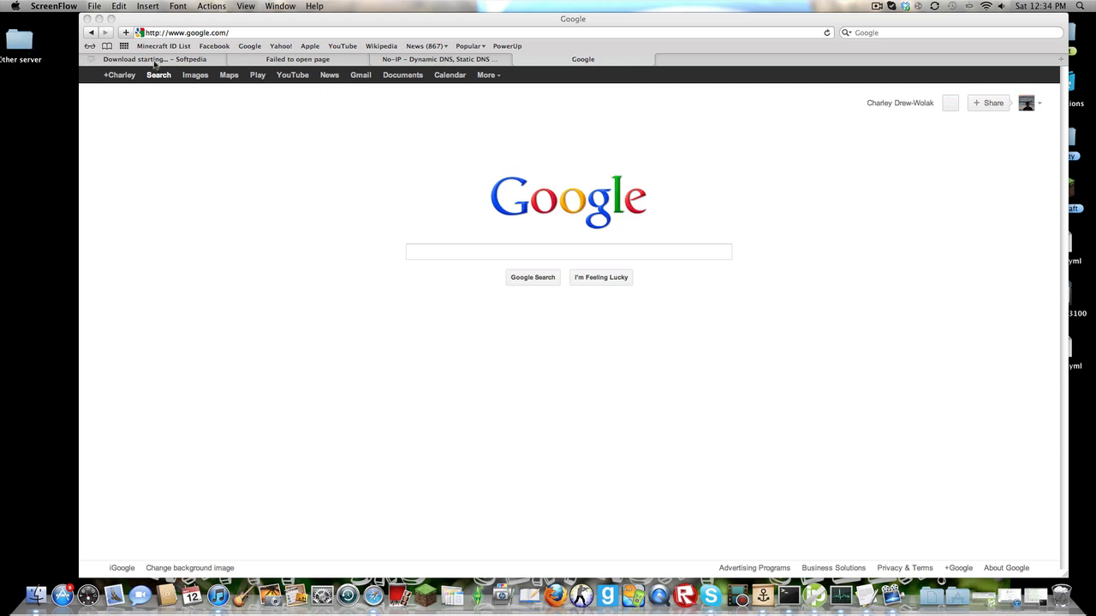
# Bring up Port Map over the Softpedia tab and confirm the MineCraft mapping on port 25565.
pyautogui.click(155, 58)
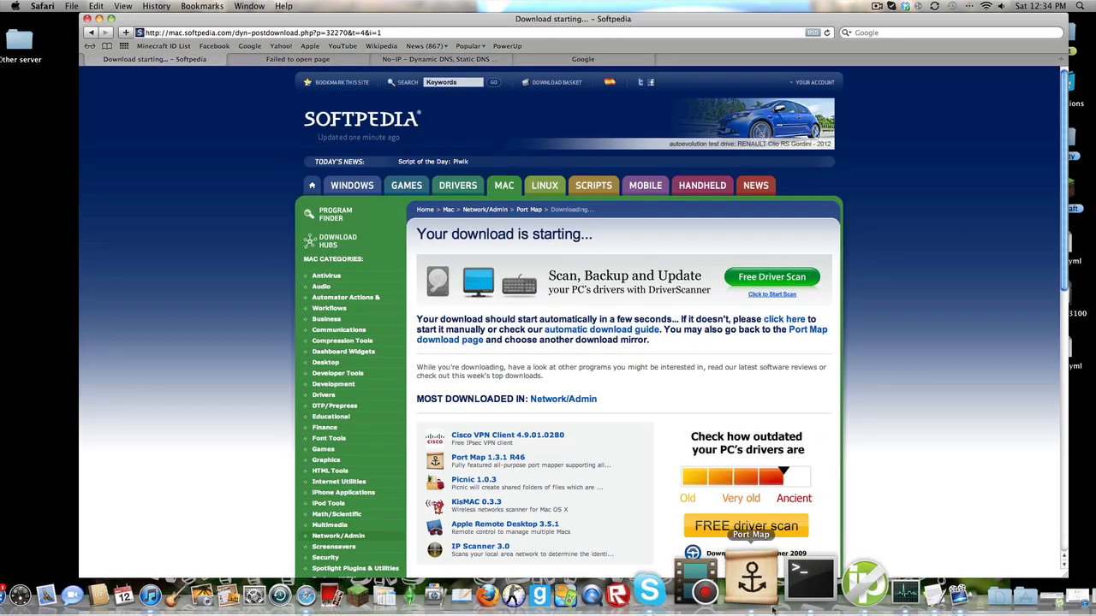
pyautogui.click(750, 574)
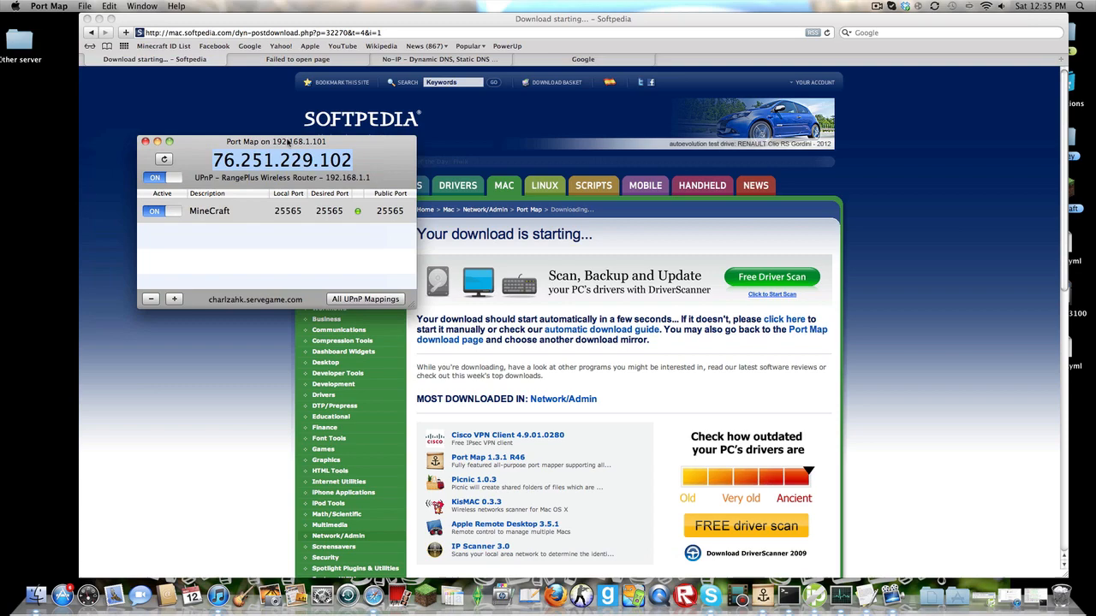
pyautogui.moveTo(274, 140); pyautogui.dragTo(134, 243)
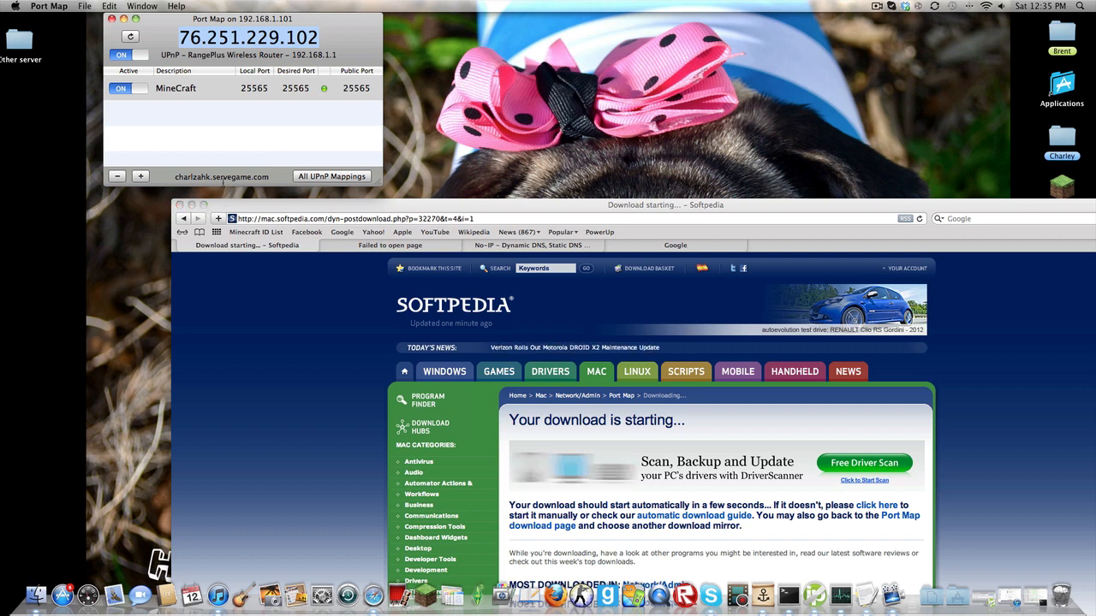
pyautogui.tripleClick(246, 37)
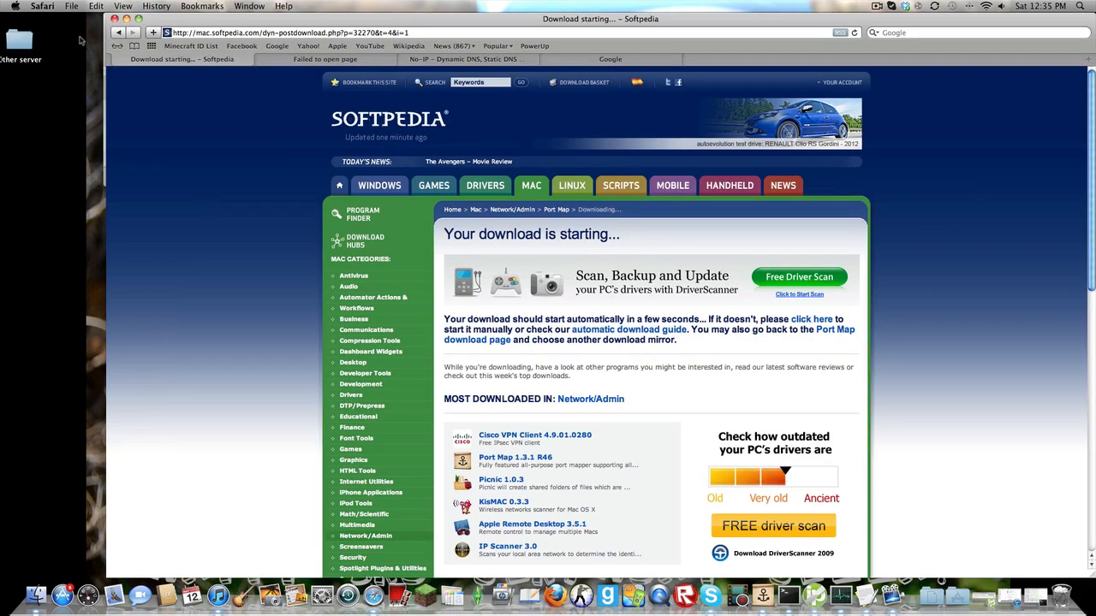
# Restart the Port Map 1.3.1 R46 download from the Softpedia Secure Download (US) mirror.
pyautogui.scroll(-3)
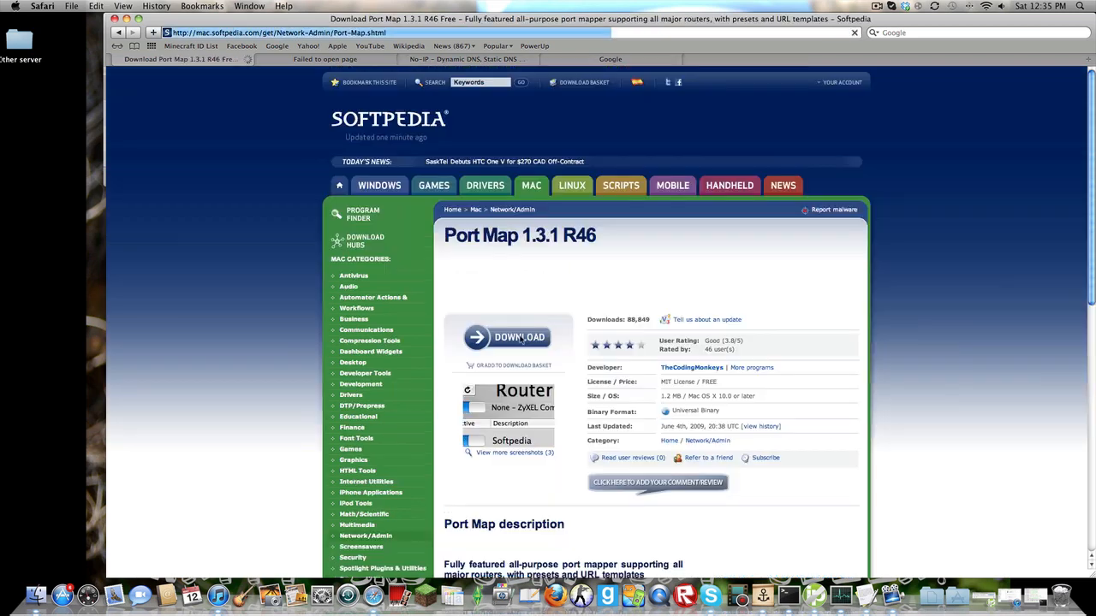
pyautogui.click(571, 185)
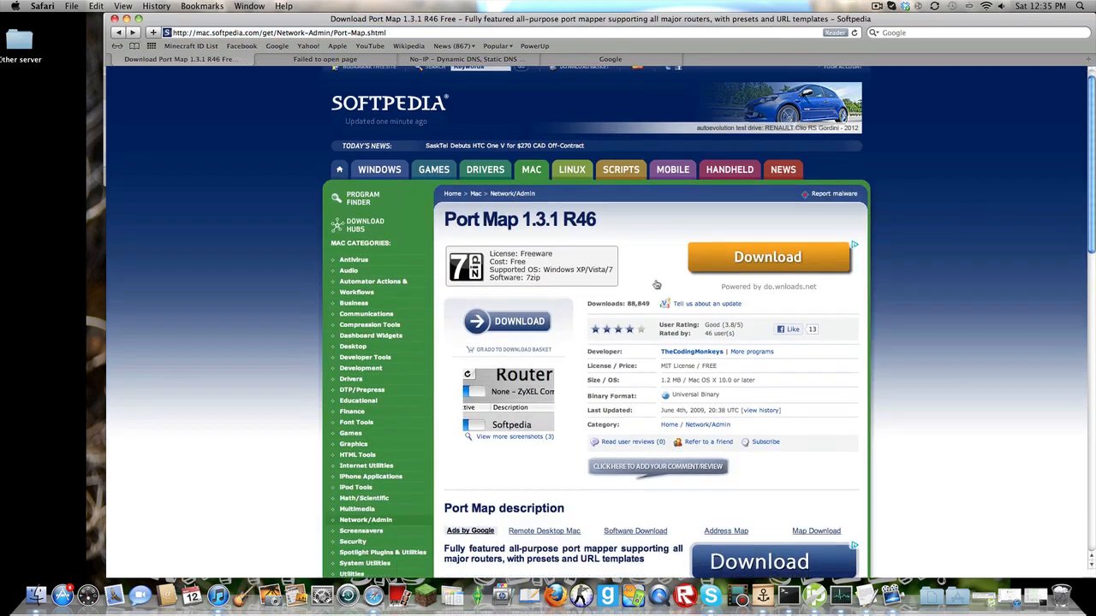
pyautogui.scroll(-3)
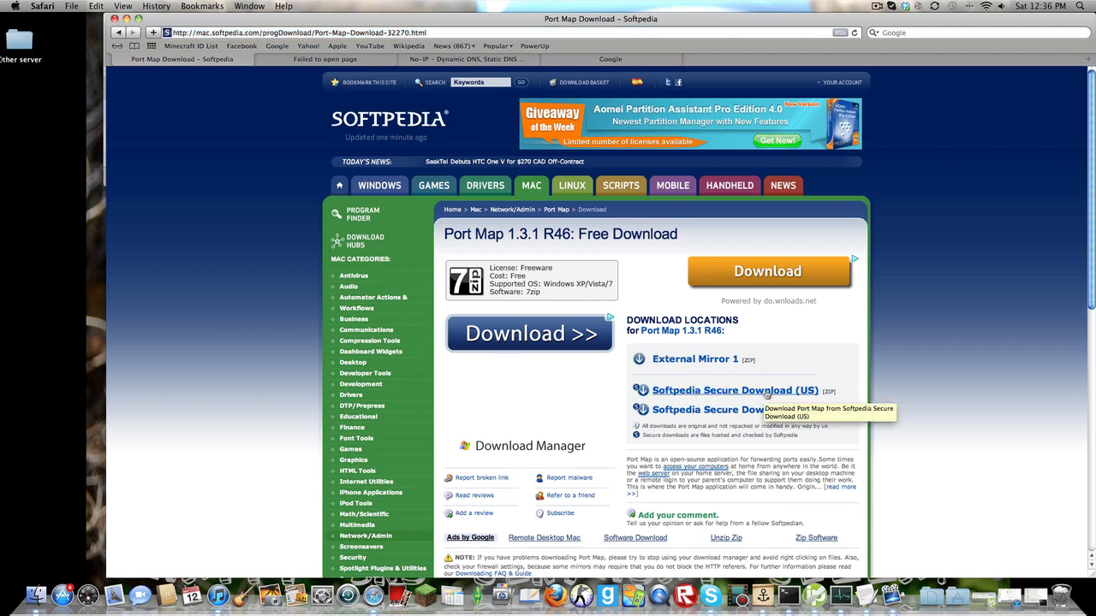
pyautogui.click(734, 390)
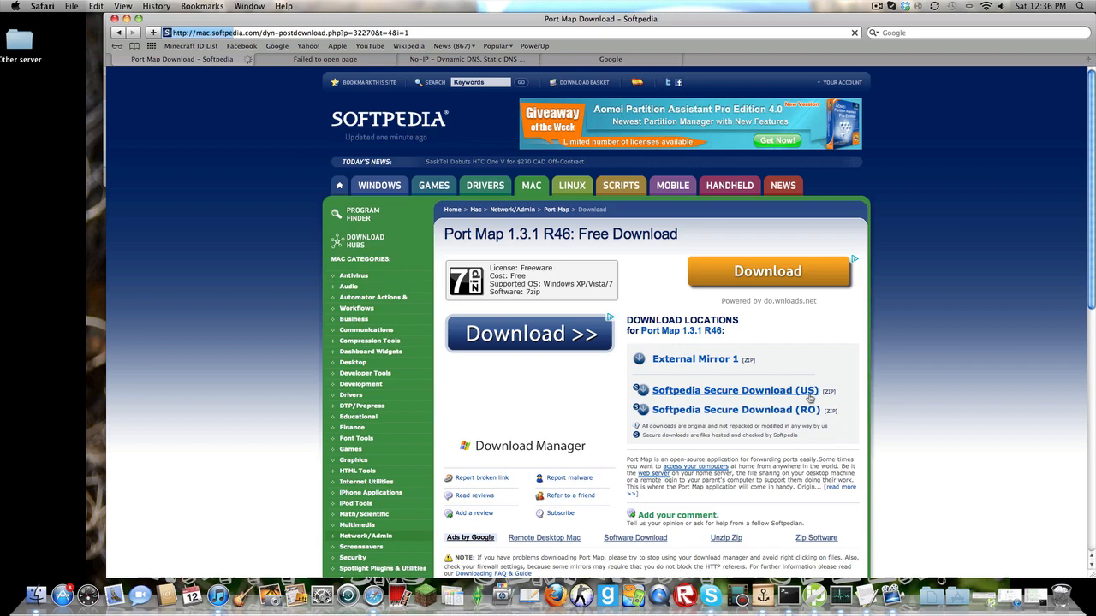
pyautogui.click(733, 391)
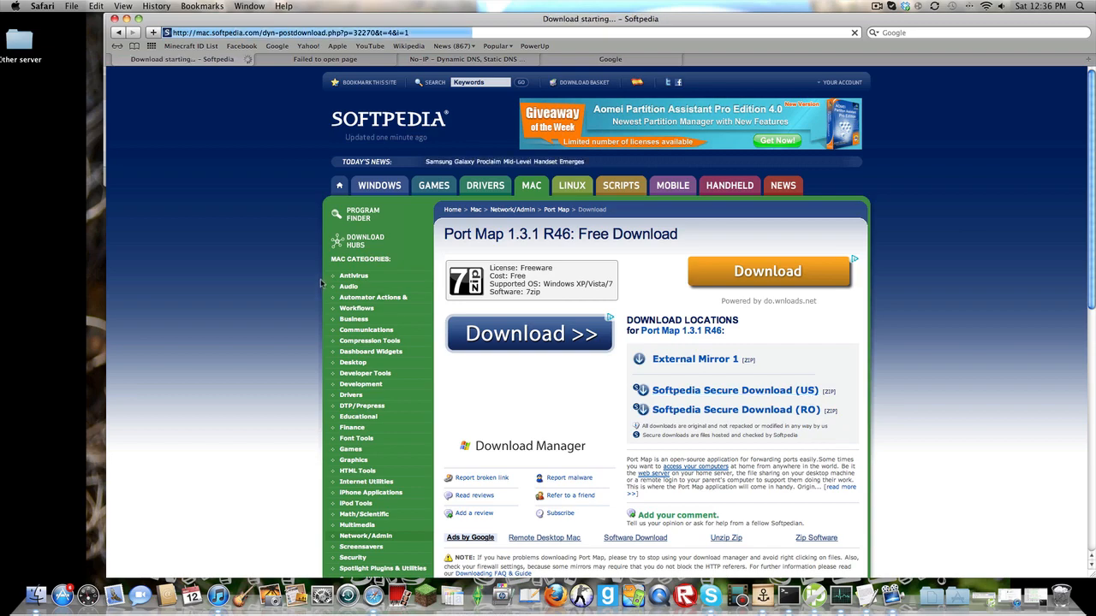
pyautogui.click(531, 332)
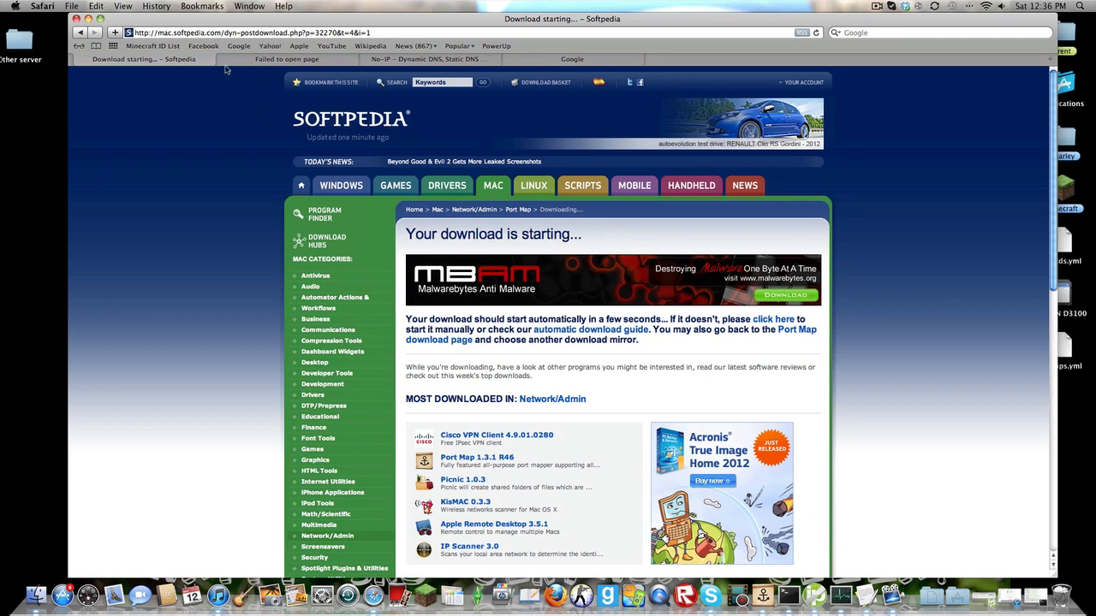
# Bring Port Map forward, check the MineCraft 25565 row, and move the window lower.
pyautogui.click(760, 591)
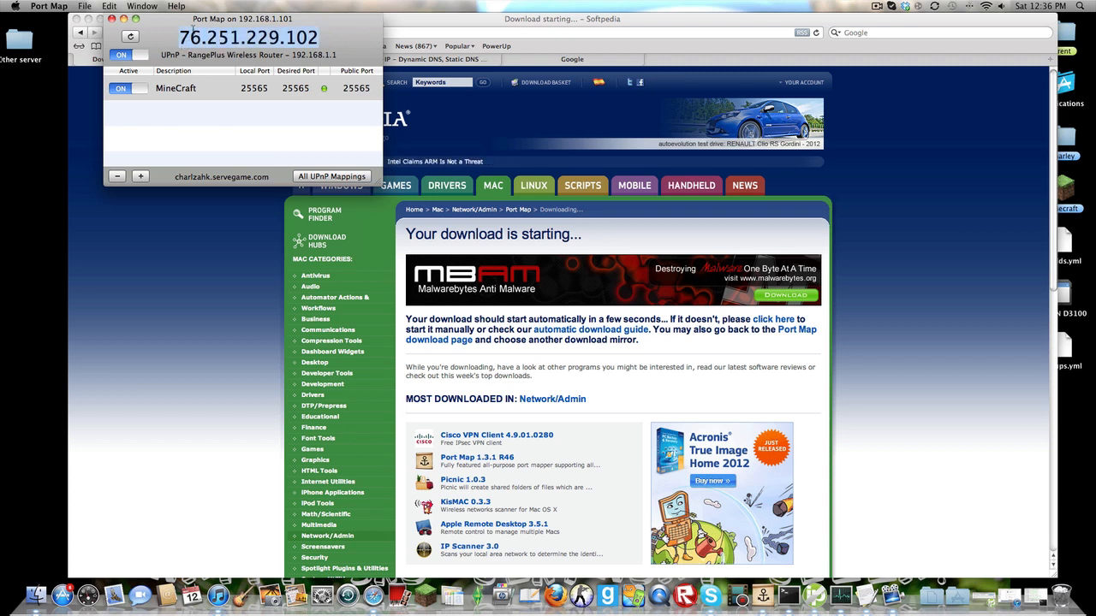
pyautogui.click(174, 89)
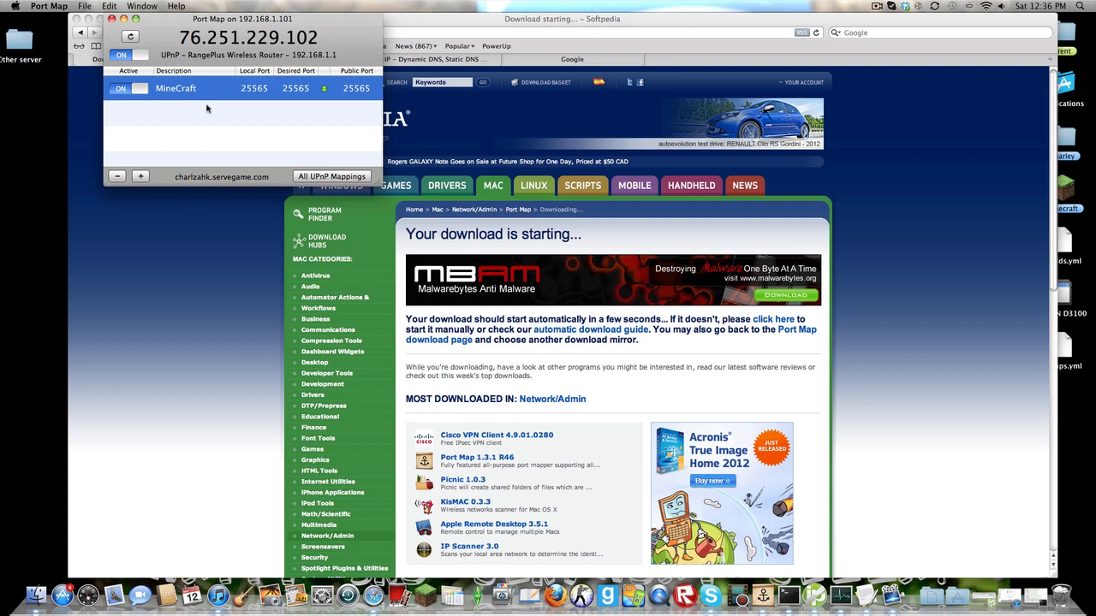
pyautogui.click(175, 89)
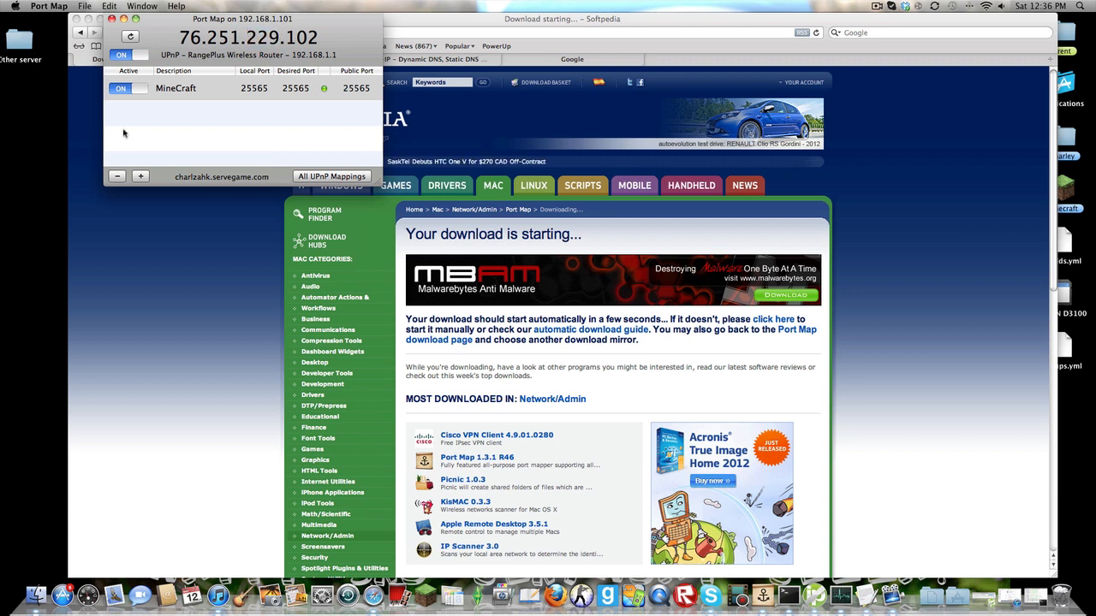
pyautogui.moveTo(243, 19); pyautogui.dragTo(264, 175)
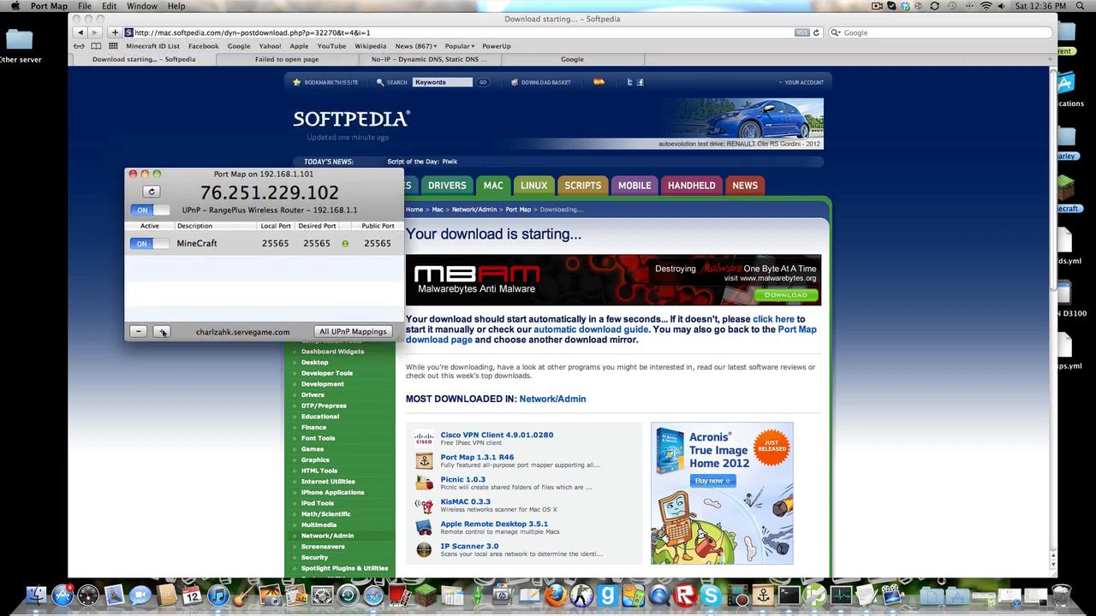
# Add a new TCP mapping with local and public port 25565, leaving description and reference empty.
pyautogui.click(137, 332)
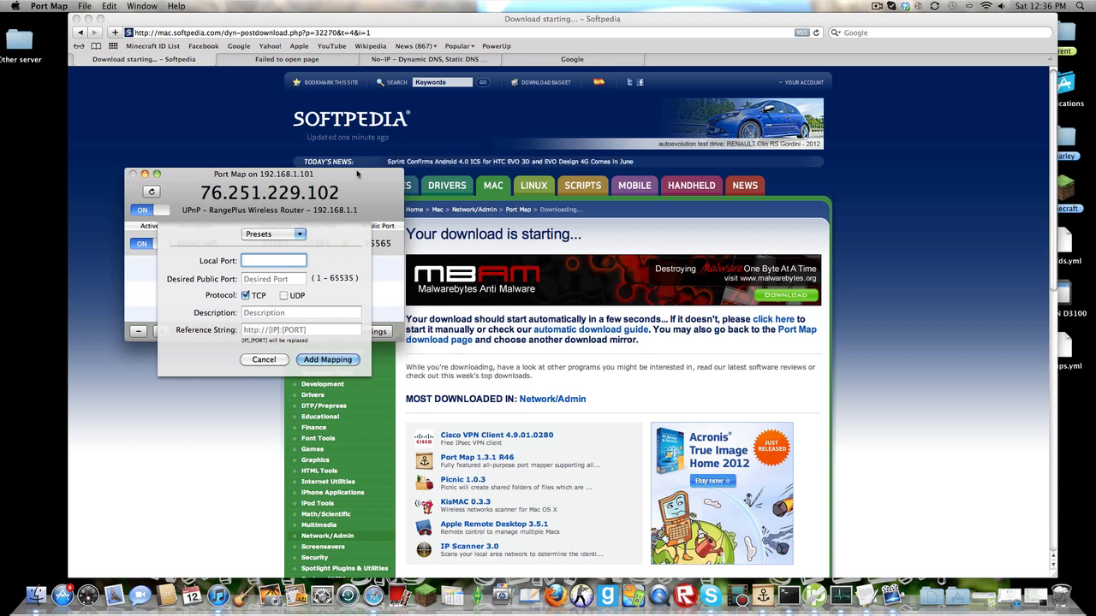
pyautogui.write('25565')
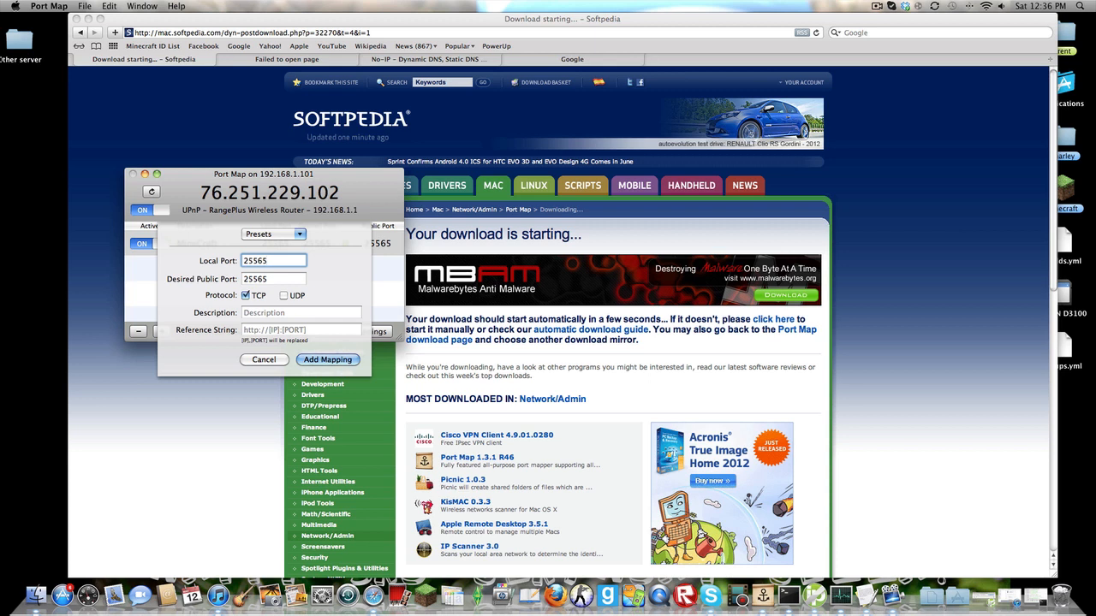
pyautogui.moveTo(226, 346)
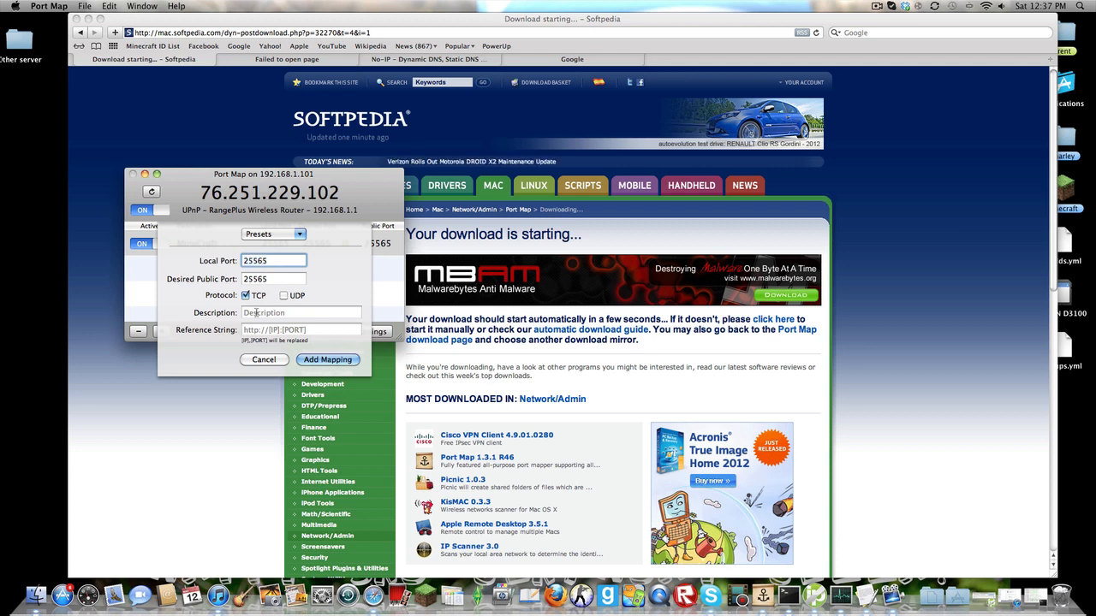
pyautogui.click(301, 312)
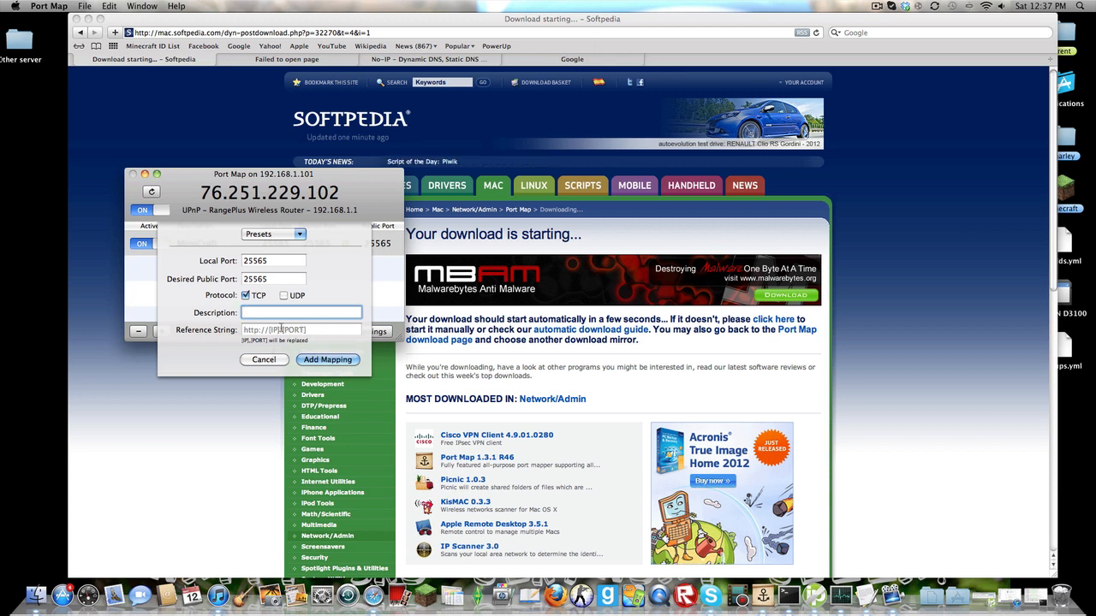
pyautogui.click(301, 329)
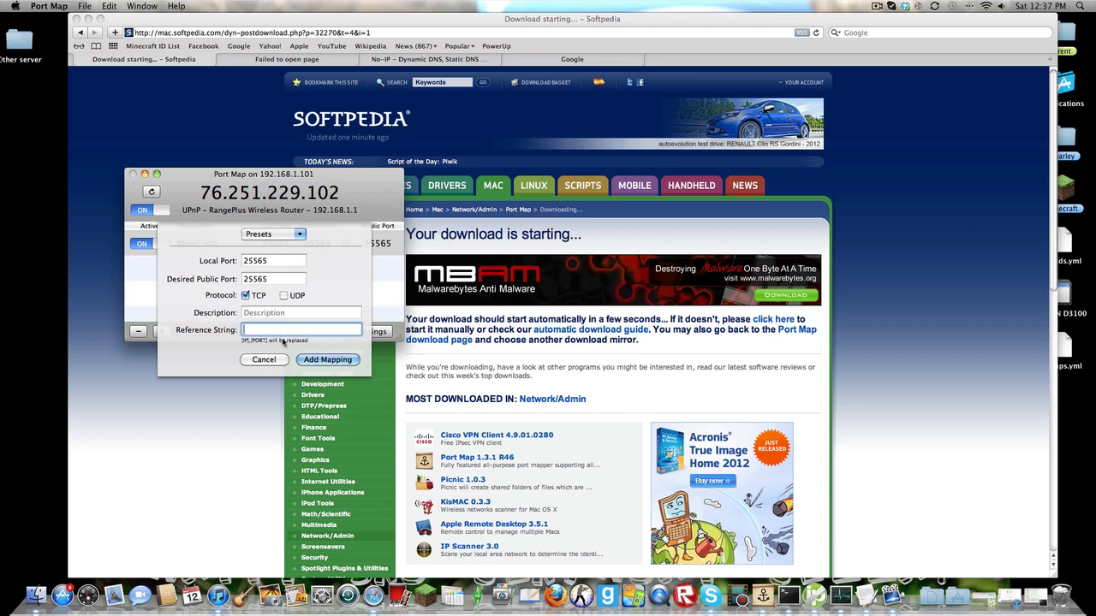
pyautogui.click(327, 360)
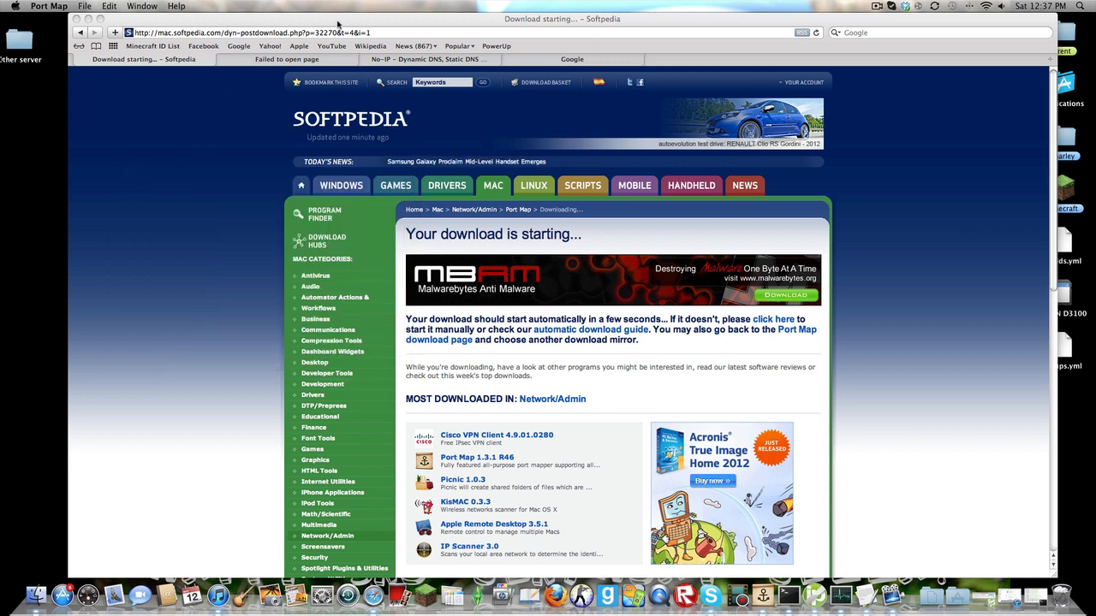
# Load the Linksys router's Basic Setup page at 192.168.1.1 in the failed tab.
pyautogui.click(287, 58)
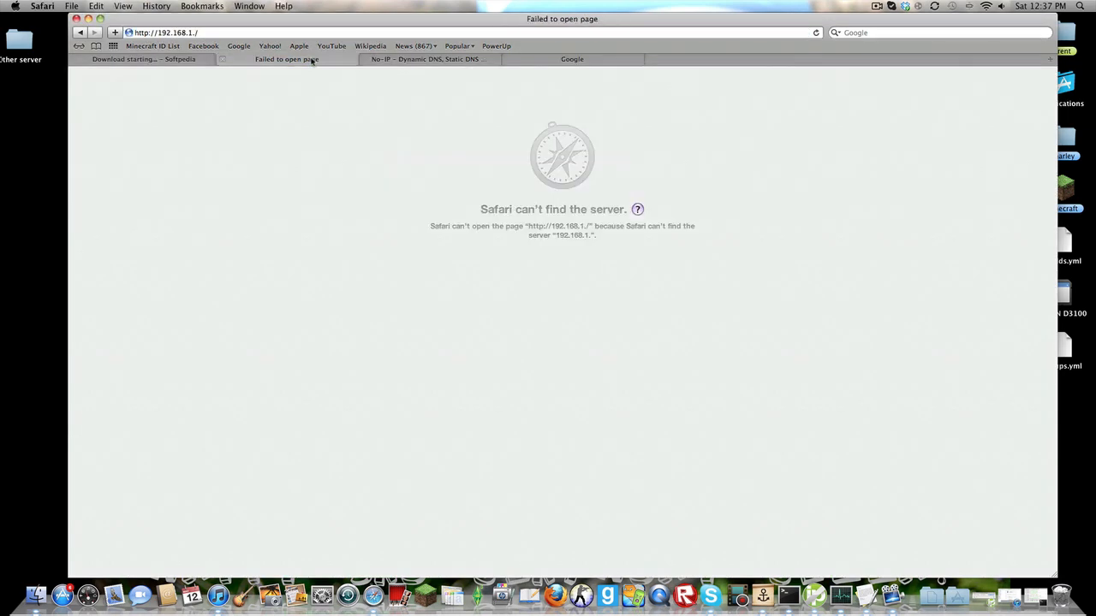
pyautogui.click(342, 32)
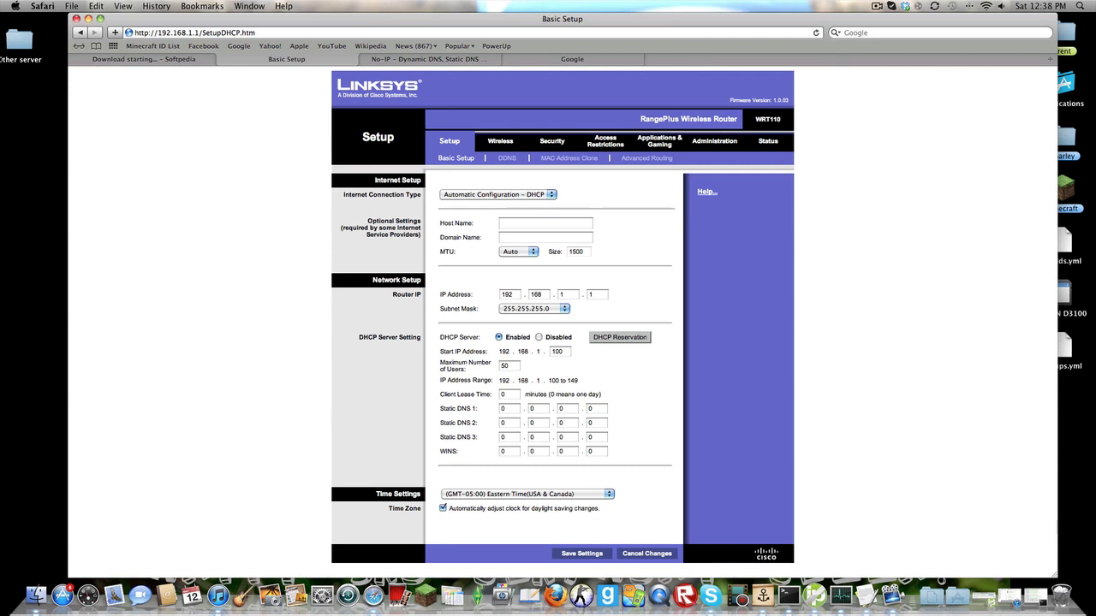
pyautogui.moveTo(531, 120)
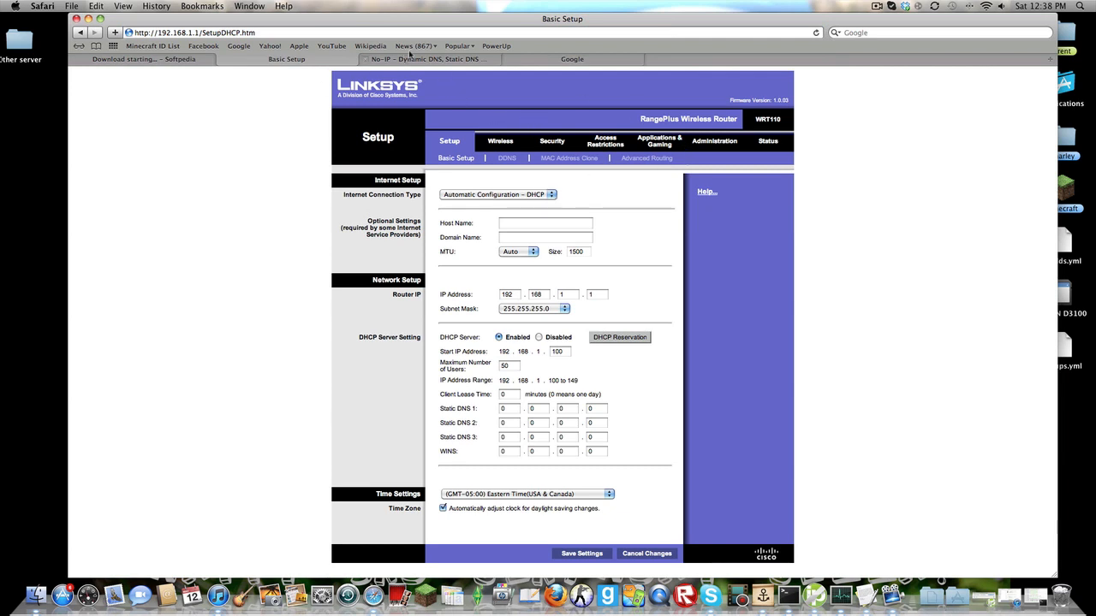
pyautogui.moveTo(466, 31)
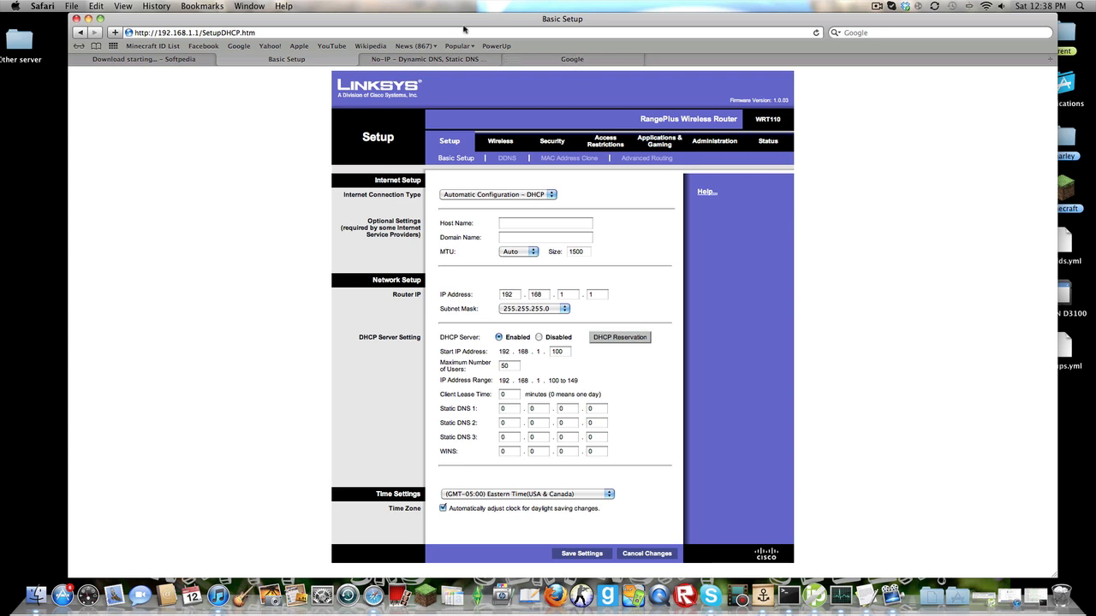
pyautogui.moveTo(466, 27)
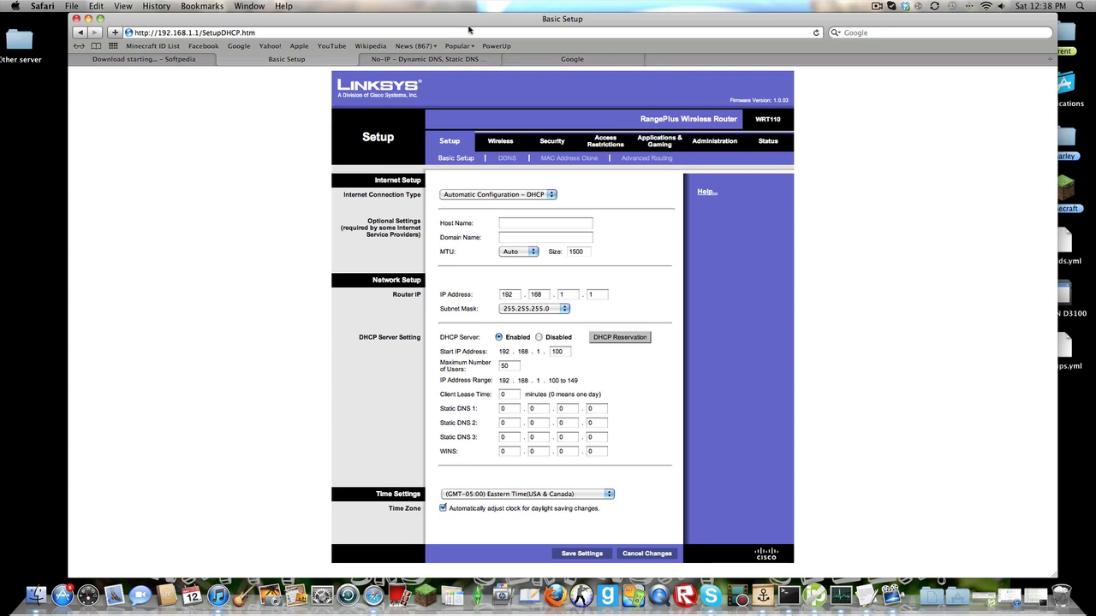
pyautogui.moveTo(497, 128)
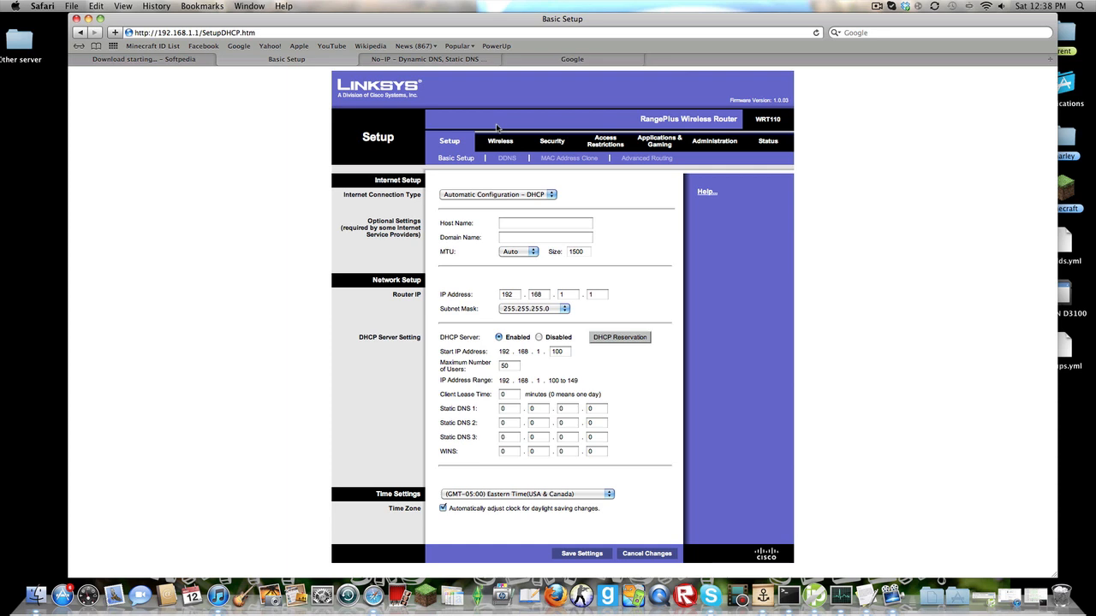
pyautogui.moveTo(510, 110)
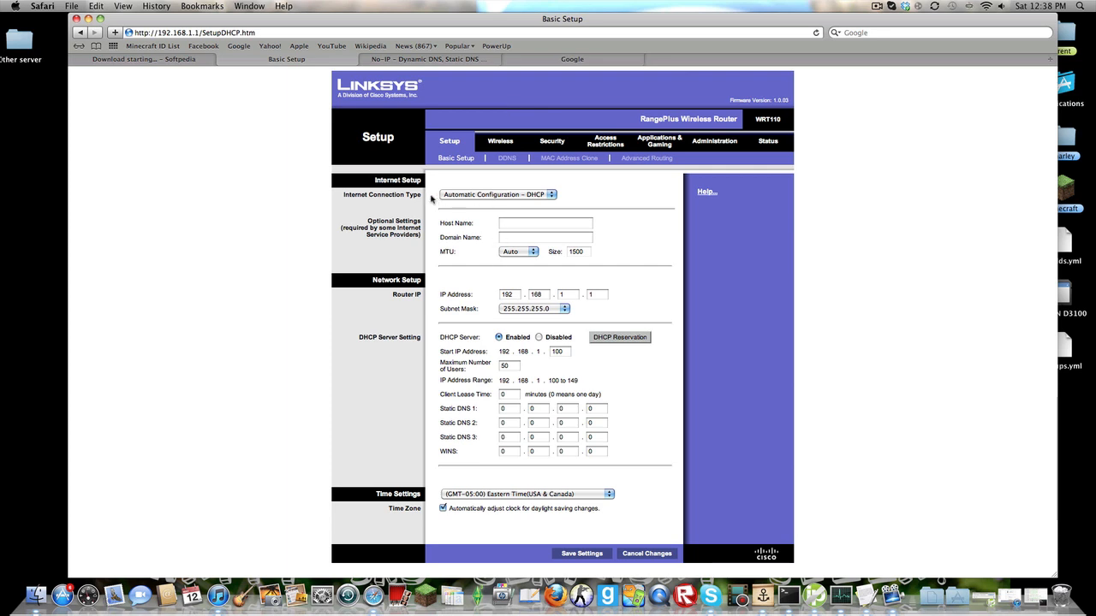
pyautogui.moveTo(531, 182)
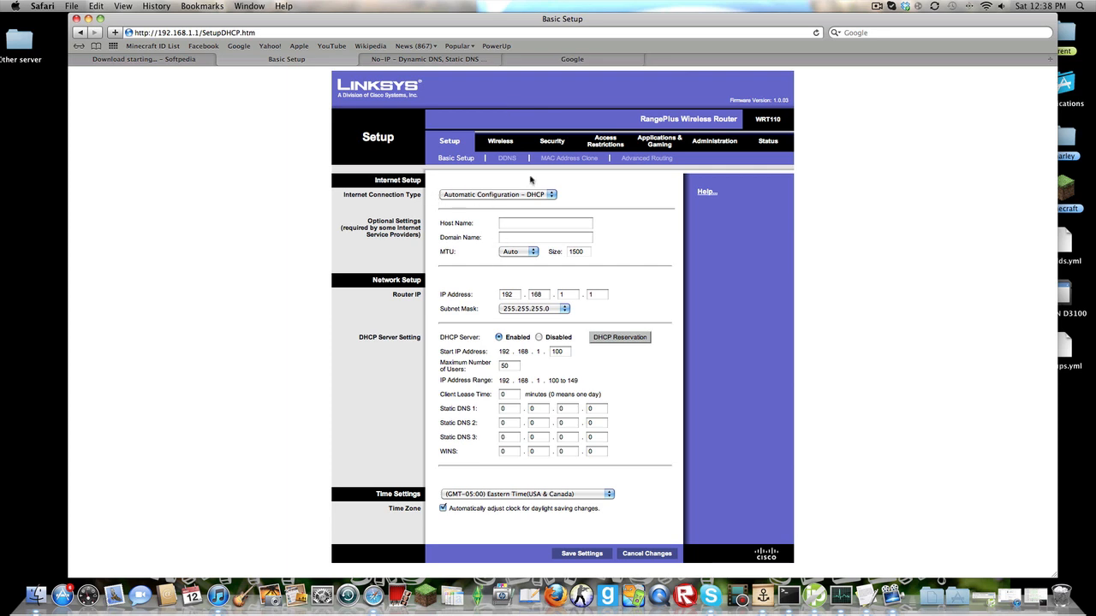
pyautogui.moveTo(746, 177)
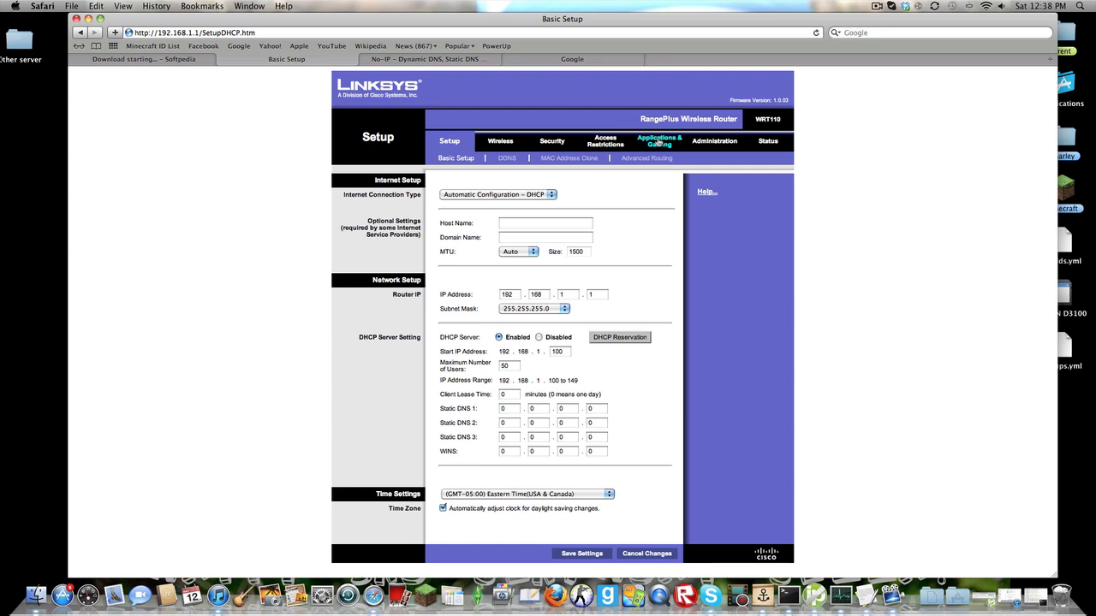
pyautogui.moveTo(659, 140)
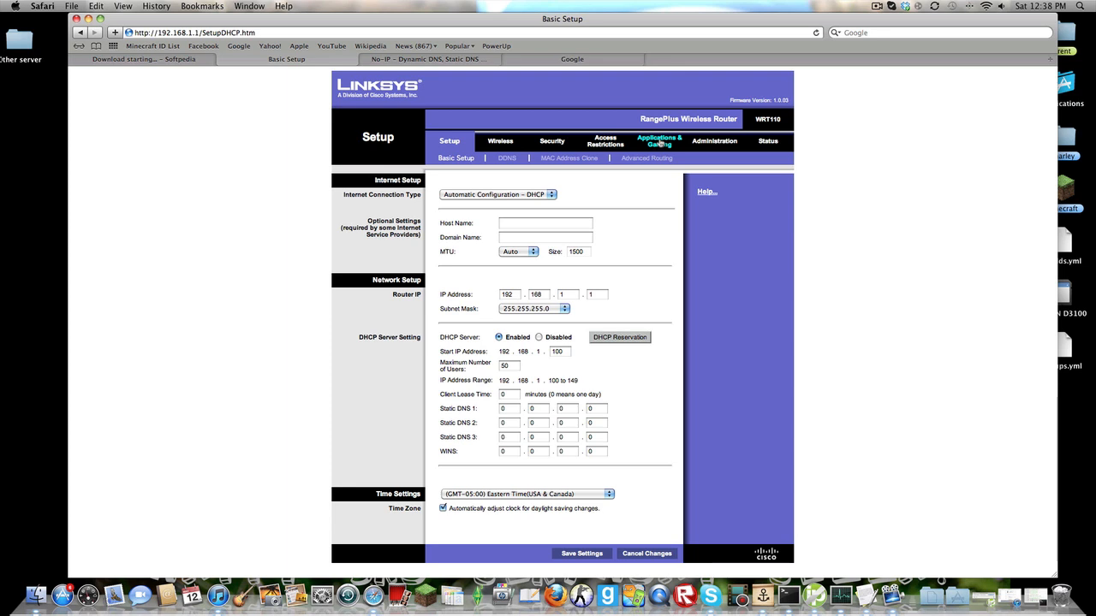
pyautogui.moveTo(660, 144)
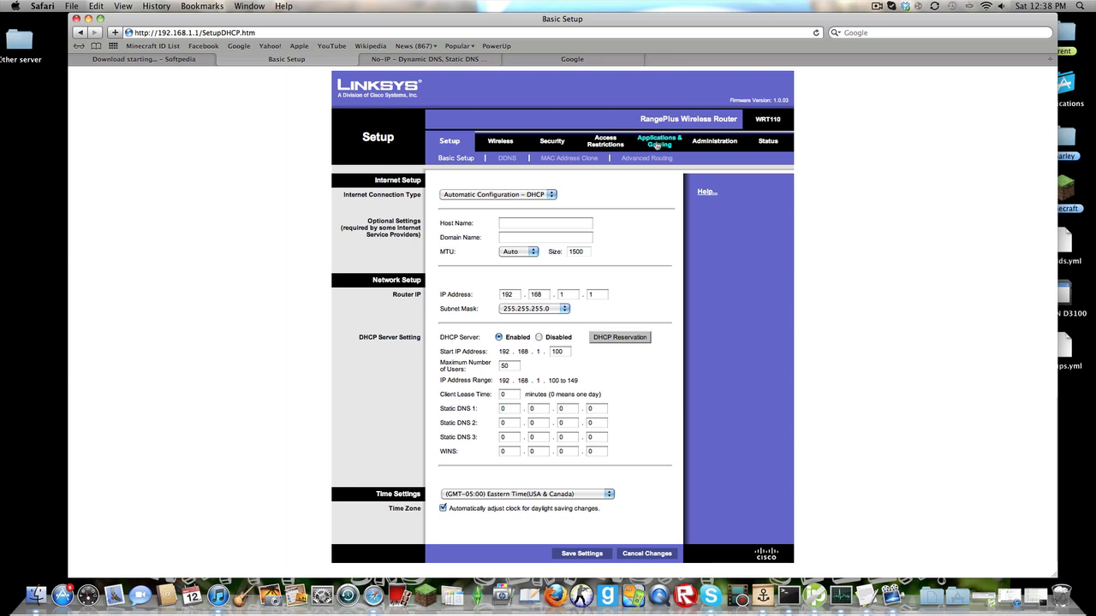
pyautogui.moveTo(658, 144)
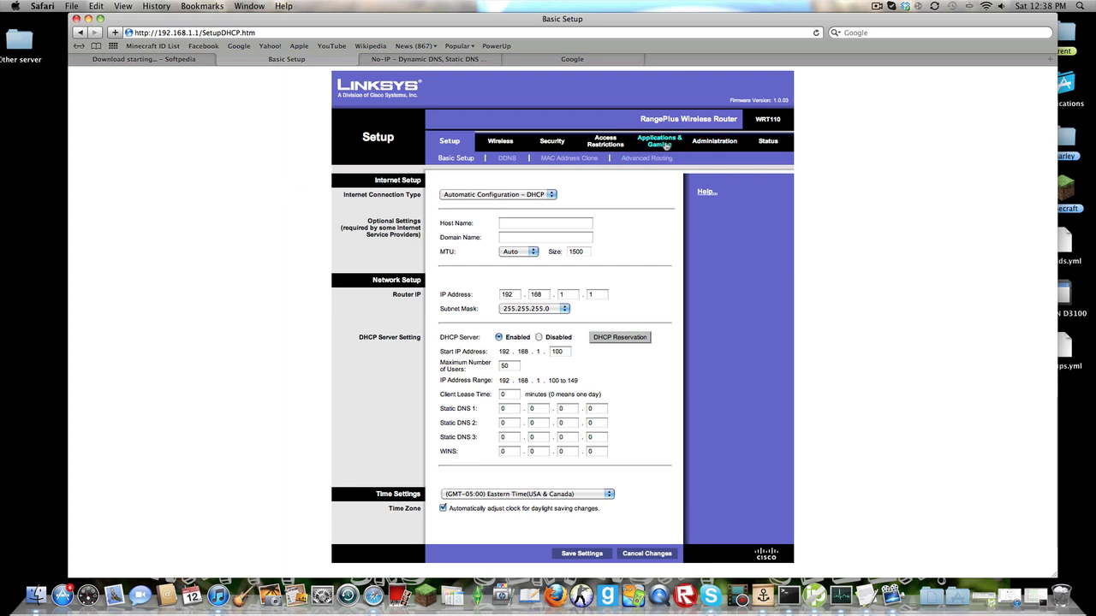
# View Single Port Forwarding's Minecraft rule for port 25565 to 192.168.1.101, starting an 'M' entry below it.
pyautogui.click(659, 140)
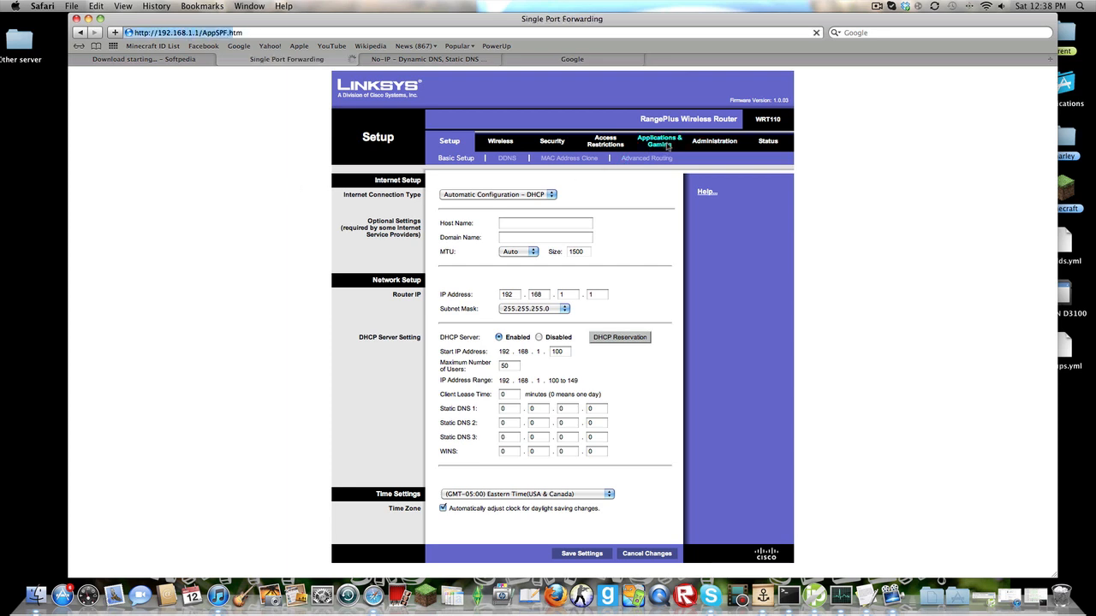
pyautogui.click(659, 140)
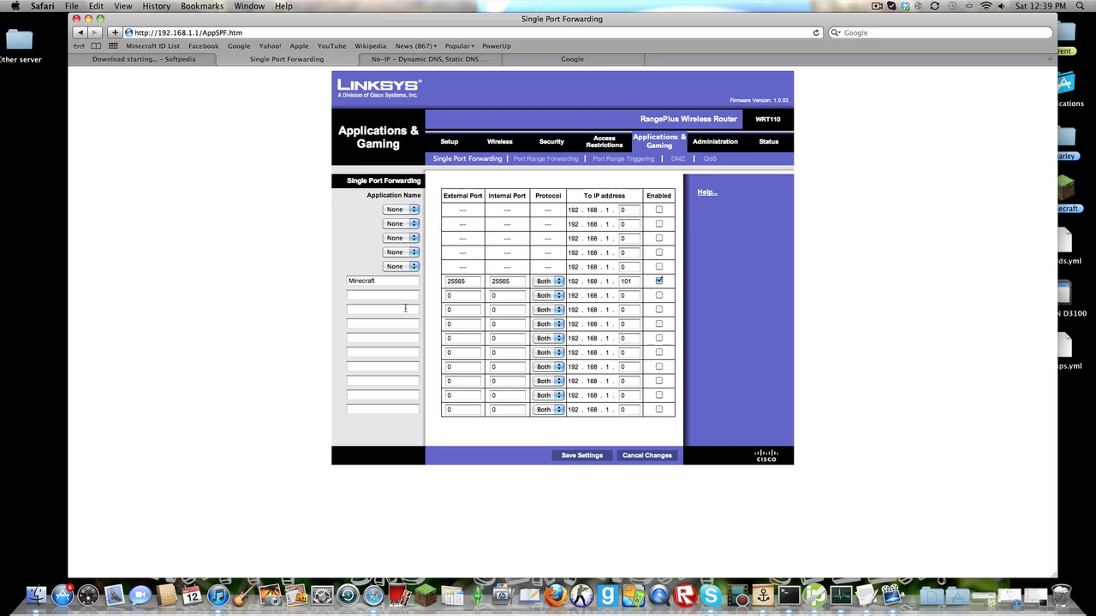
pyautogui.click(382, 294)
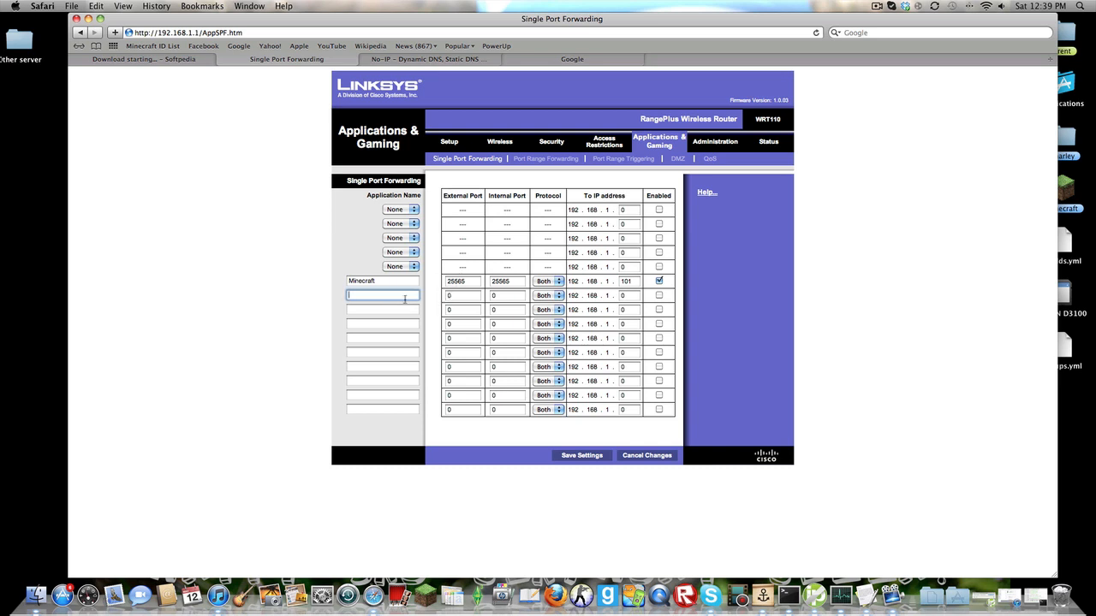
pyautogui.write('M')
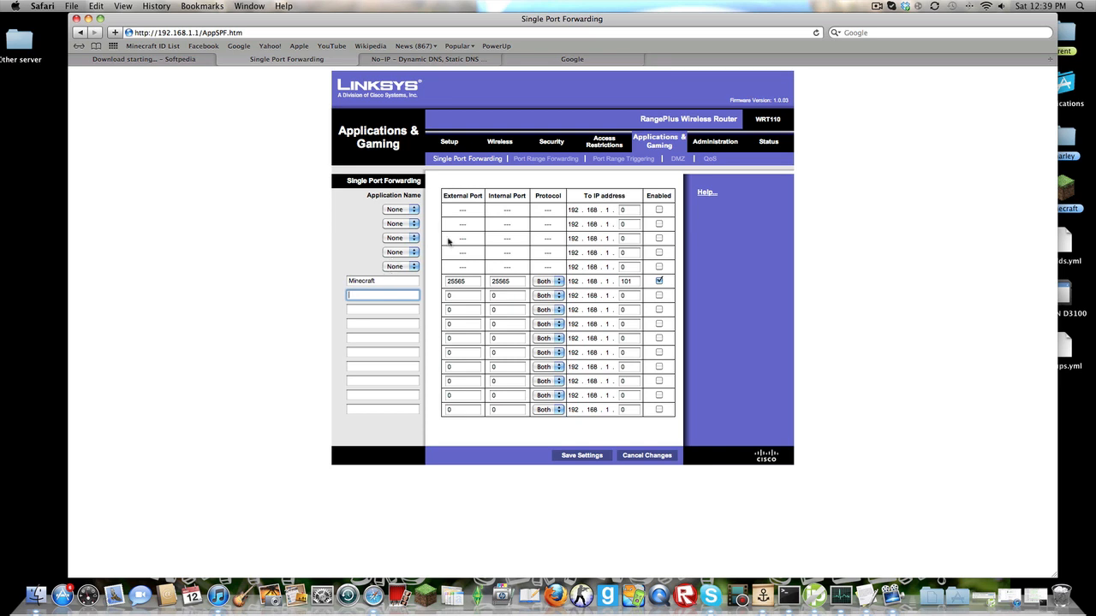
pyautogui.click(548, 281)
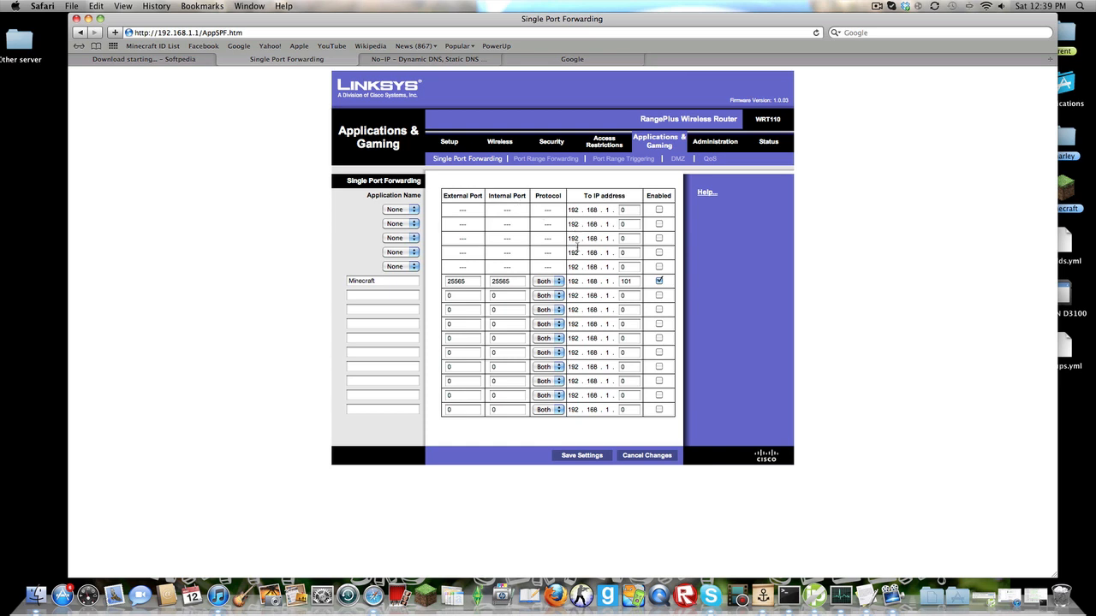
pyautogui.click(627, 281)
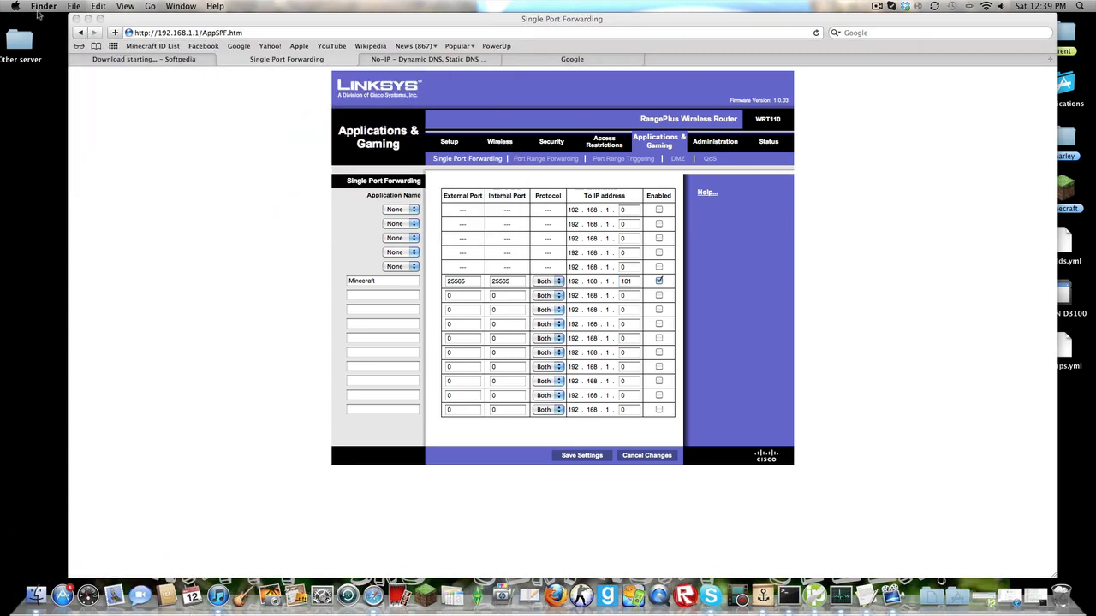
# Bring up System Preferences from the Dock.
pyautogui.click(13, 6)
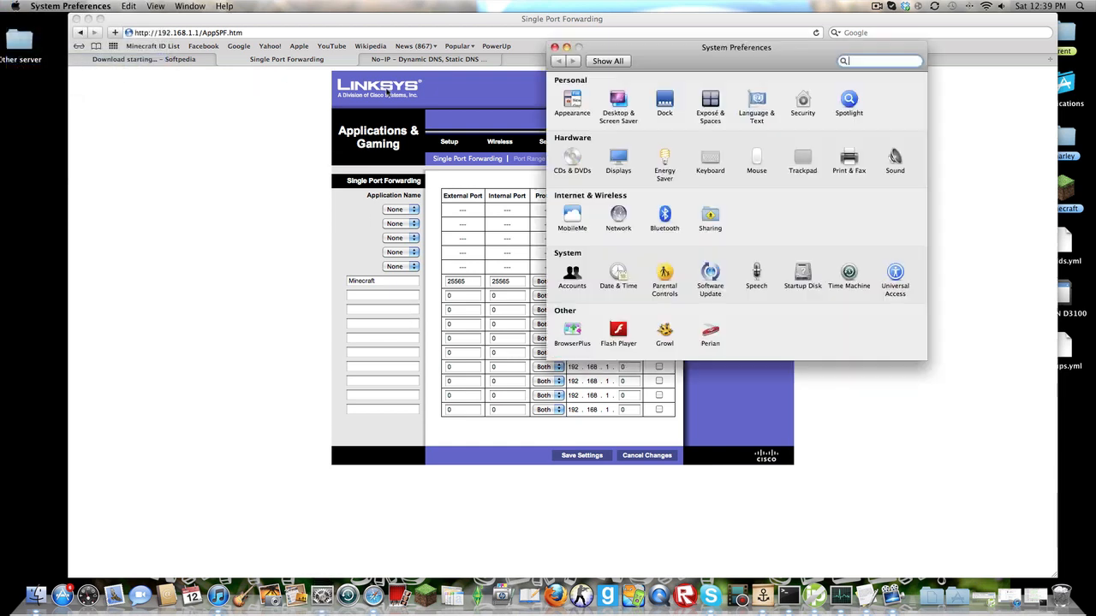
pyautogui.moveTo(787, 153)
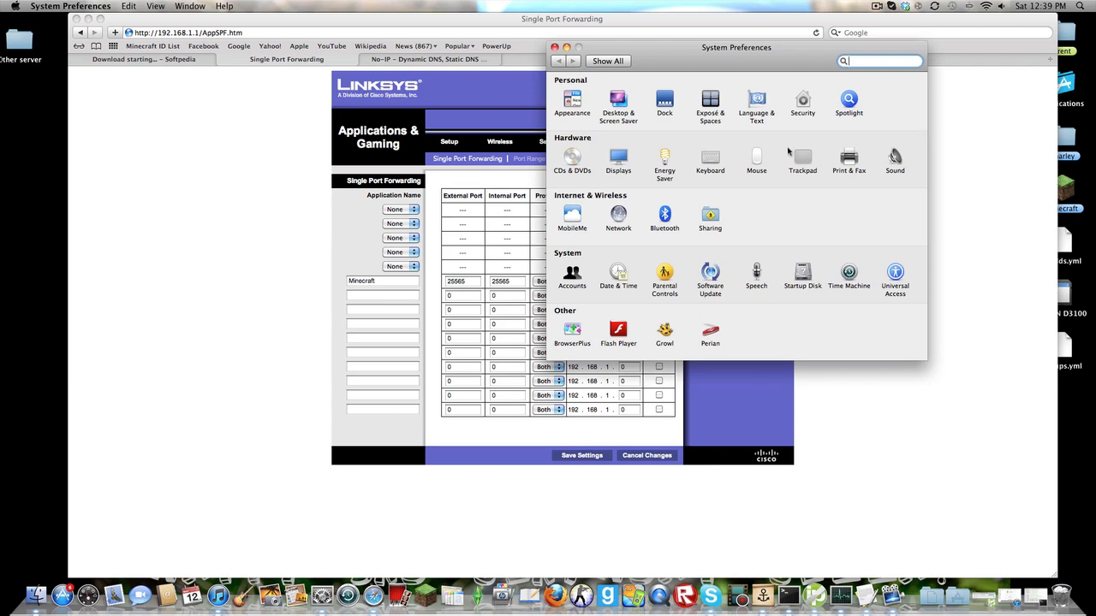
# Show the AirPort advanced TCP/IP settings: DHCP address 192.168.1.101, router 192.168.1.1.
pyautogui.click(618, 220)
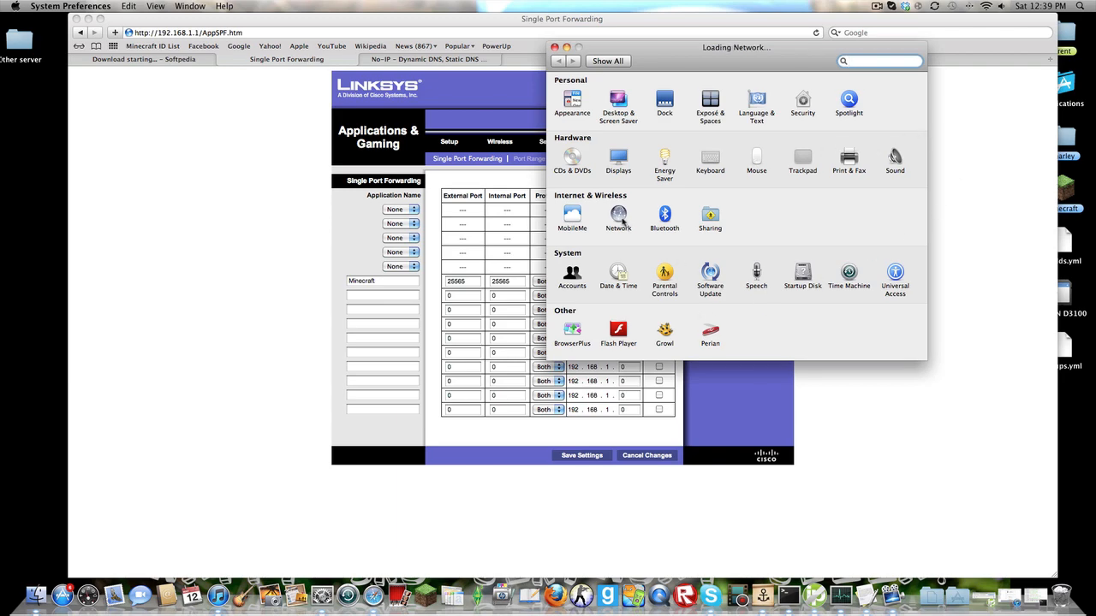
pyautogui.click(618, 219)
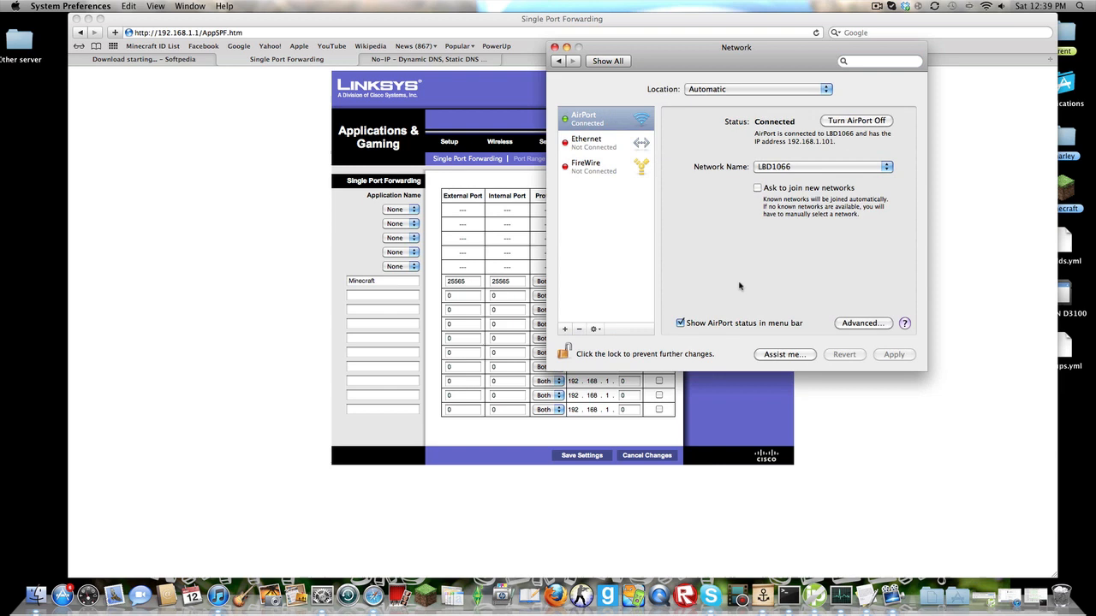
pyautogui.click(863, 322)
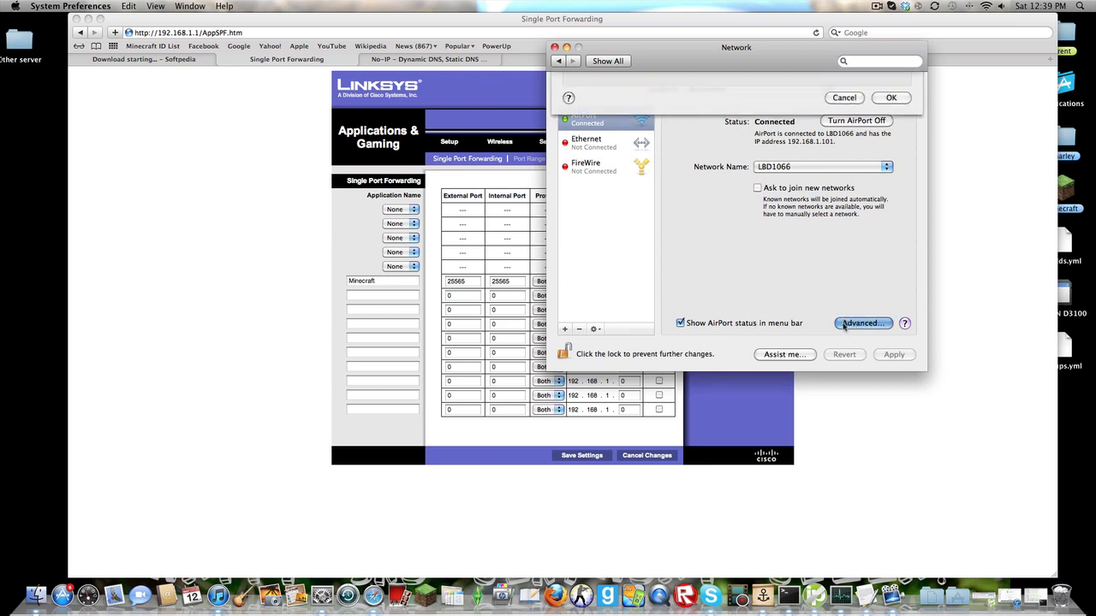
pyautogui.click(863, 322)
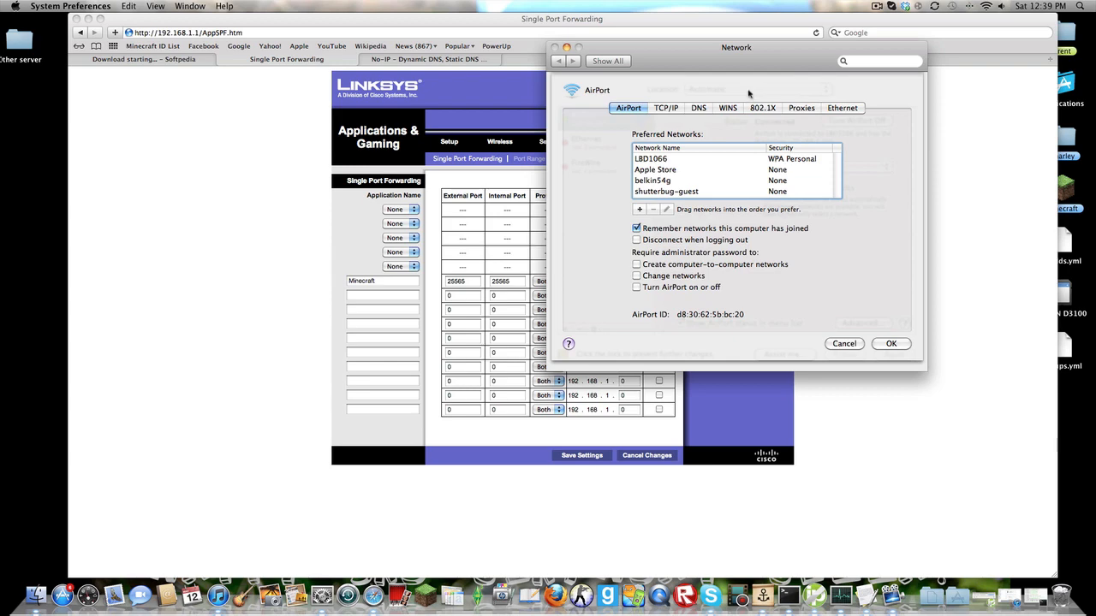
pyautogui.moveTo(736, 48); pyautogui.dragTo(438, 228)
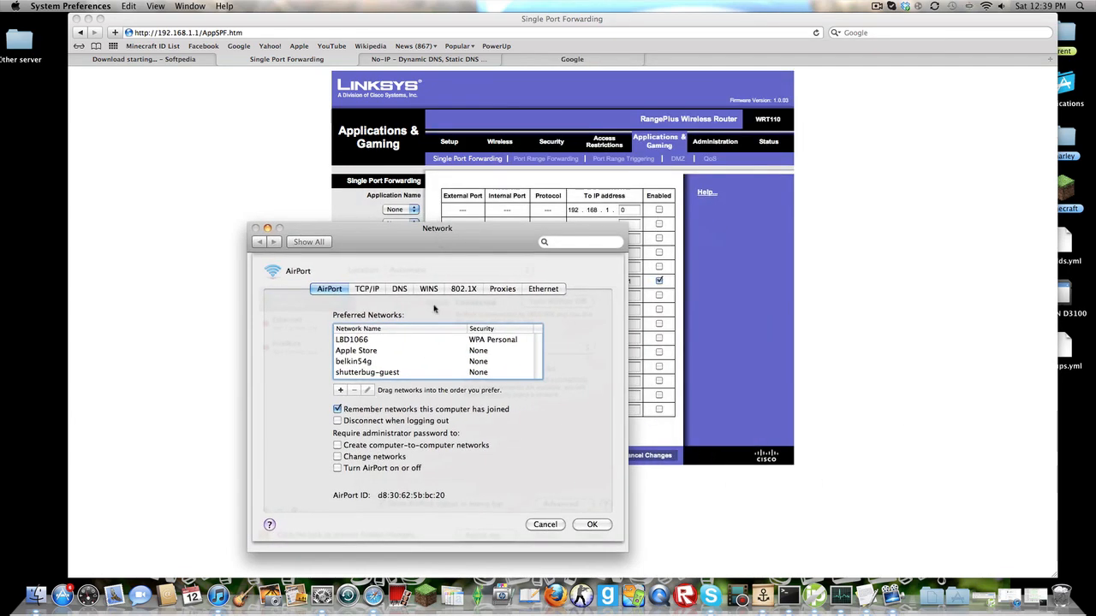
pyautogui.moveTo(441, 300)
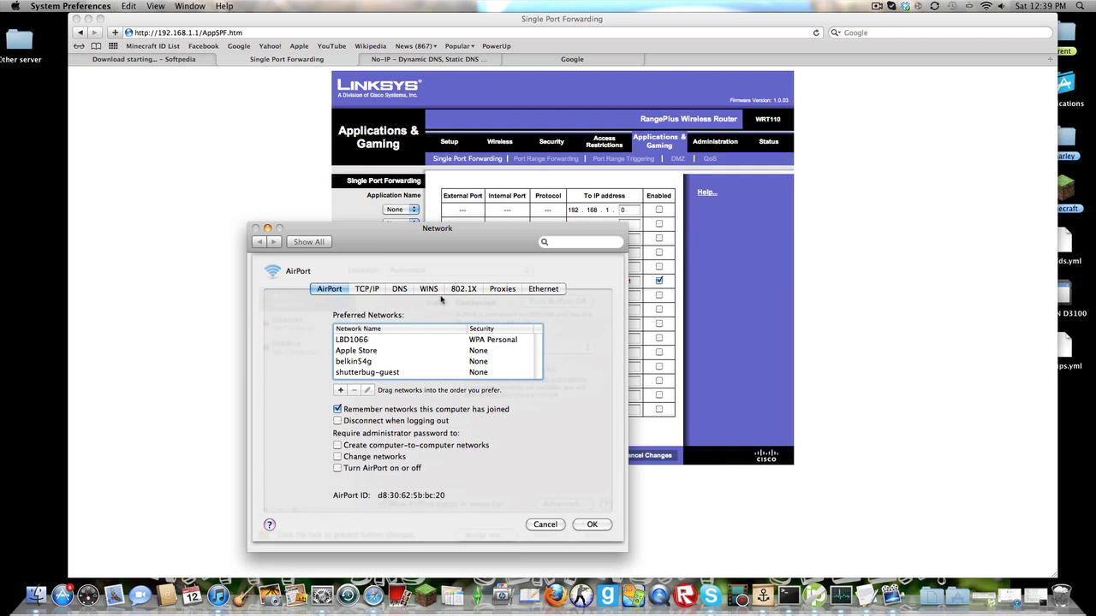
pyautogui.moveTo(366, 288)
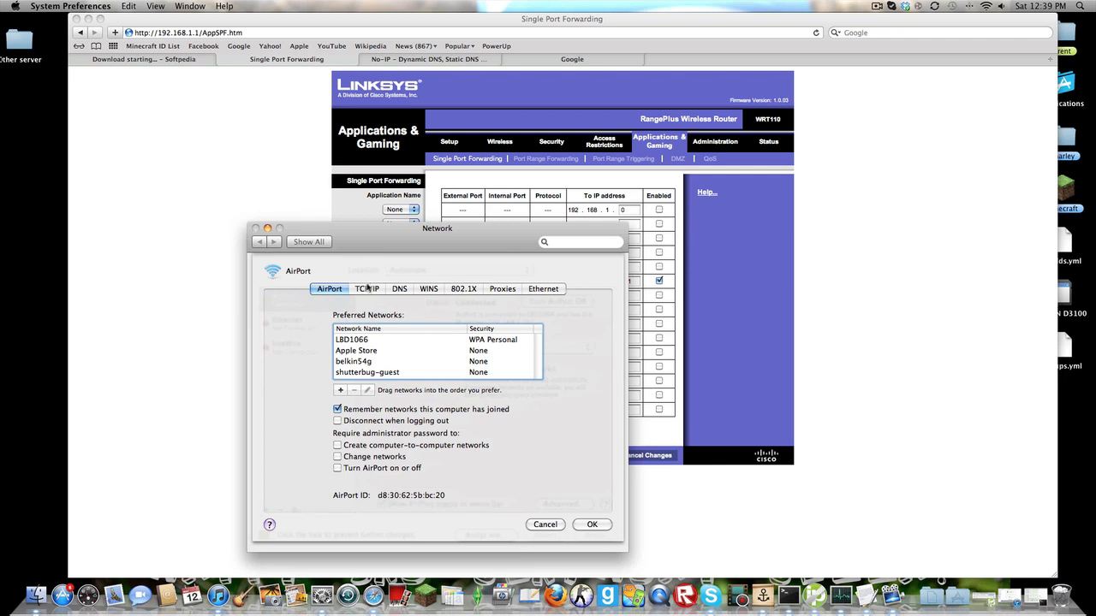
pyautogui.moveTo(463, 298)
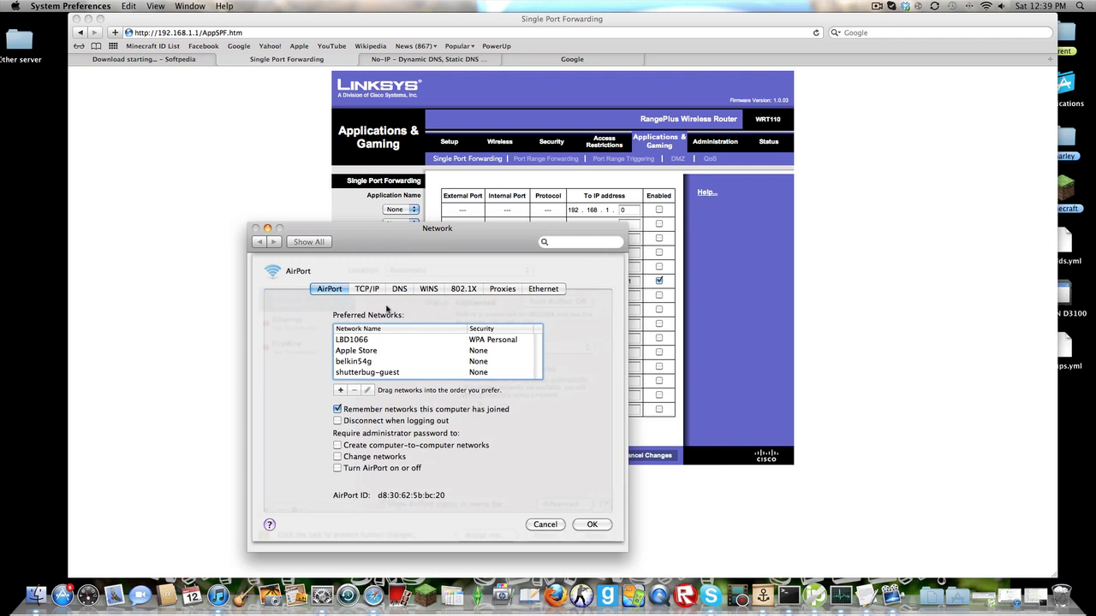
pyautogui.click(367, 287)
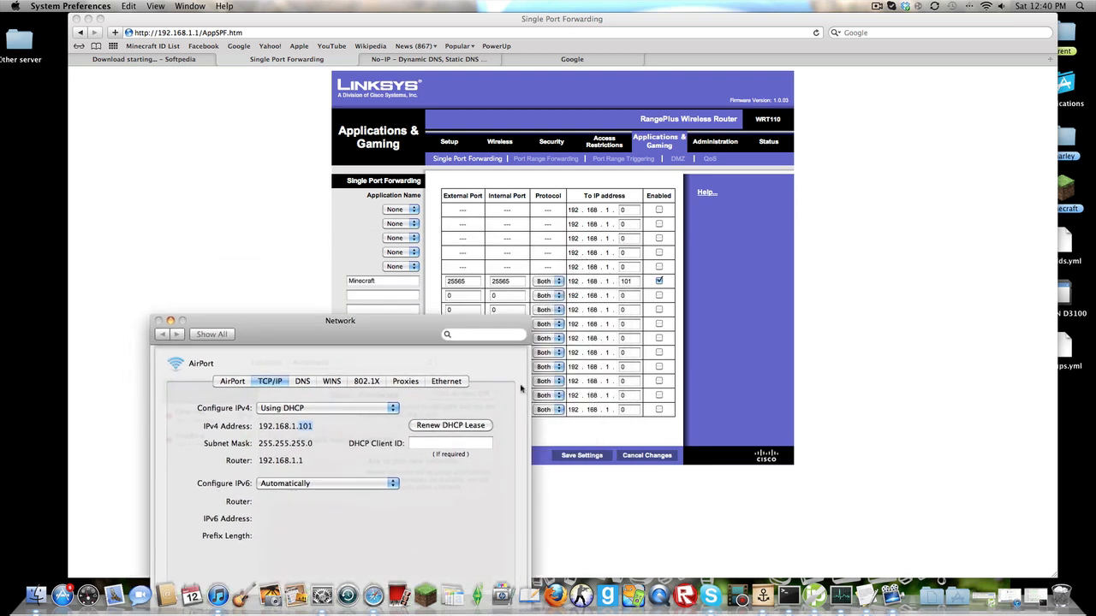
pyautogui.moveTo(384, 384)
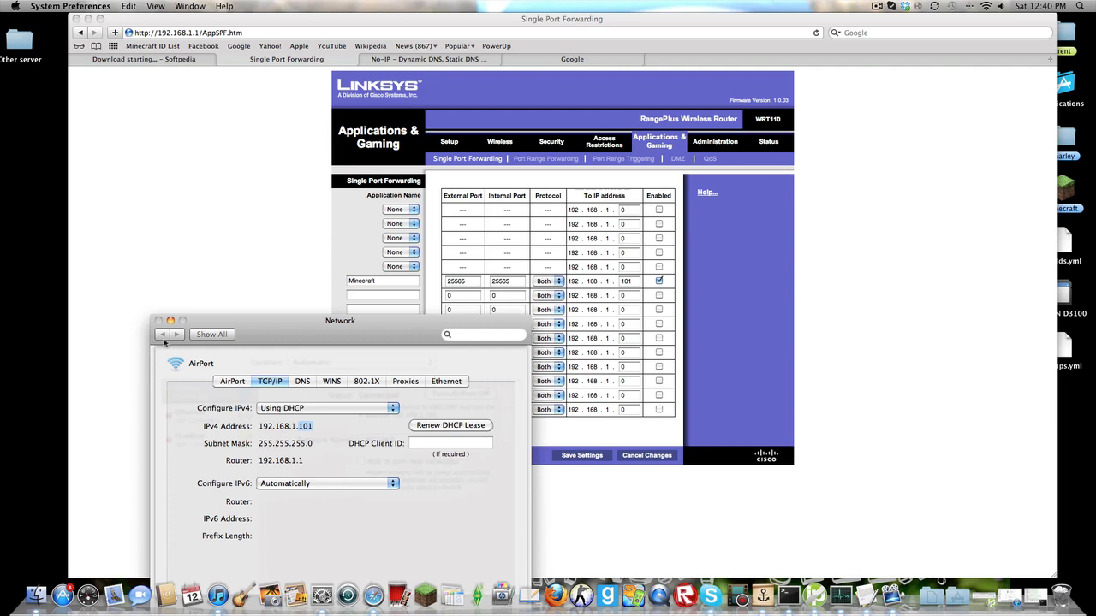
# Dismiss the Network window, leaving the router's Minecraft port forwarding page visible.
pyautogui.moveTo(339, 321); pyautogui.dragTo(322, 44)
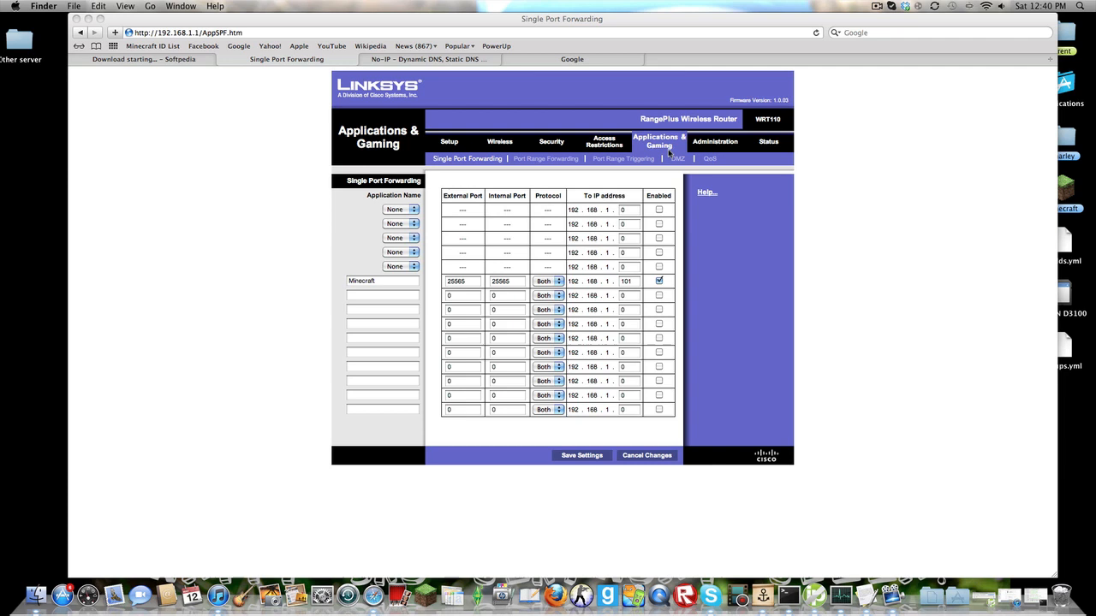
pyautogui.moveTo(603, 140)
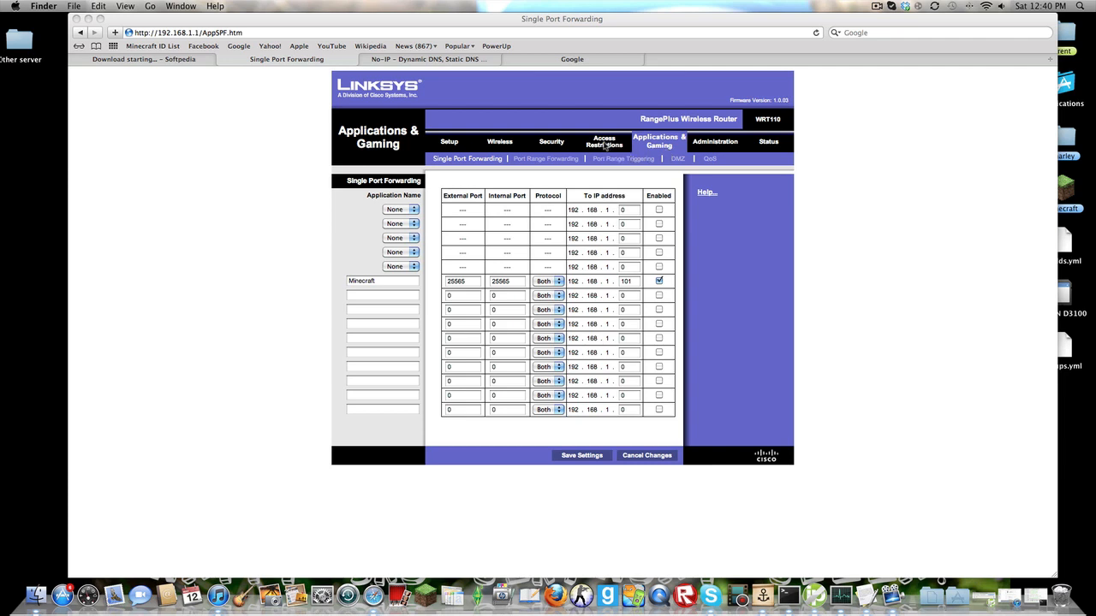
# Check SPI Firewall Protection is Enabled on the router's Firewall page, then go to No-IP.
pyautogui.click(877, 7)
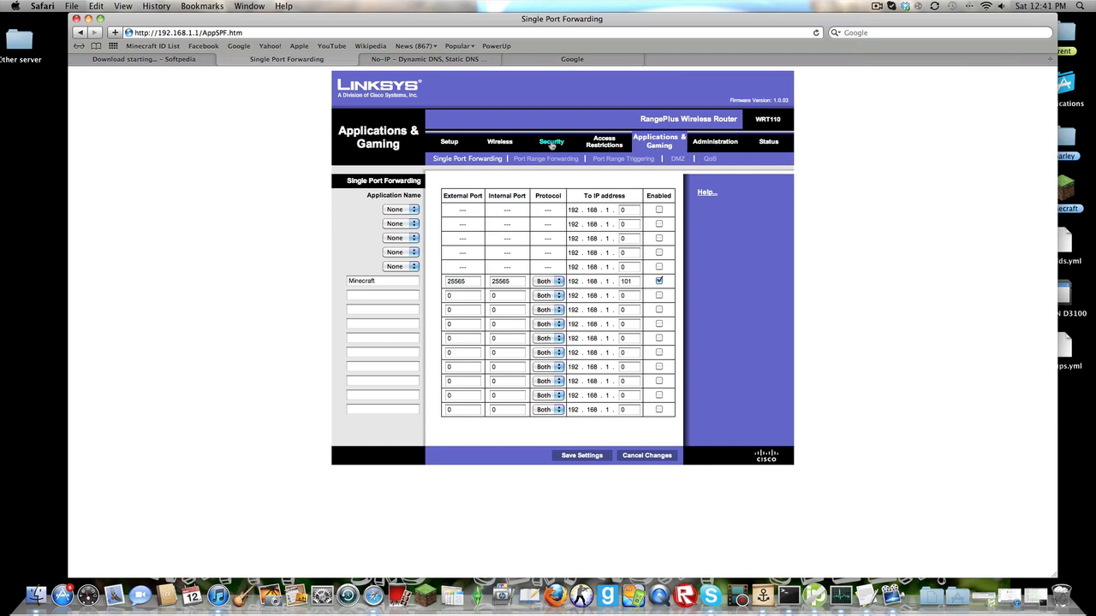
pyautogui.click(551, 141)
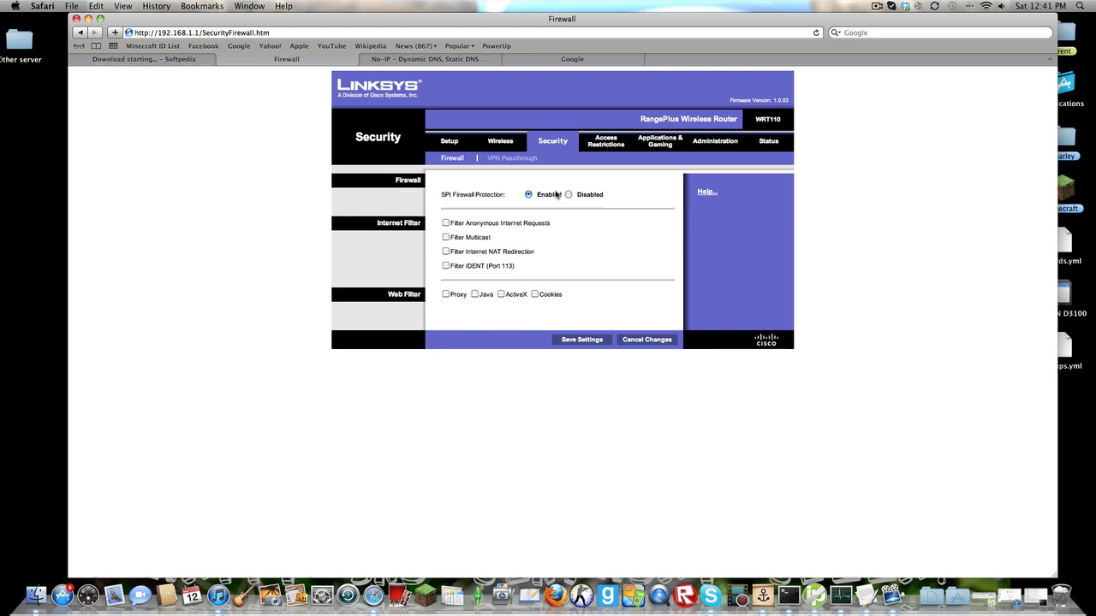
pyautogui.moveTo(572, 353)
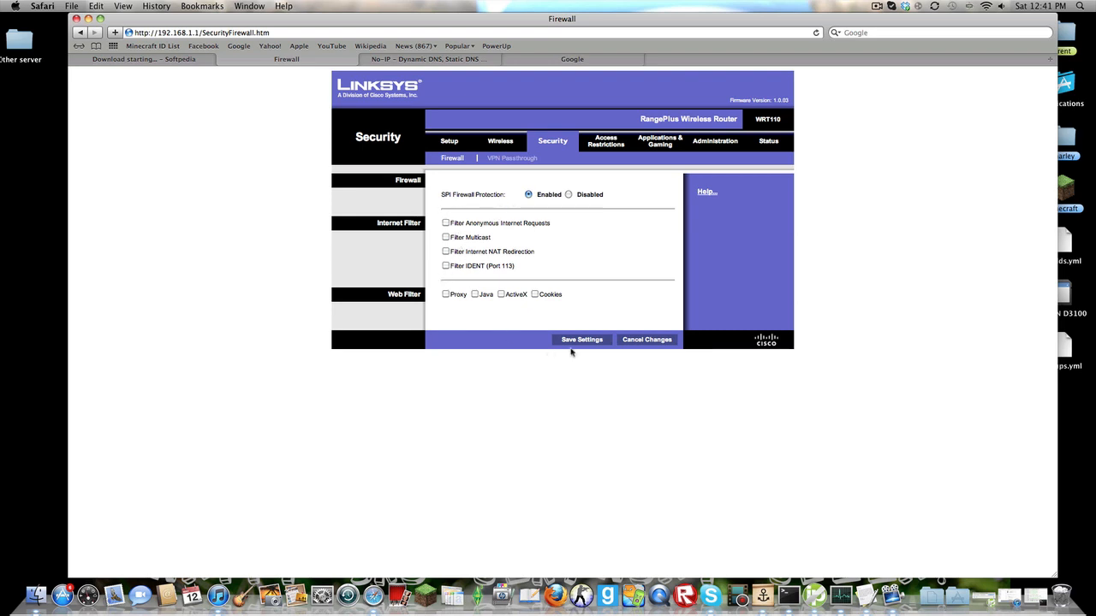
pyautogui.moveTo(512, 345)
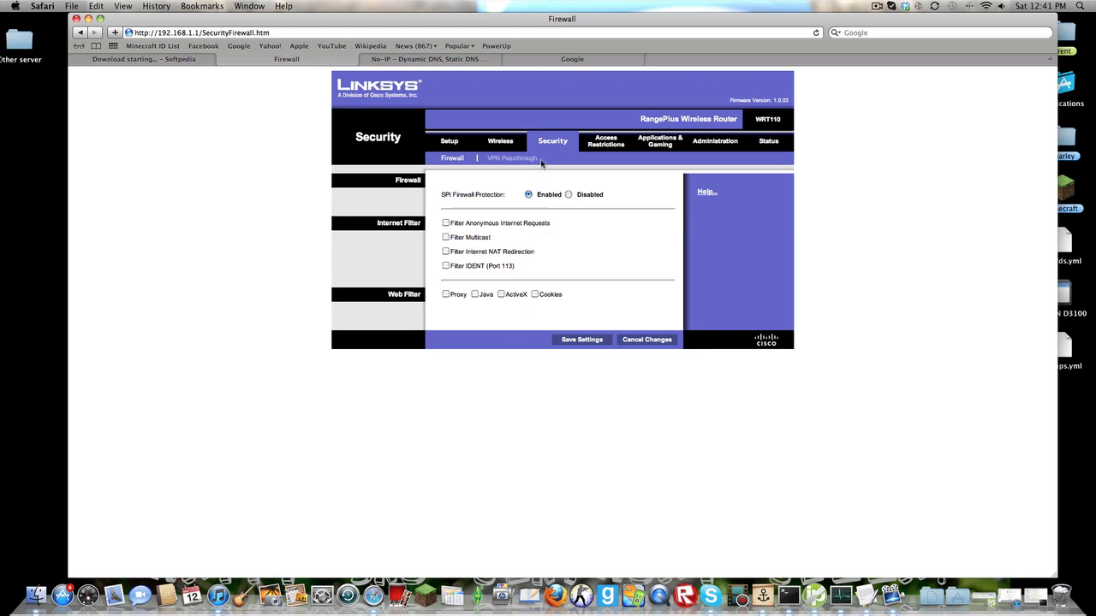
pyautogui.moveTo(723, 21)
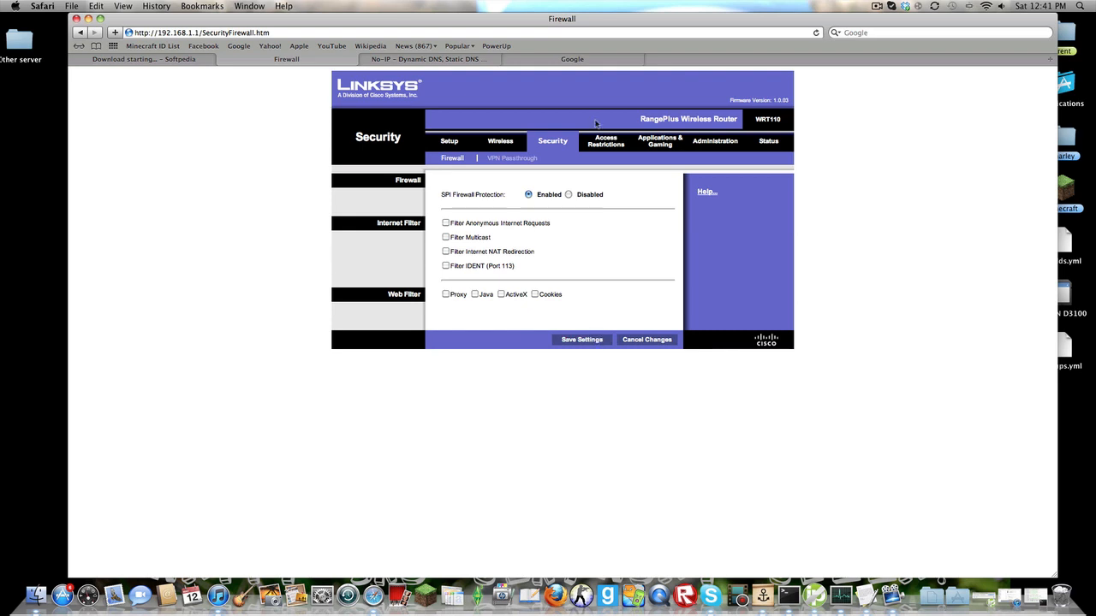
pyautogui.moveTo(485, 94)
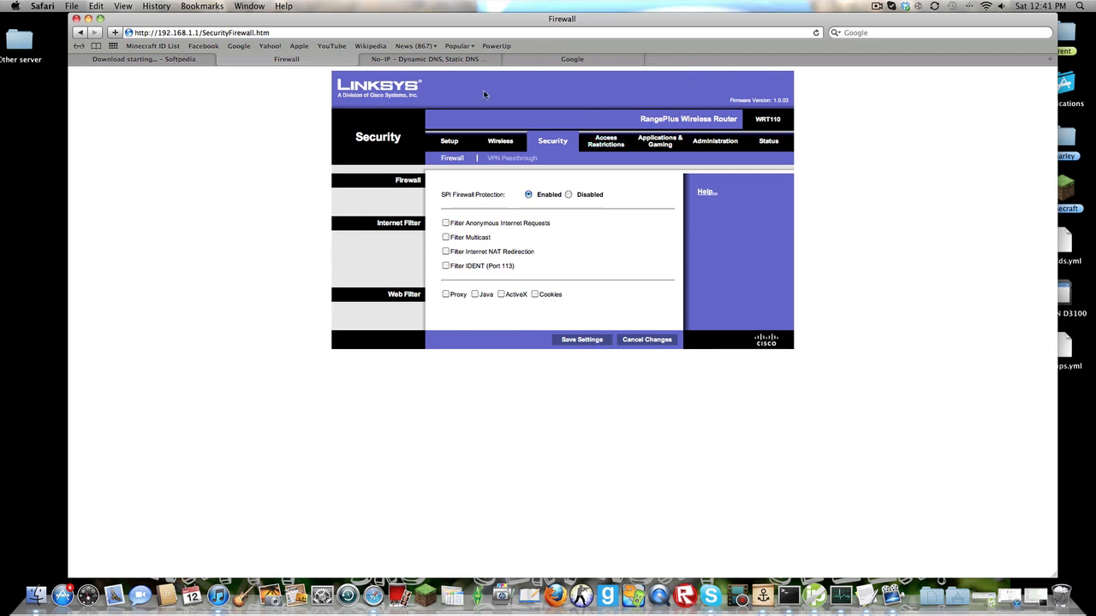
pyautogui.moveTo(538, 96)
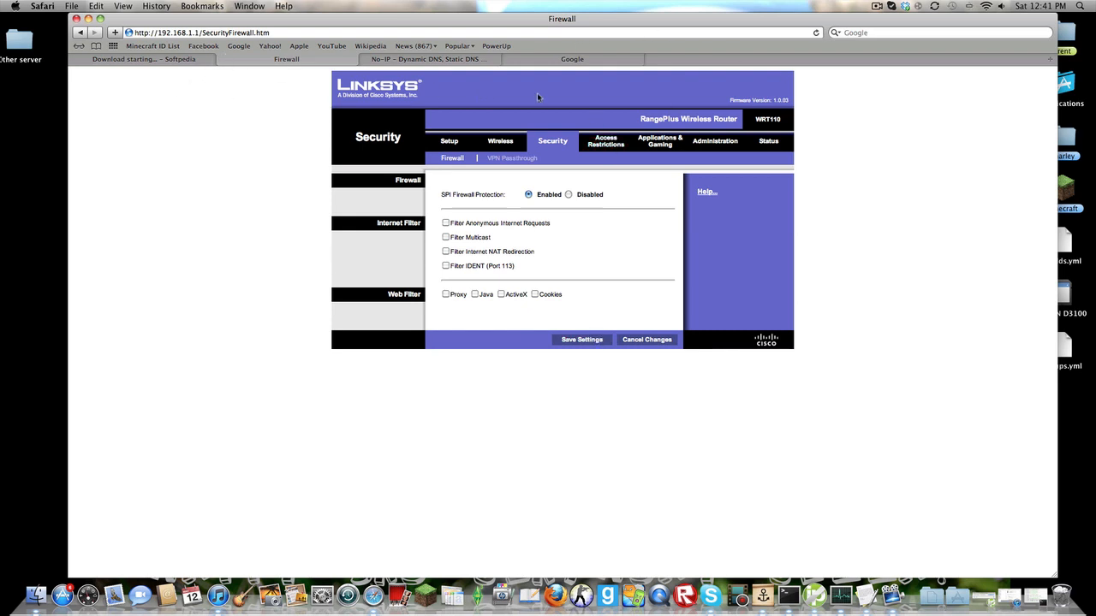
pyautogui.click(659, 140)
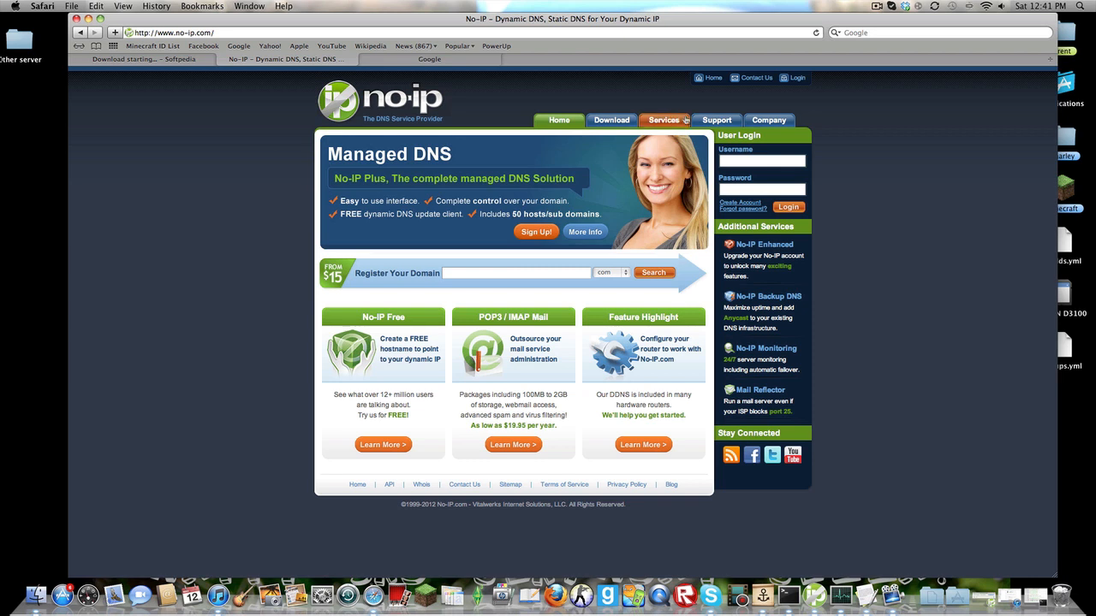
pyautogui.moveTo(664, 120)
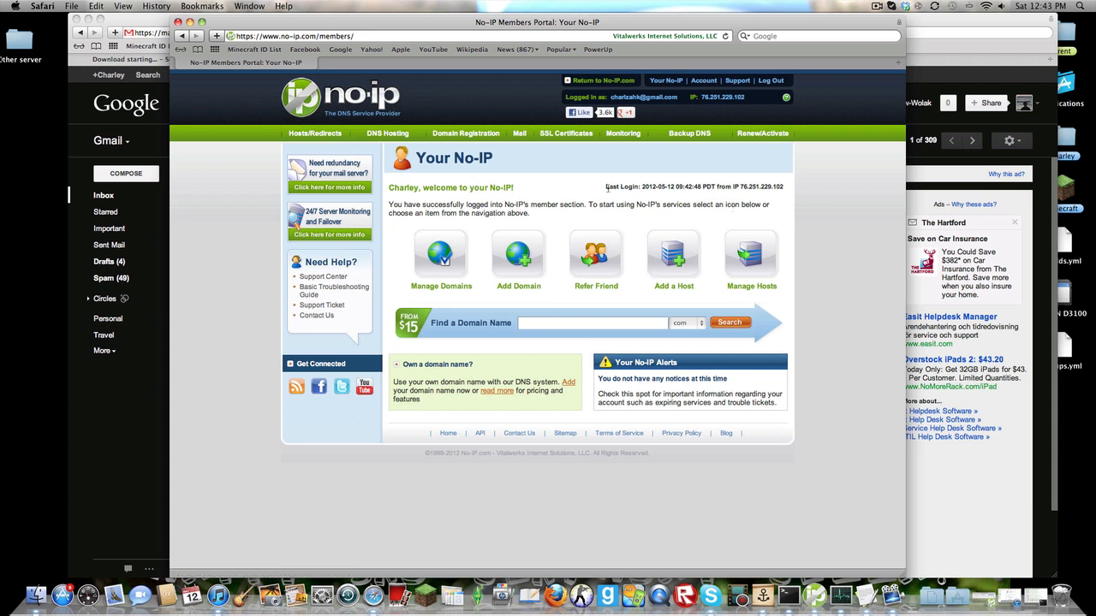
pyautogui.moveTo(574, 174)
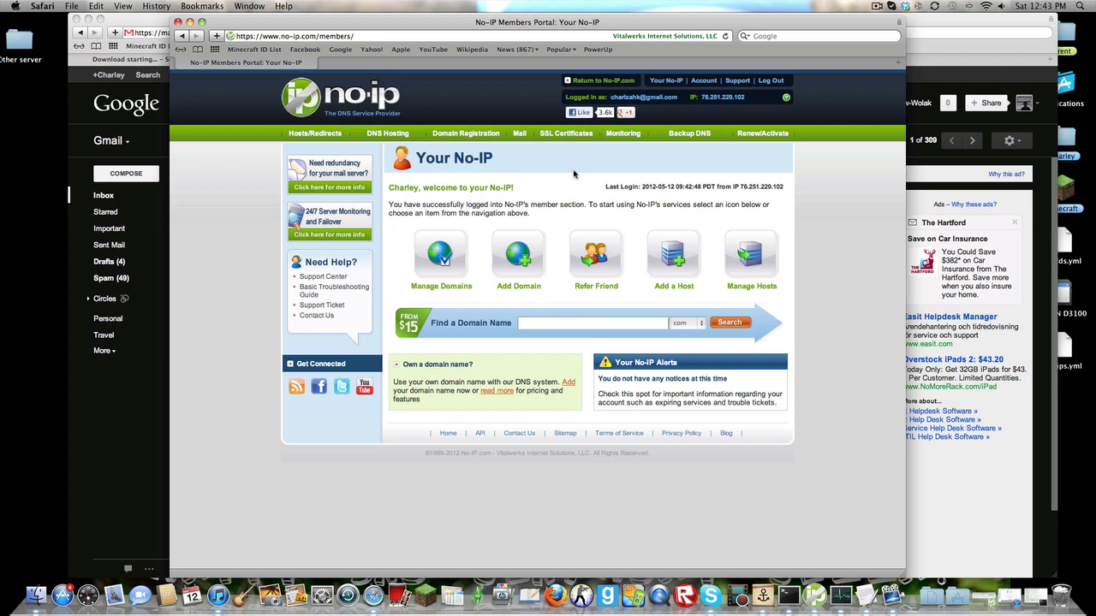
pyautogui.moveTo(580, 174)
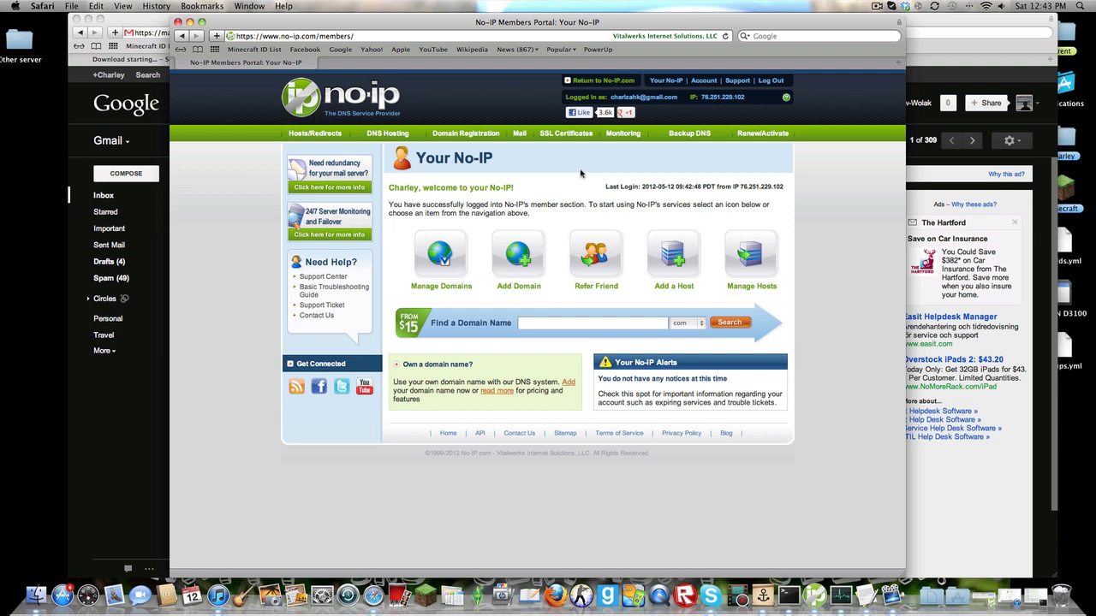
pyautogui.moveTo(584, 182)
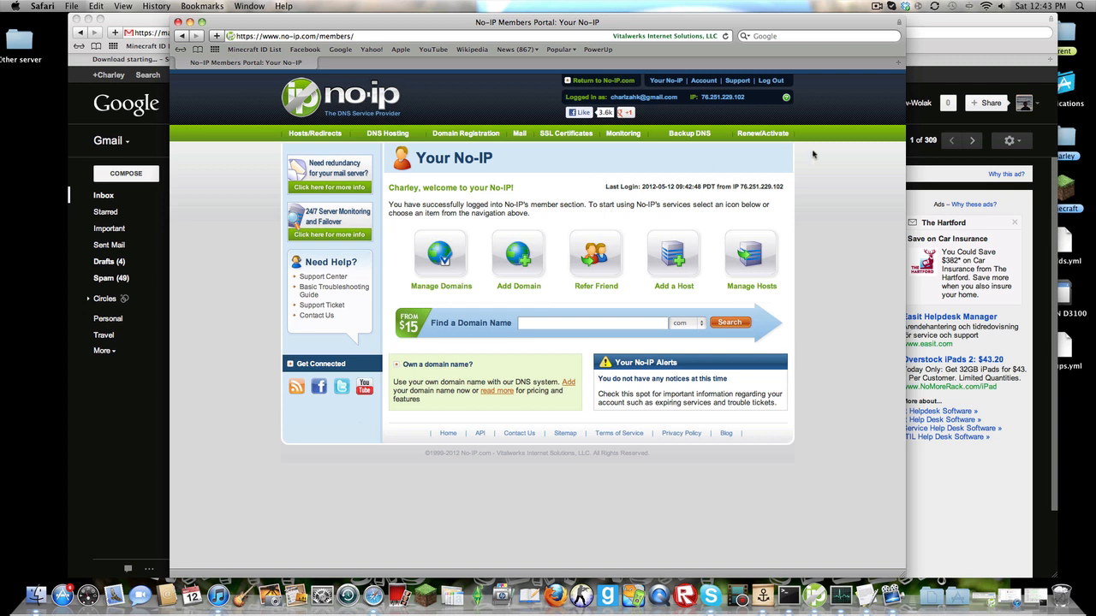
pyautogui.moveTo(769, 214)
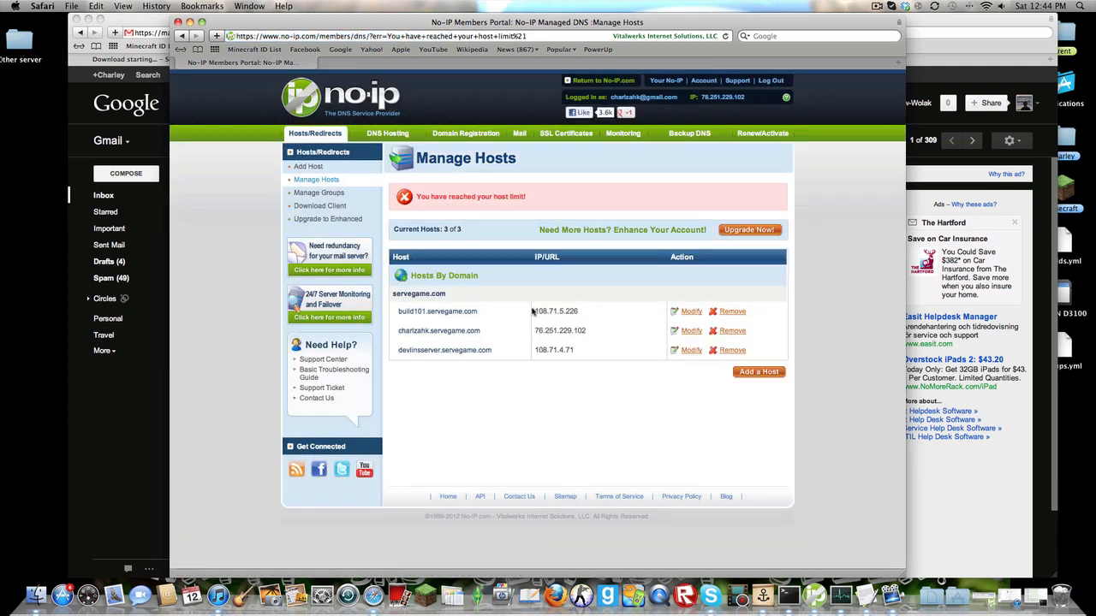
pyautogui.moveTo(712, 349)
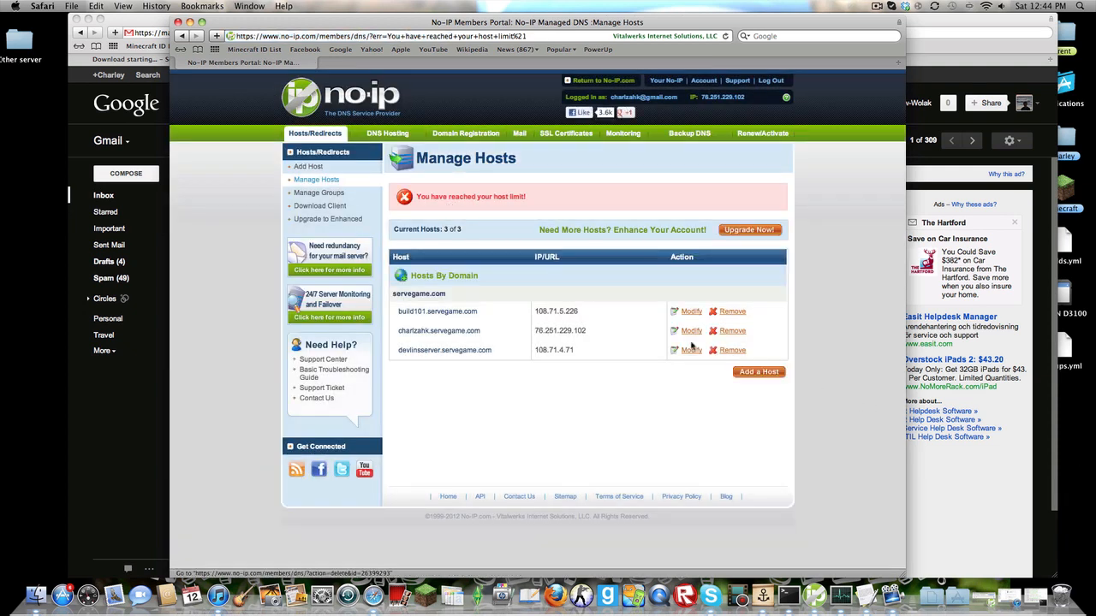
# Delete the devinsserver.servegame.com host, leaving two of three, and start adding a new host.
pyautogui.click(733, 350)
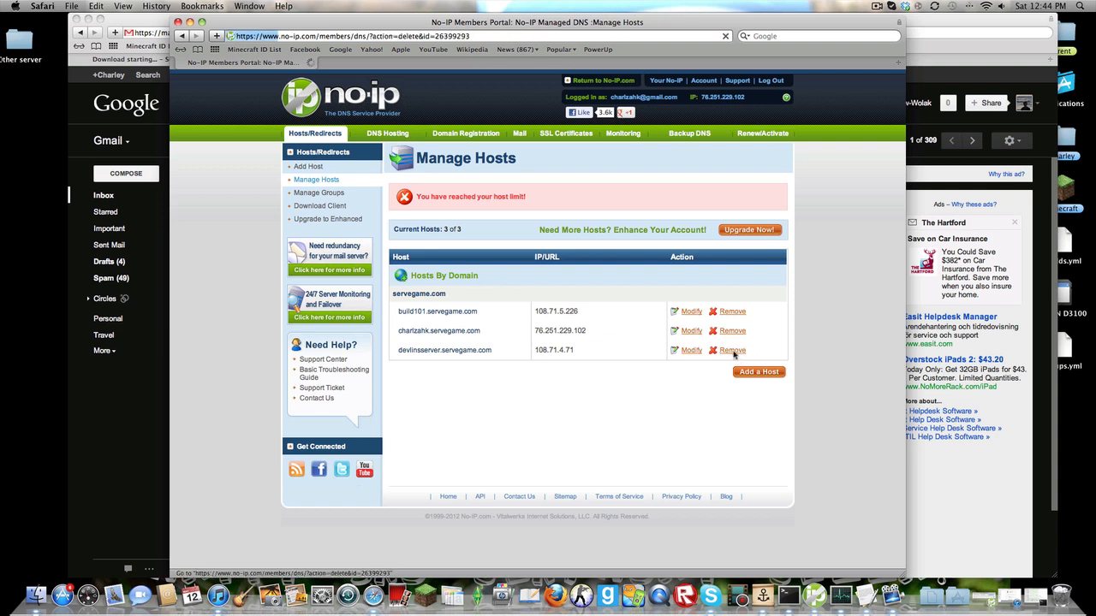
pyautogui.moveTo(733, 351)
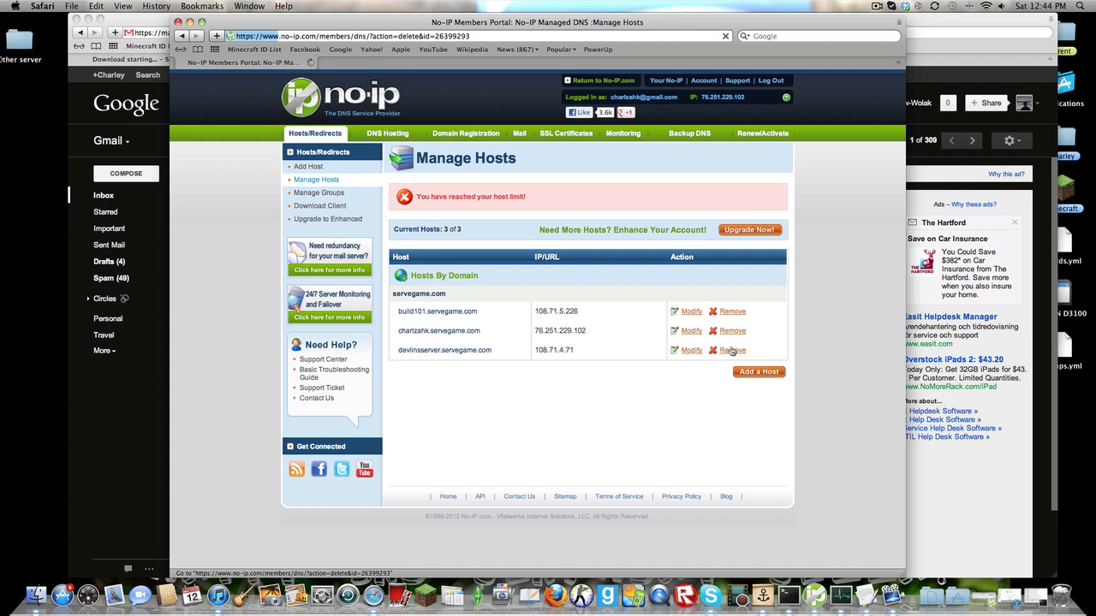
pyautogui.click(733, 349)
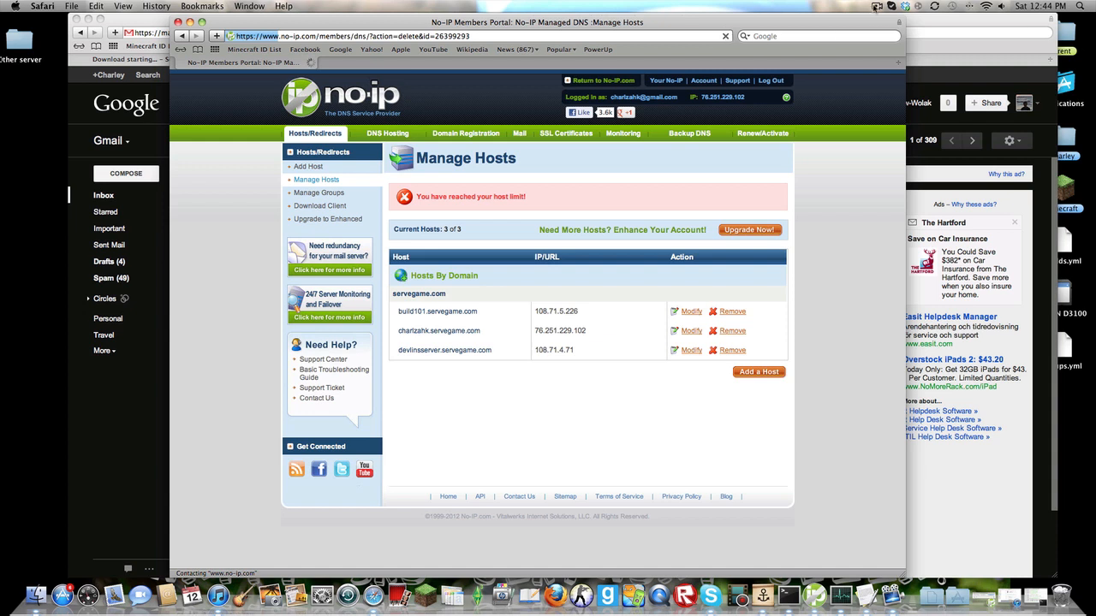
pyautogui.click(733, 349)
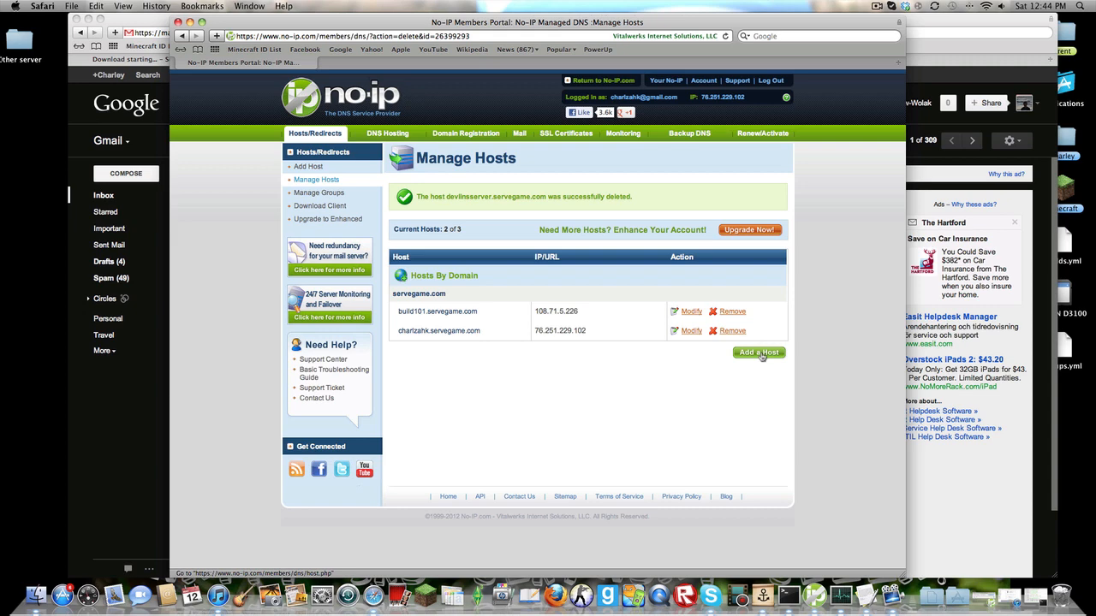
pyautogui.click(757, 353)
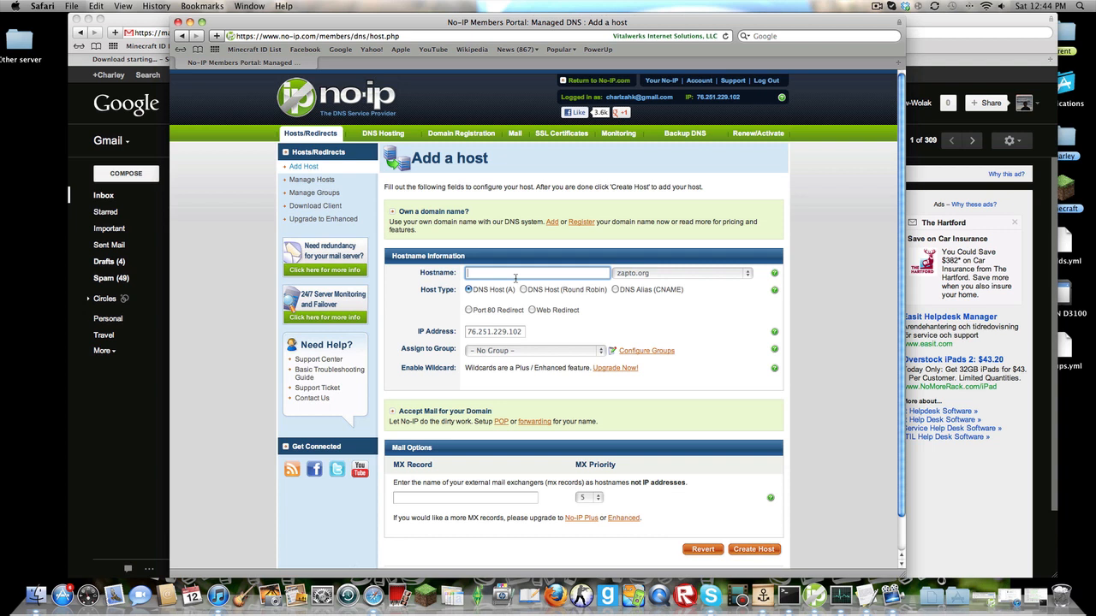
# Create host blahyoutube on servegame.com as DNS Host (A) at 76.251.229.102.
pyautogui.write('blahyputube')
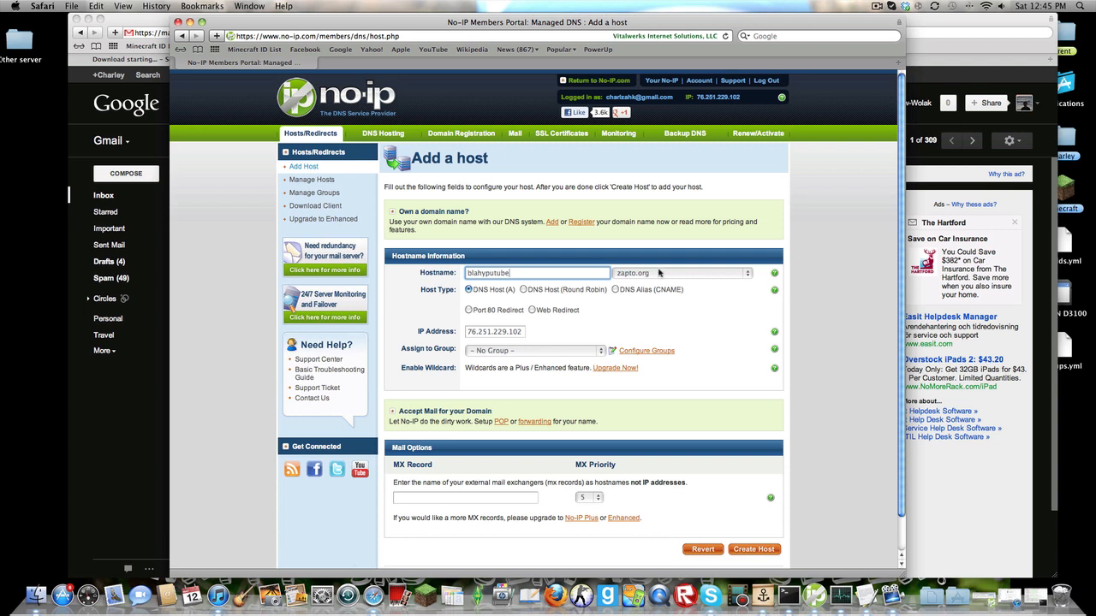
pyautogui.click(682, 274)
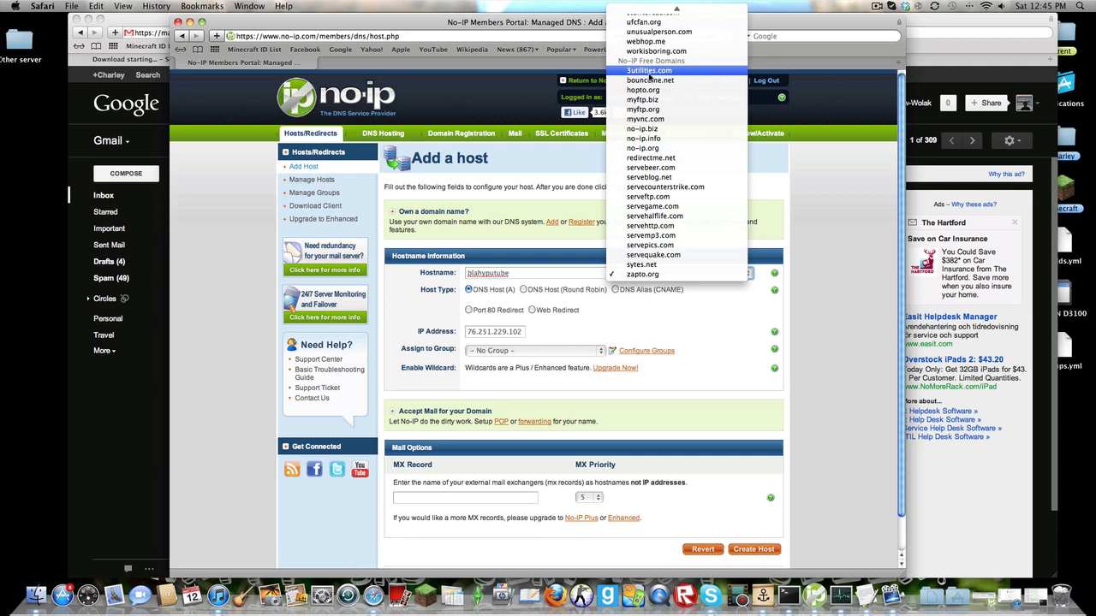
pyautogui.moveTo(653, 205)
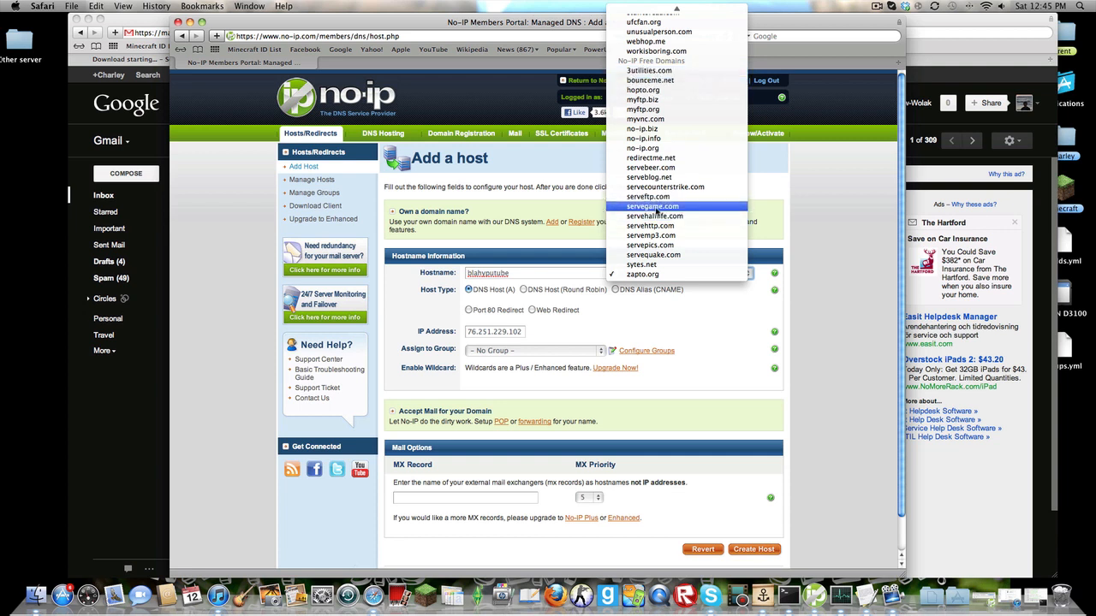
pyautogui.click(652, 206)
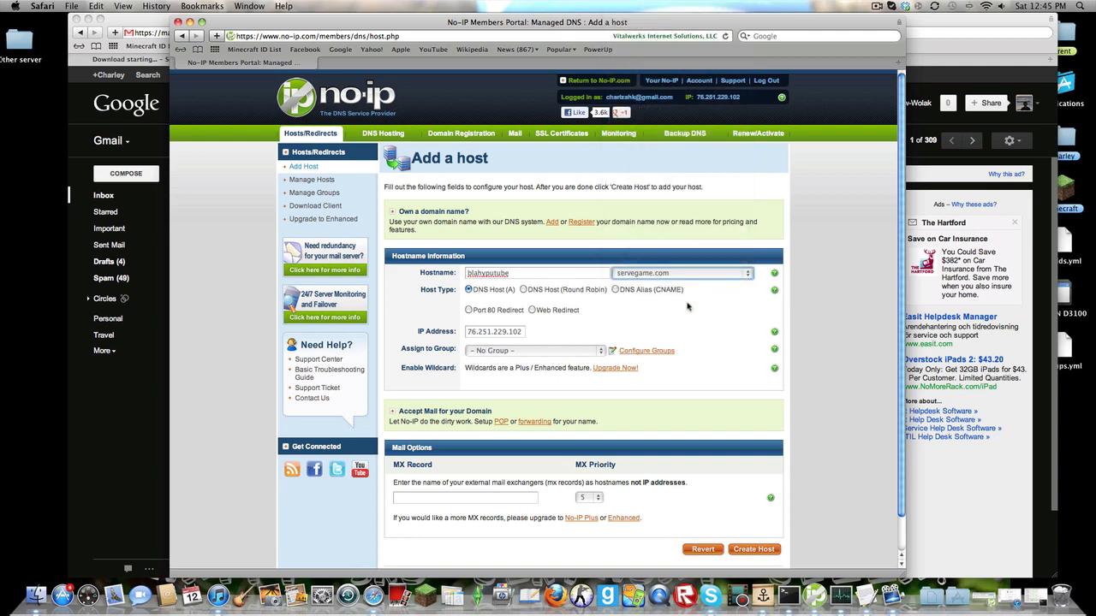
pyautogui.moveTo(598, 320)
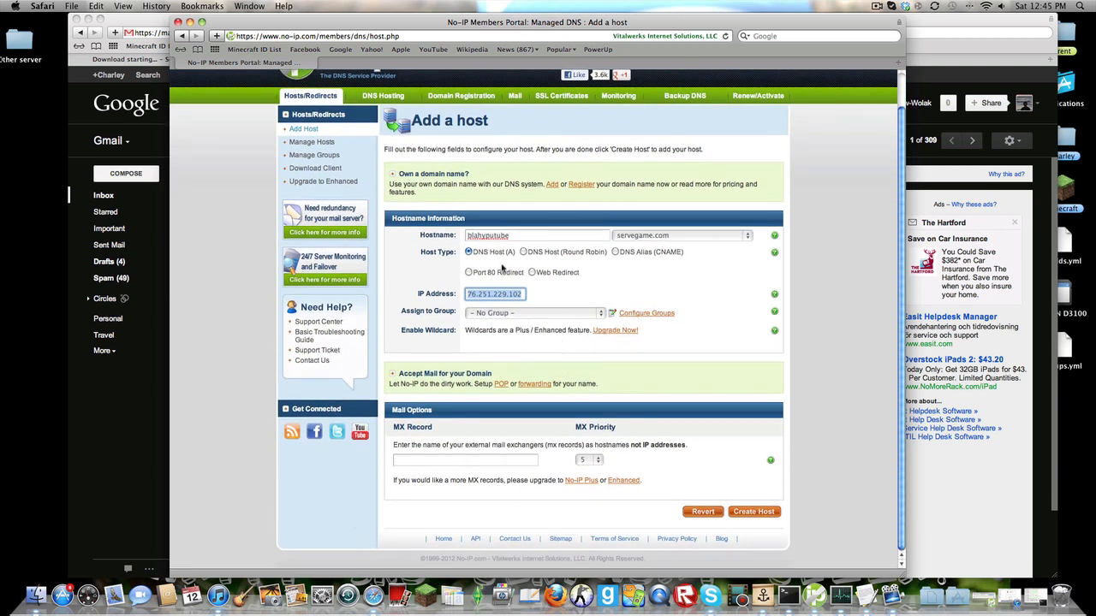
pyautogui.click(753, 512)
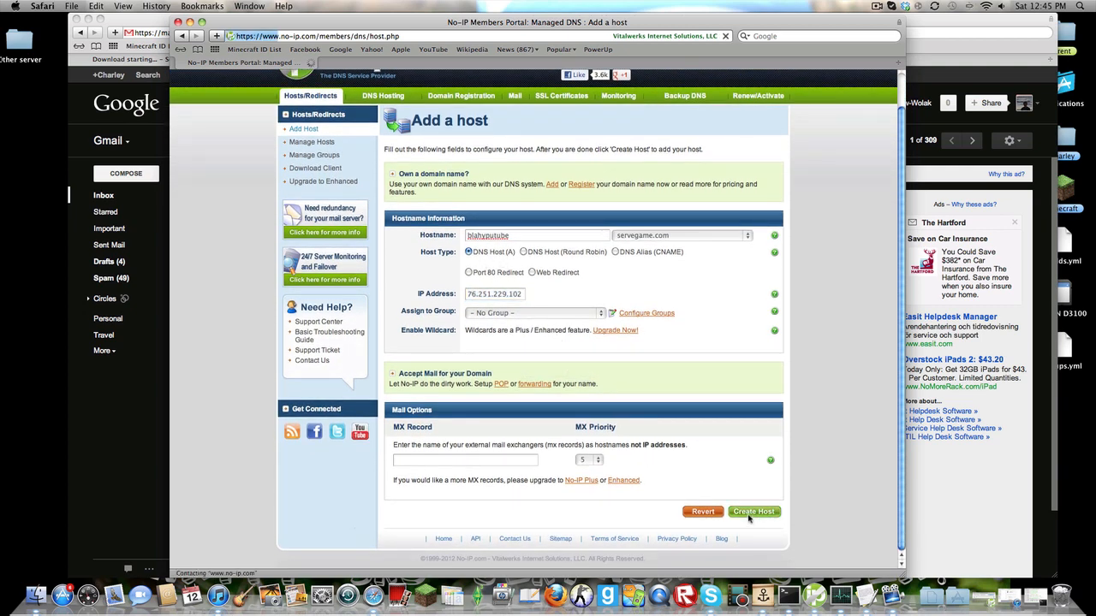
pyautogui.click(753, 512)
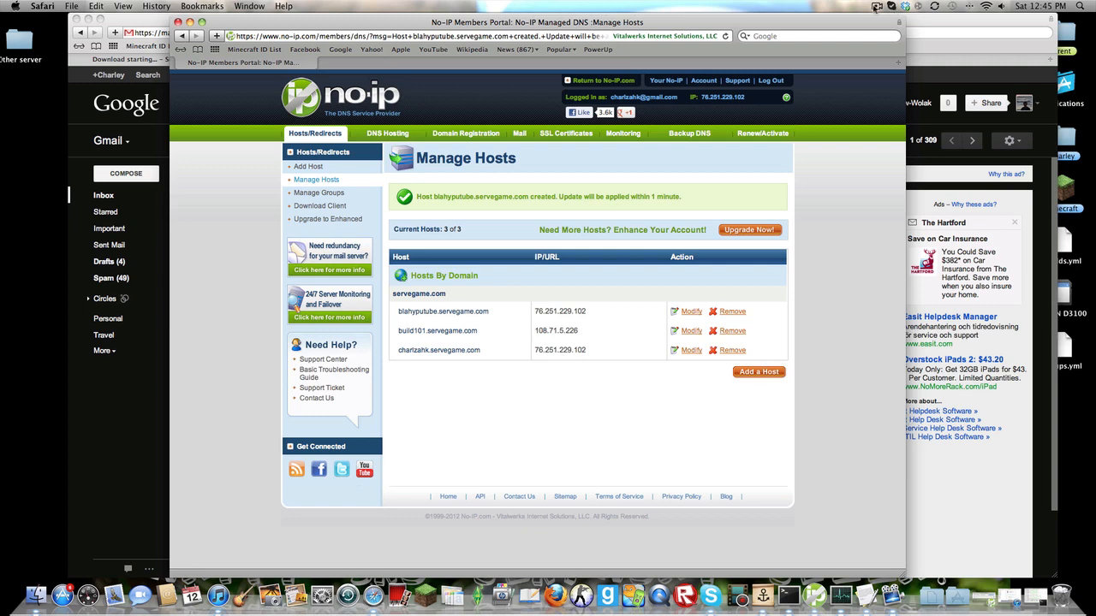
# Bring Port Map back to the front from the Dock after checking the host list.
pyautogui.click(877, 7)
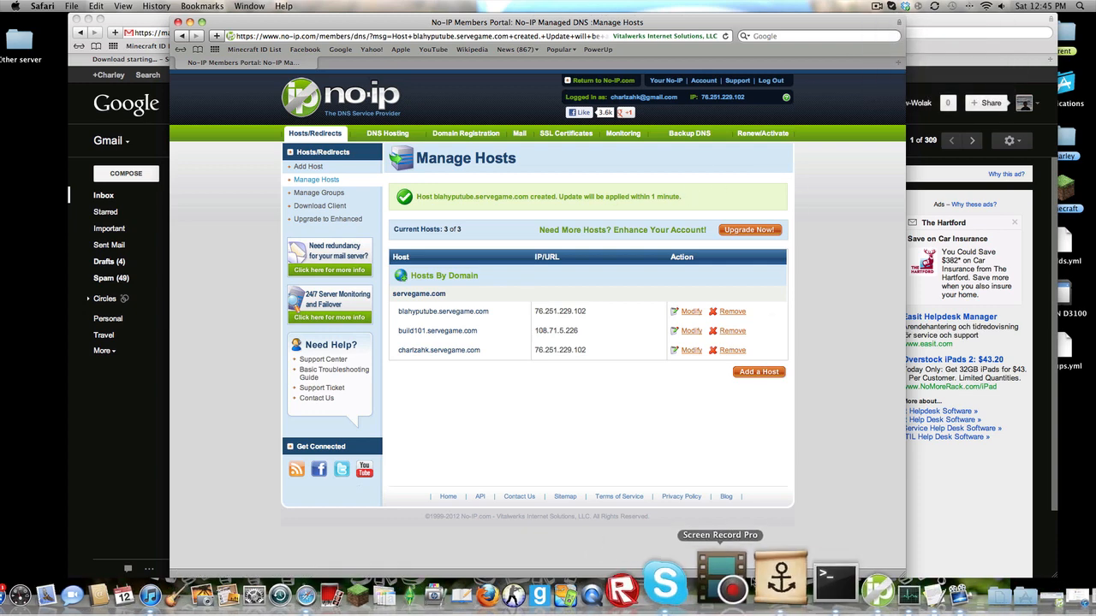
pyautogui.click(778, 579)
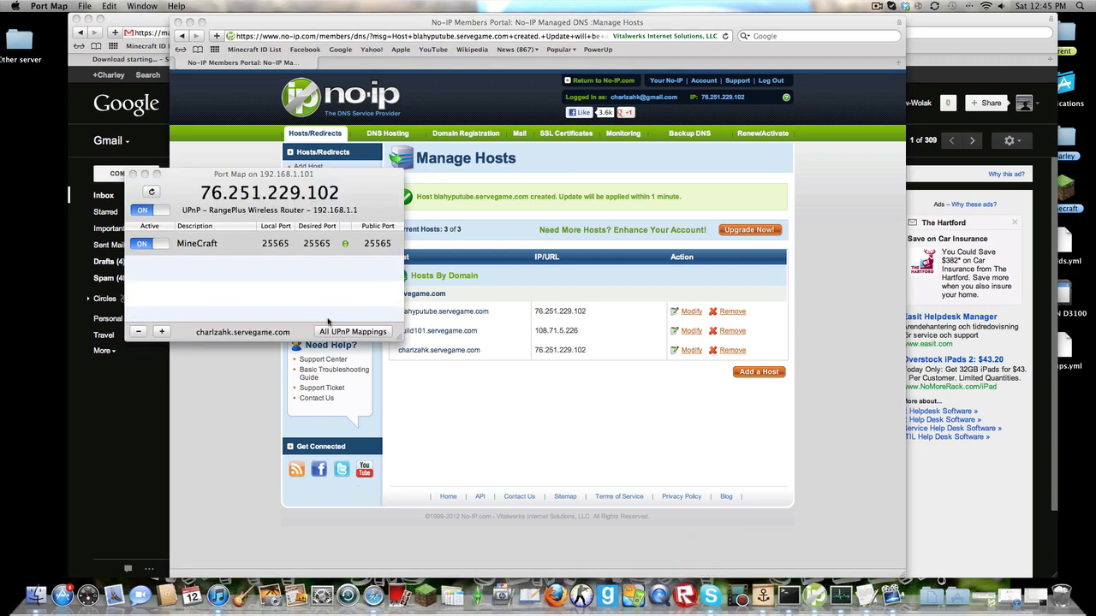
pyautogui.doubleClick(197, 243)
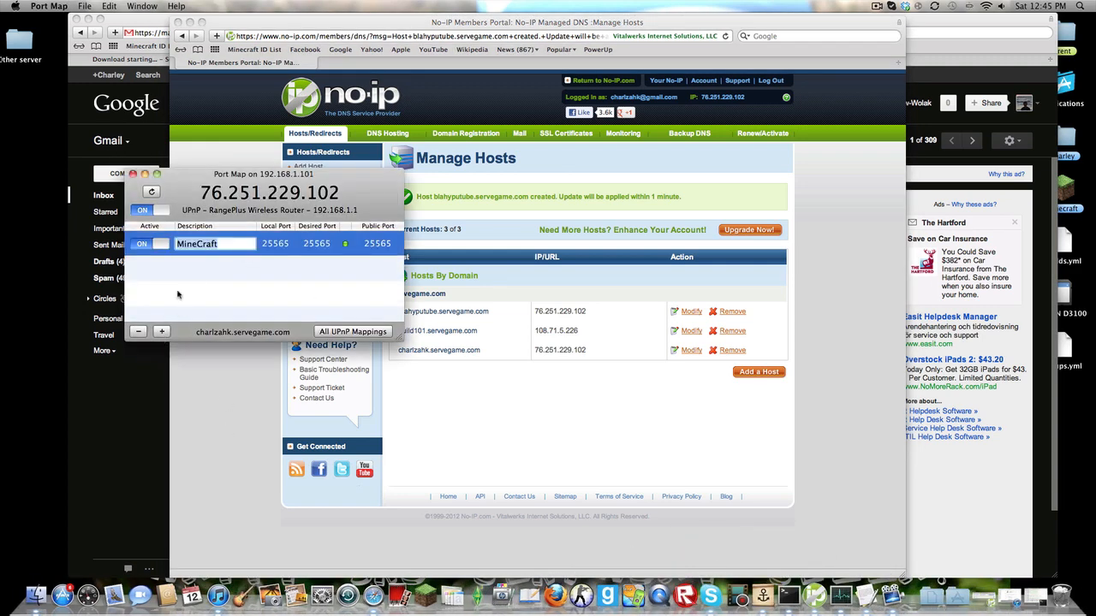
pyautogui.click(161, 332)
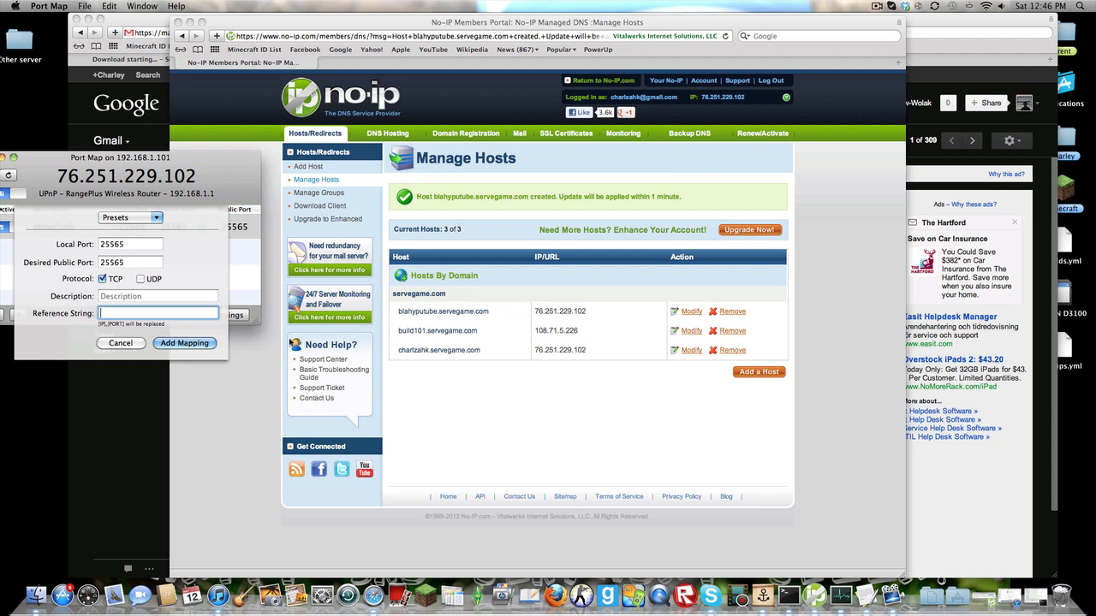
pyautogui.write('b')
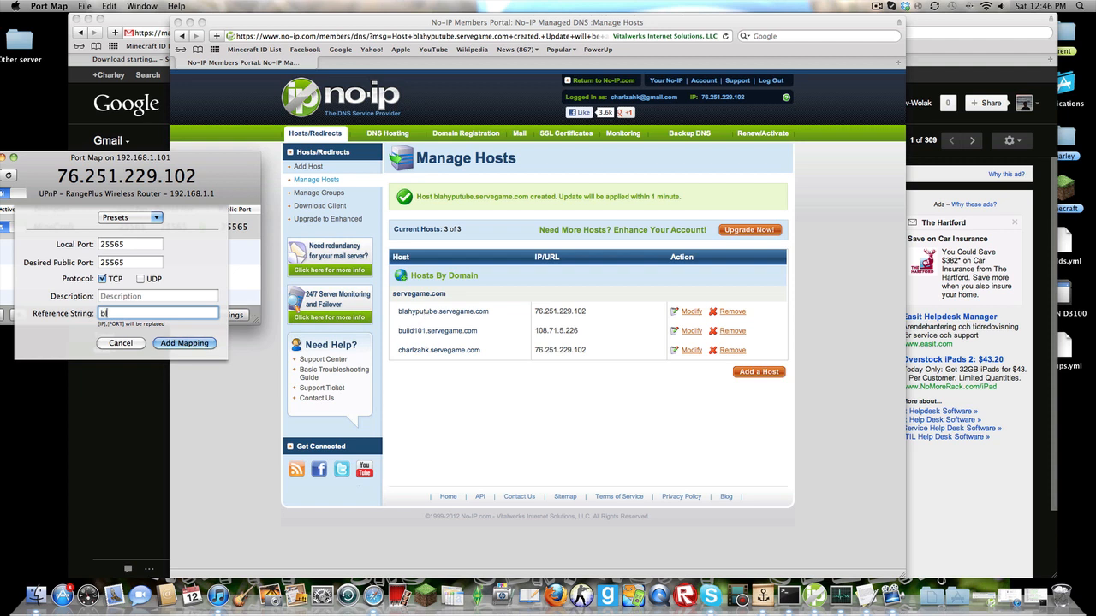
pyautogui.write('lahyput')
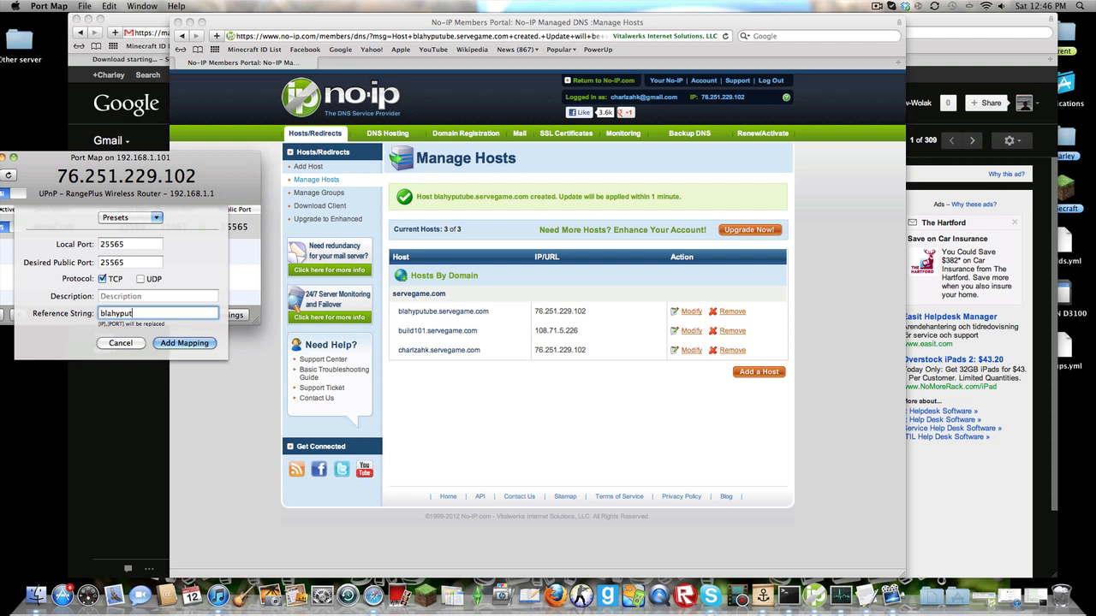
pyautogui.write('ube.s')
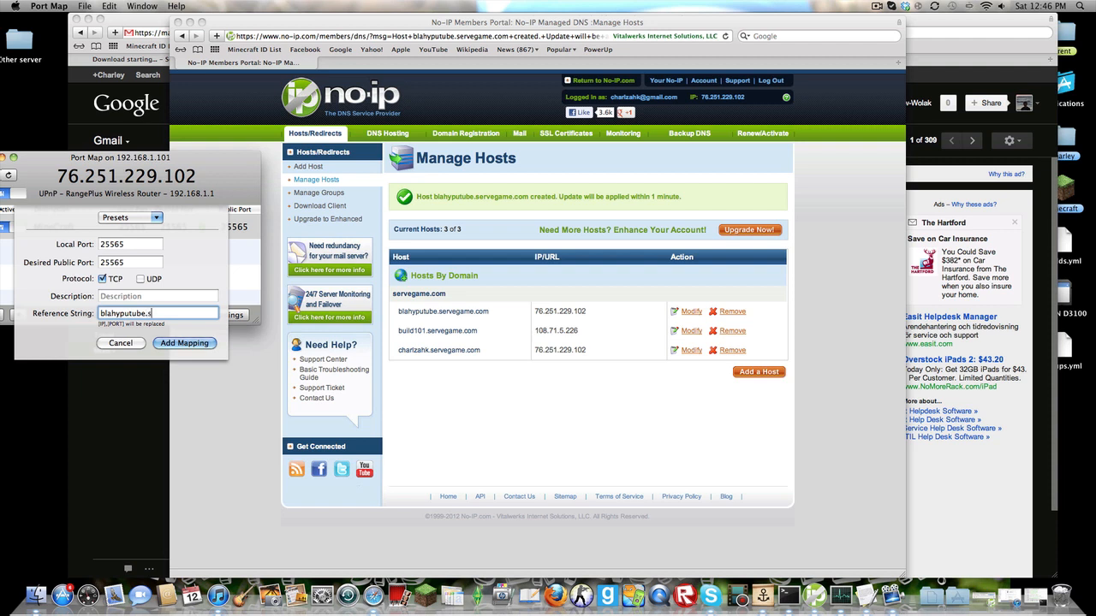
pyautogui.press('Backspace')
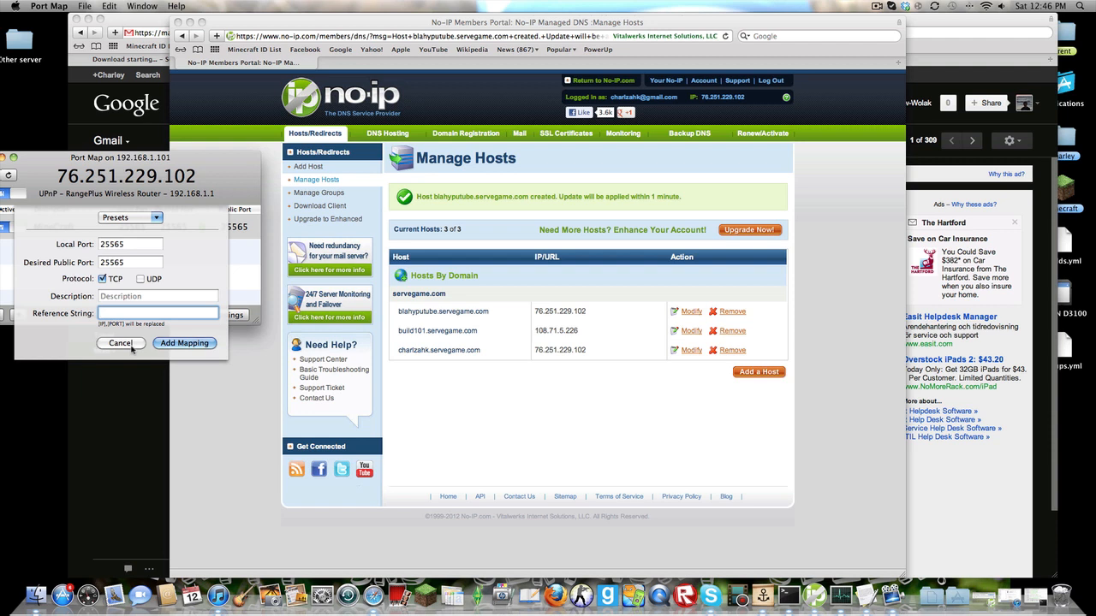
pyautogui.click(185, 342)
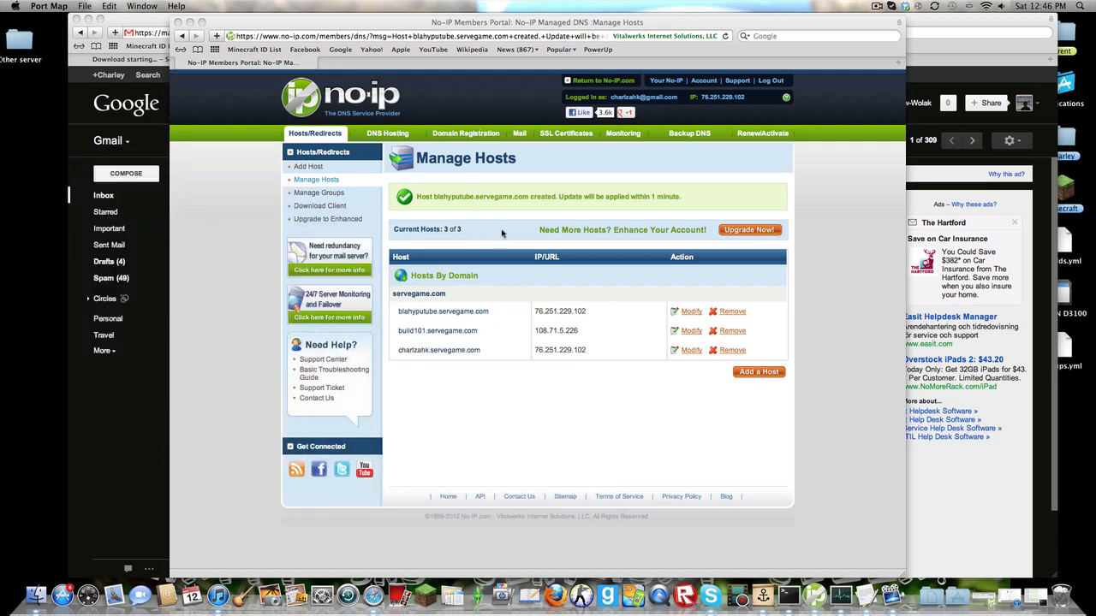
pyautogui.moveTo(325, 201)
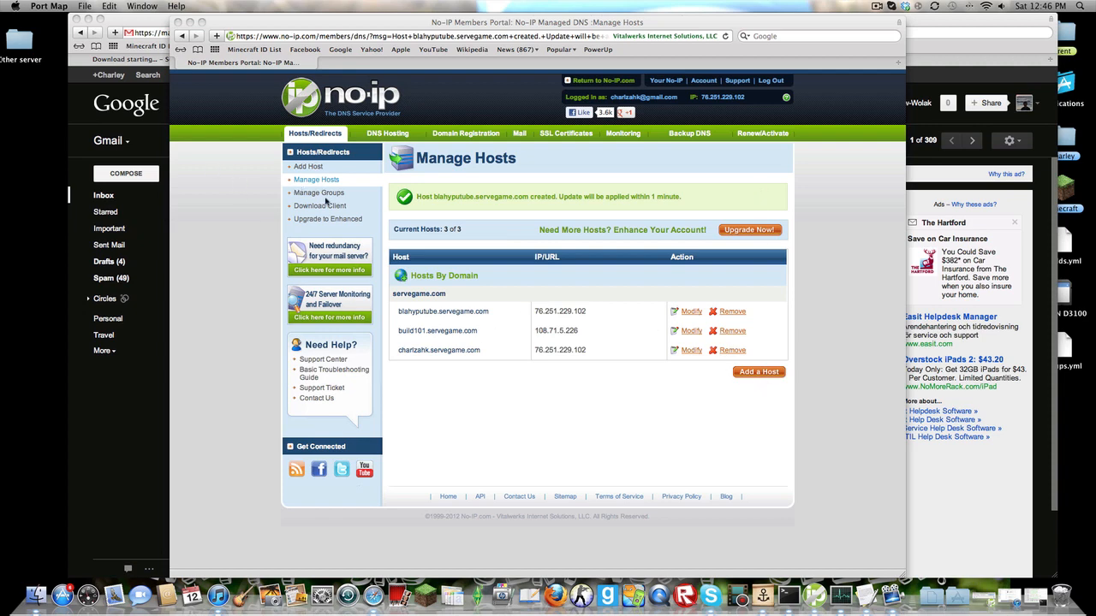
# Go to No-IP's Download Client page and launch the No-IP DUC app.
pyautogui.click(319, 206)
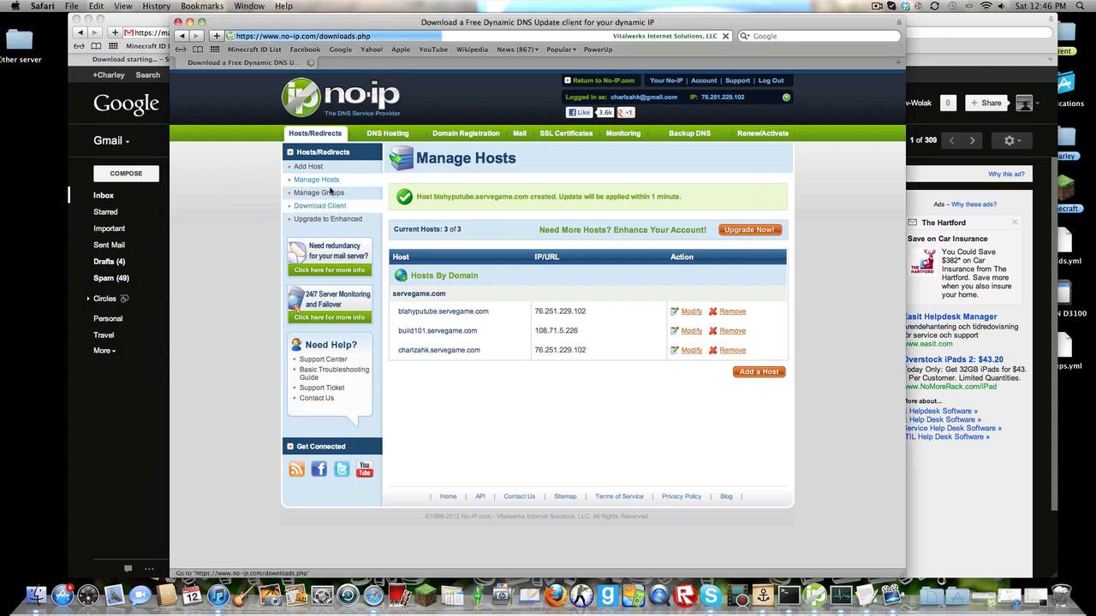
pyautogui.click(319, 205)
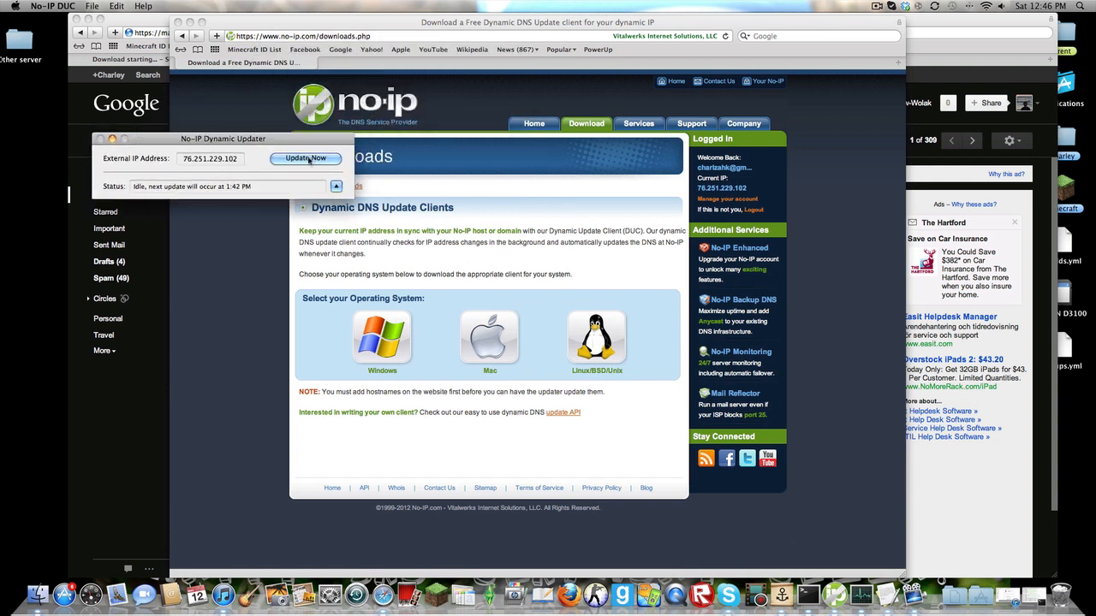
# Unlock the No-IP DUC Preferences with the administrator password.
pyautogui.click(305, 158)
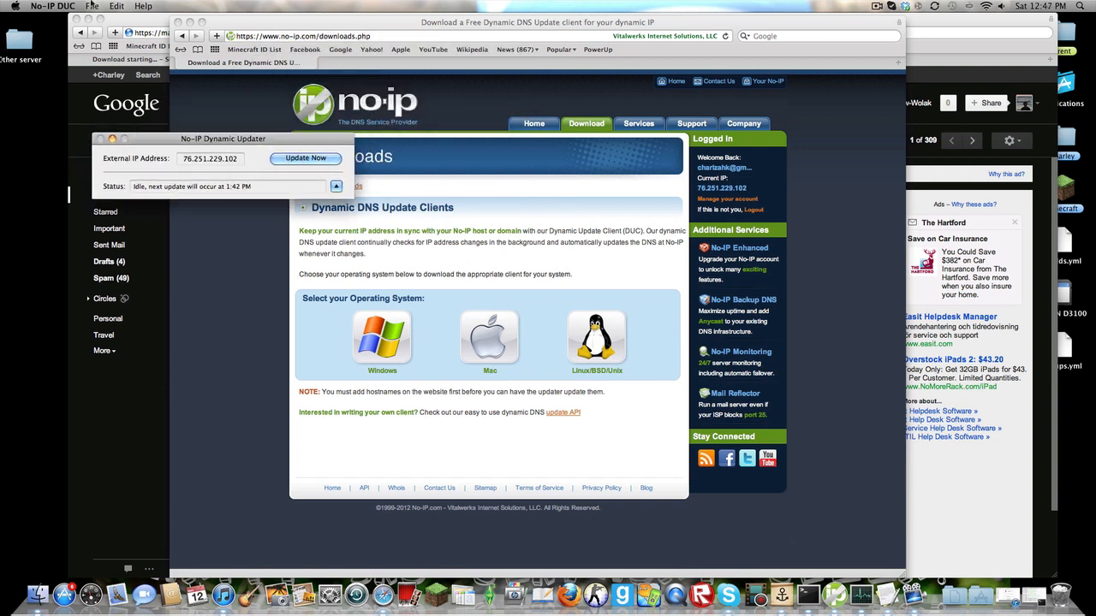
pyautogui.click(51, 7)
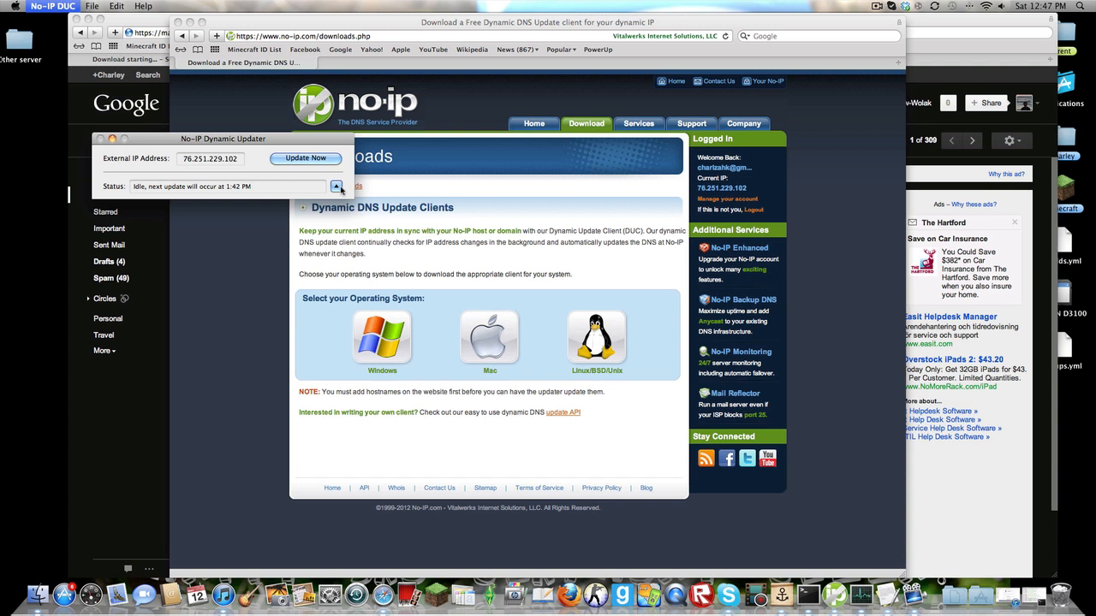
pyautogui.click(336, 186)
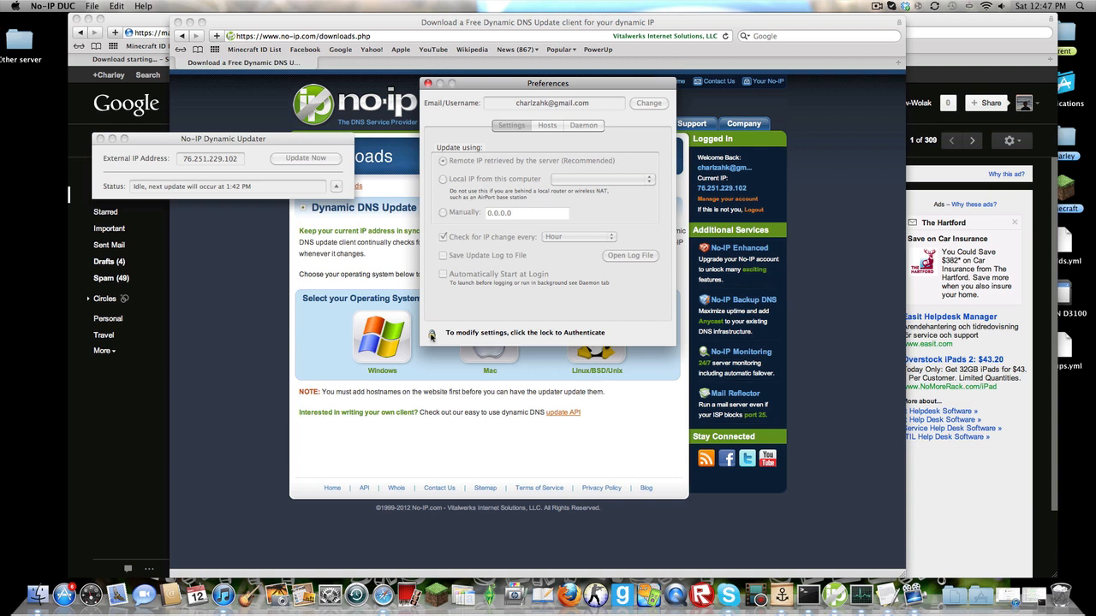
pyautogui.click(432, 334)
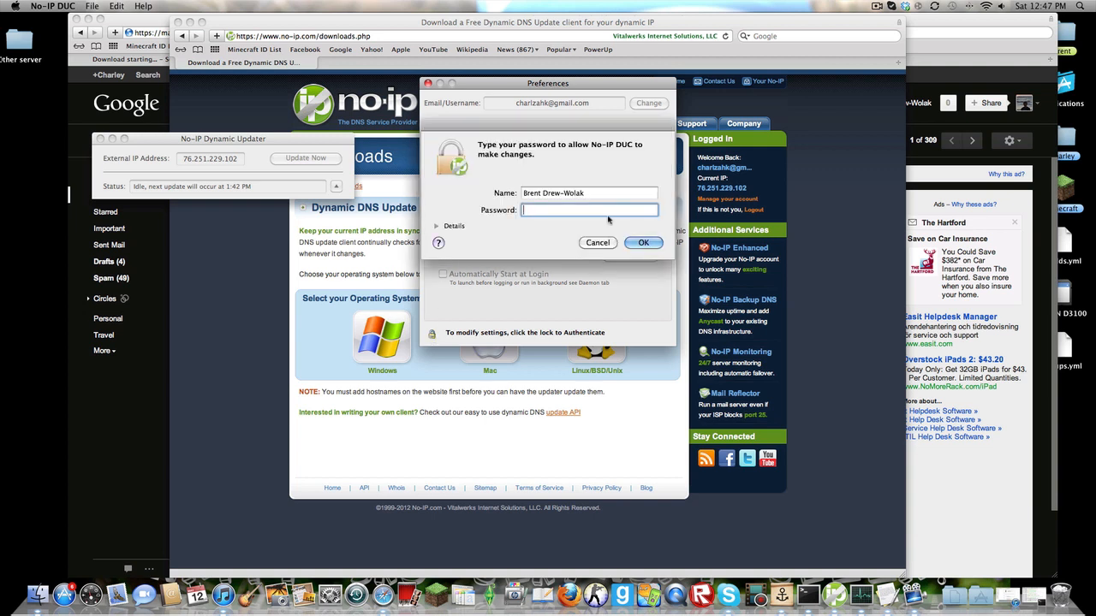
pyautogui.write('password')
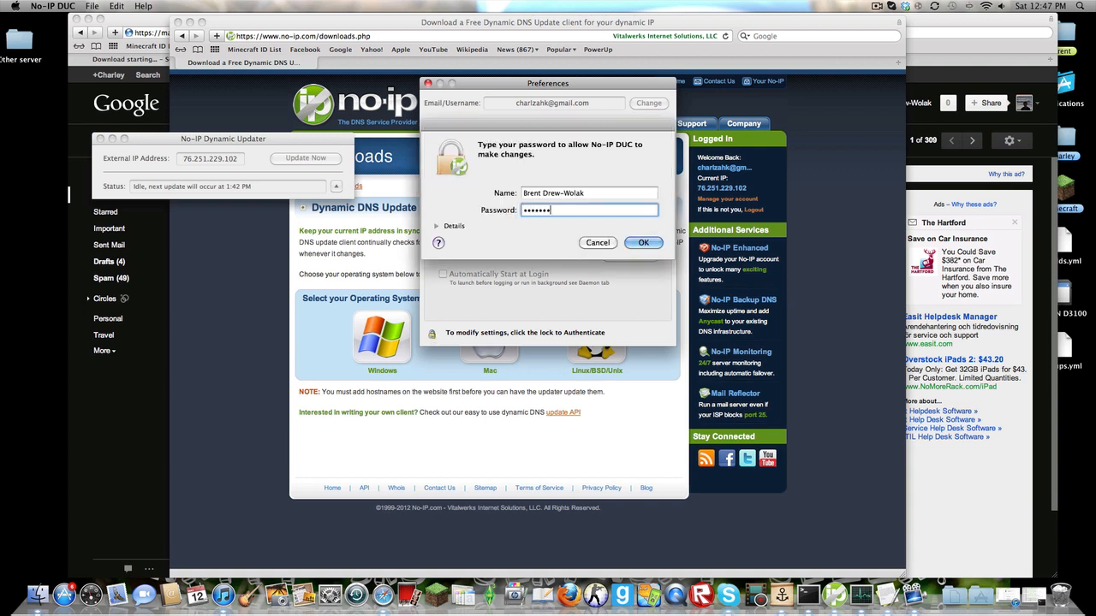
pyautogui.write('•••••')
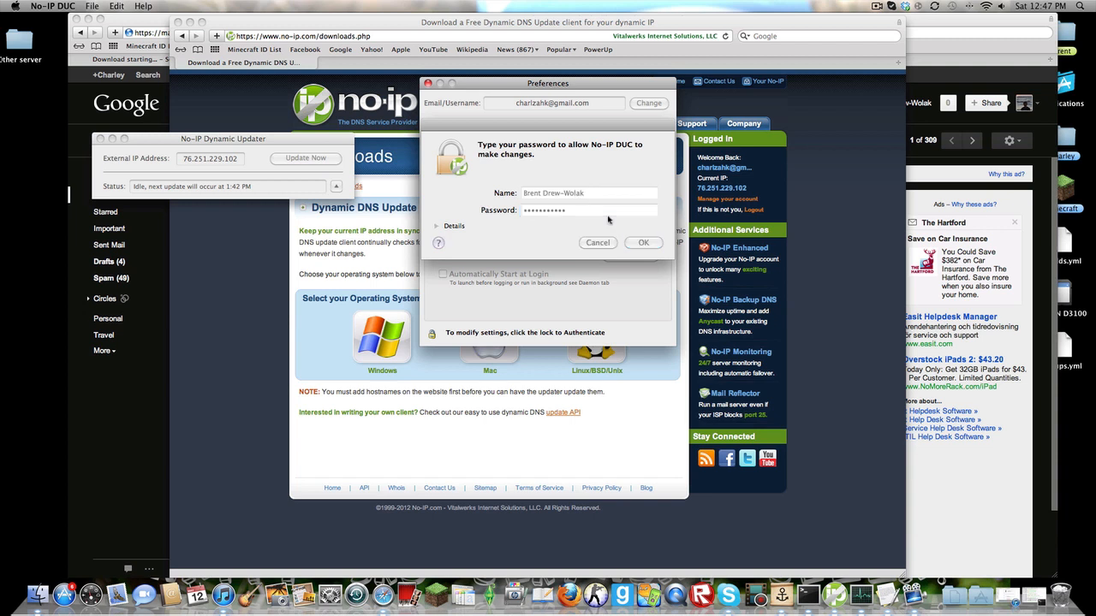
pyautogui.click(644, 243)
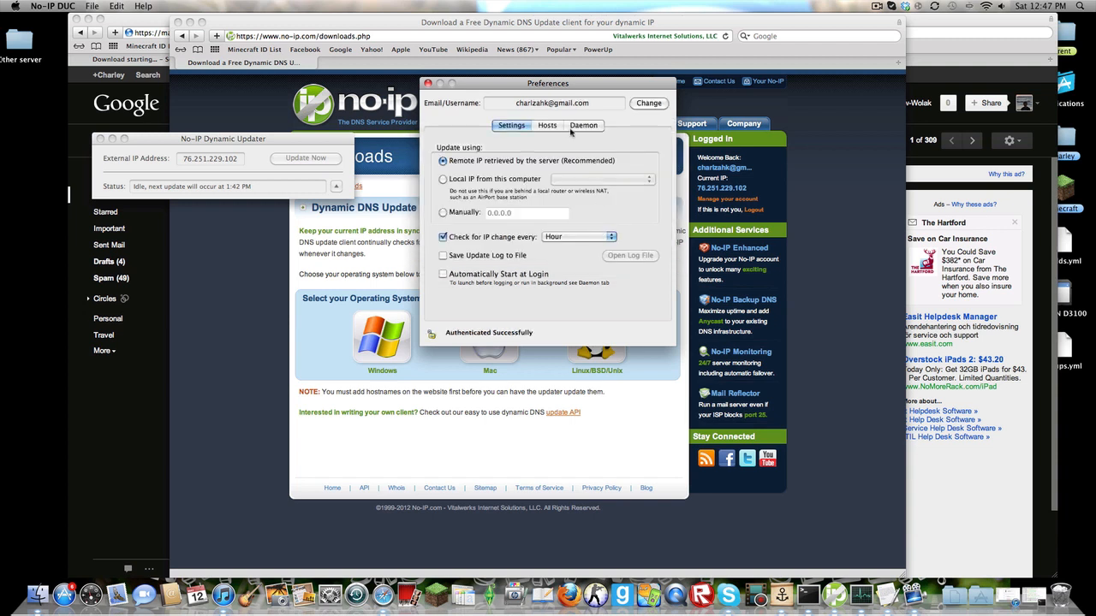
# Tick one servegame.com hostname for updating on the Hosts list, then return to Settings.
pyautogui.click(548, 125)
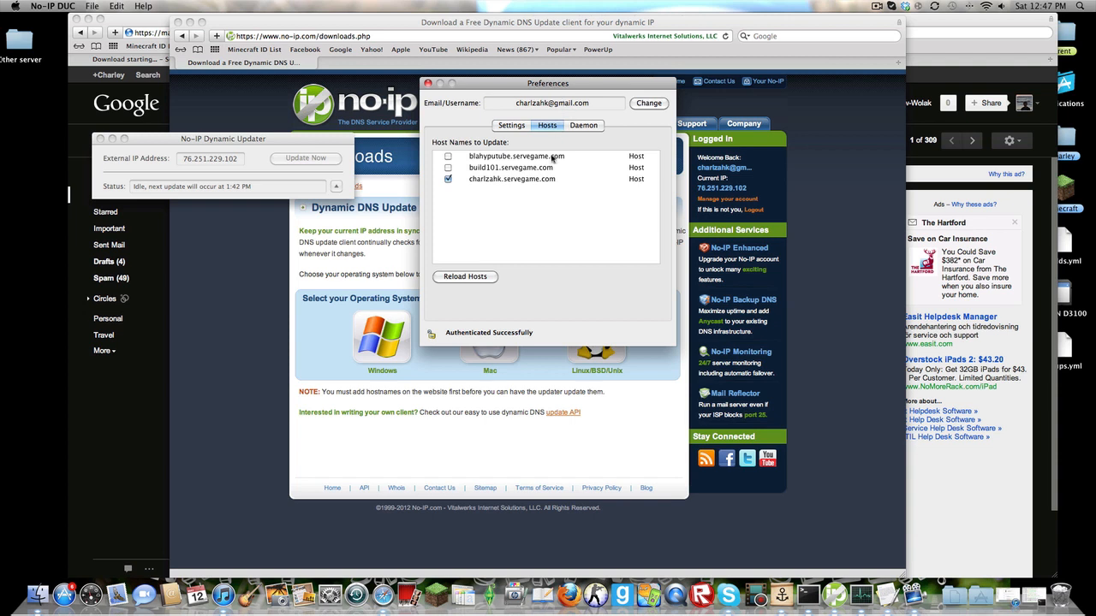
pyautogui.click(449, 158)
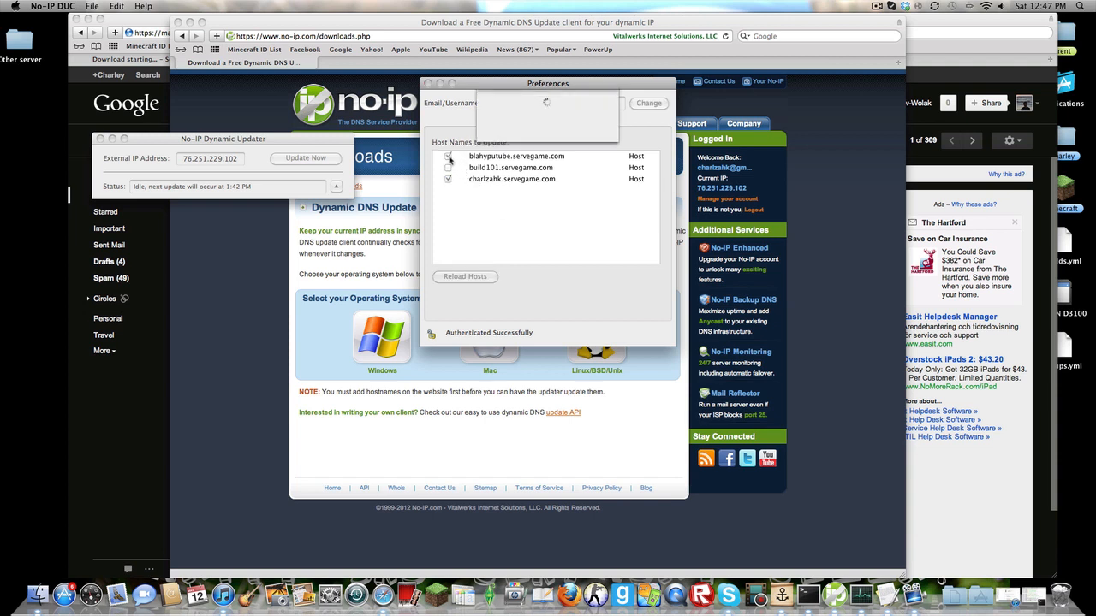
pyautogui.click(548, 125)
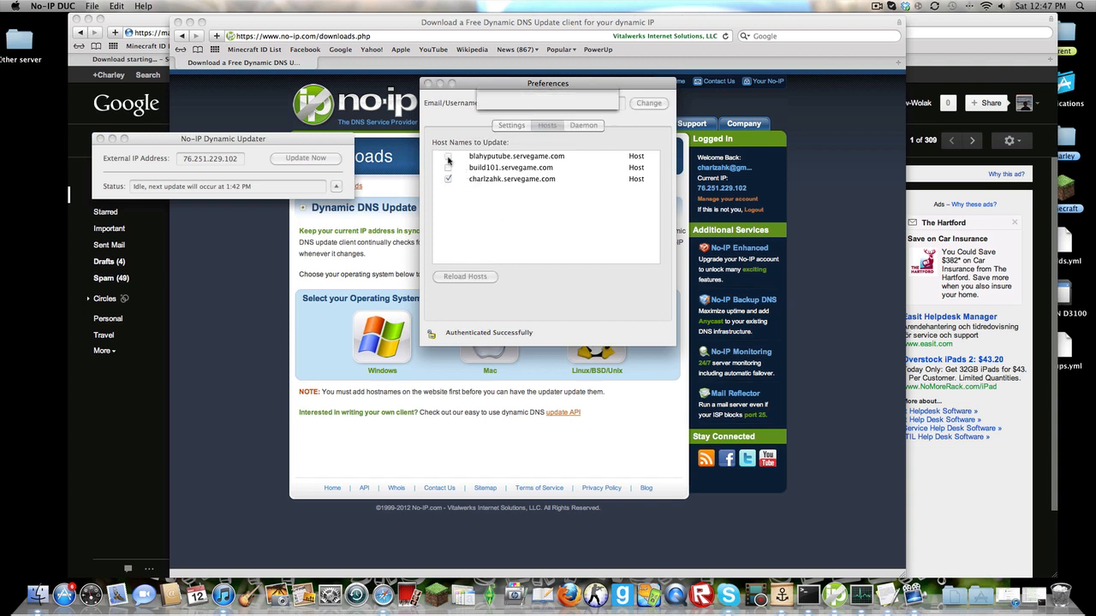
pyautogui.click(449, 158)
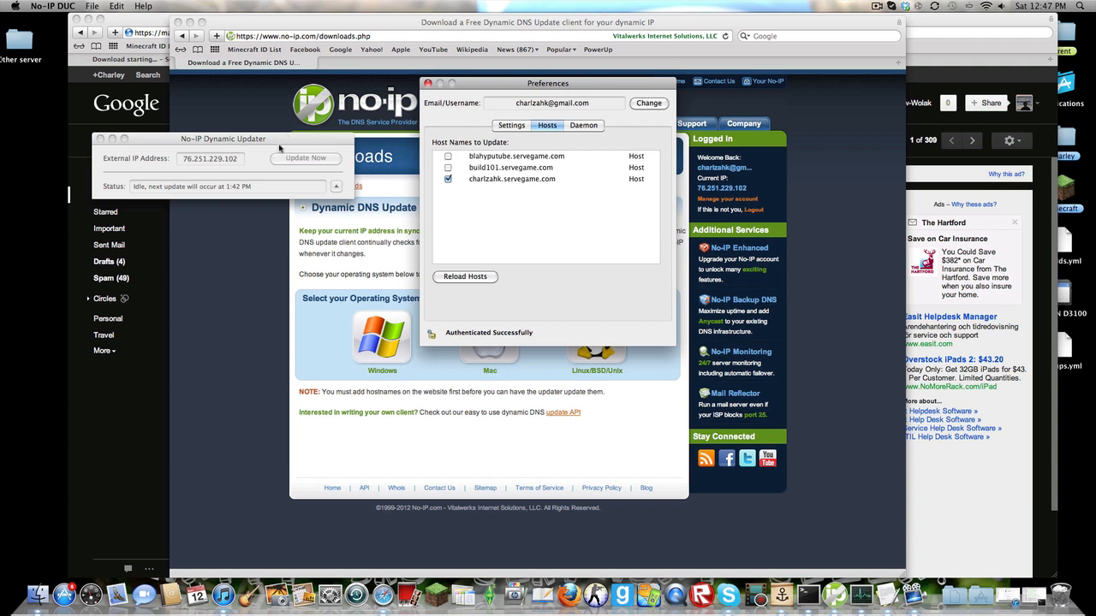
pyautogui.moveTo(308, 151)
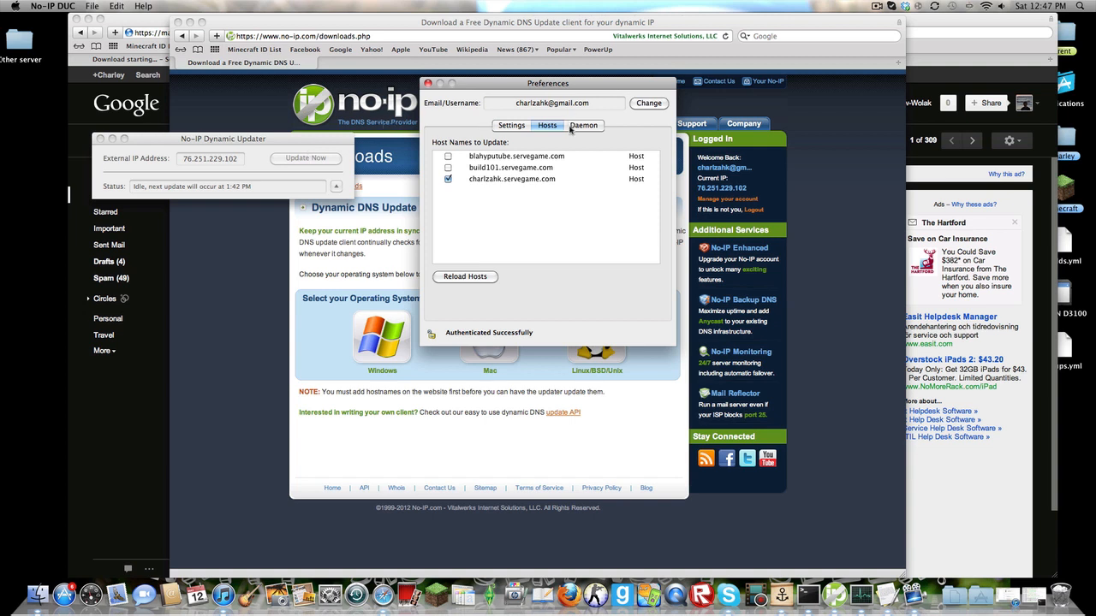
pyautogui.click(510, 125)
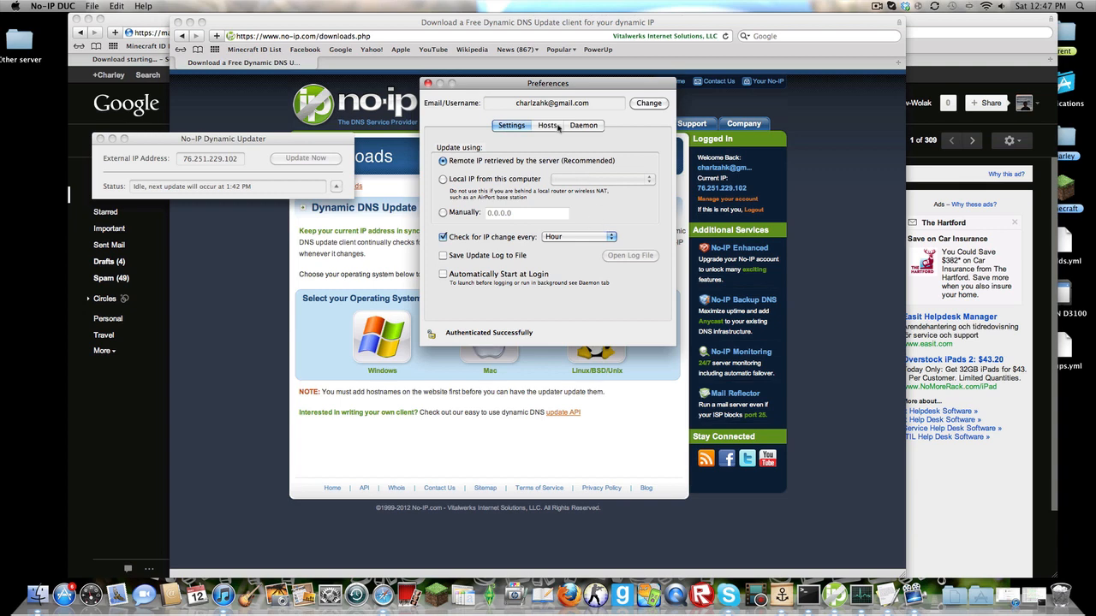
# Keep 'Remote IP retrieved by the server' selected and close the Preferences window.
pyautogui.click(548, 125)
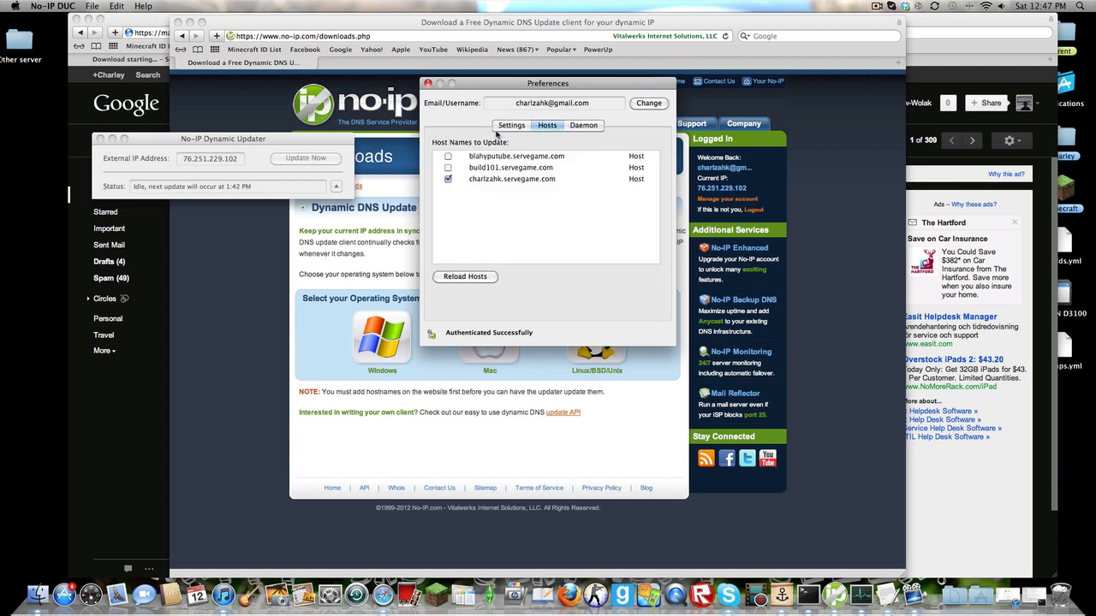
pyautogui.click(510, 125)
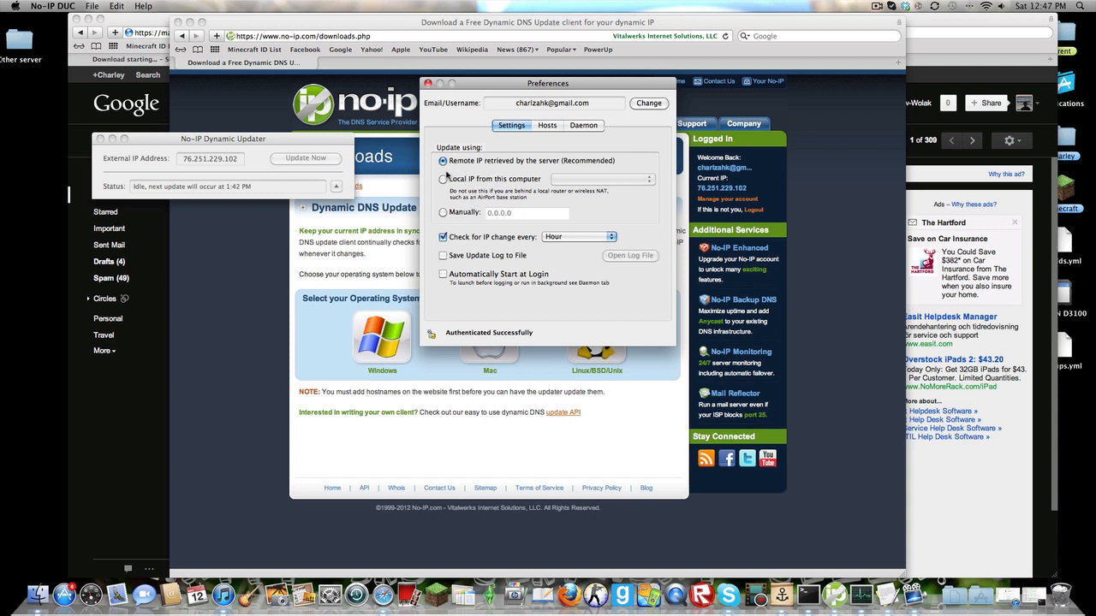
pyautogui.moveTo(562, 166)
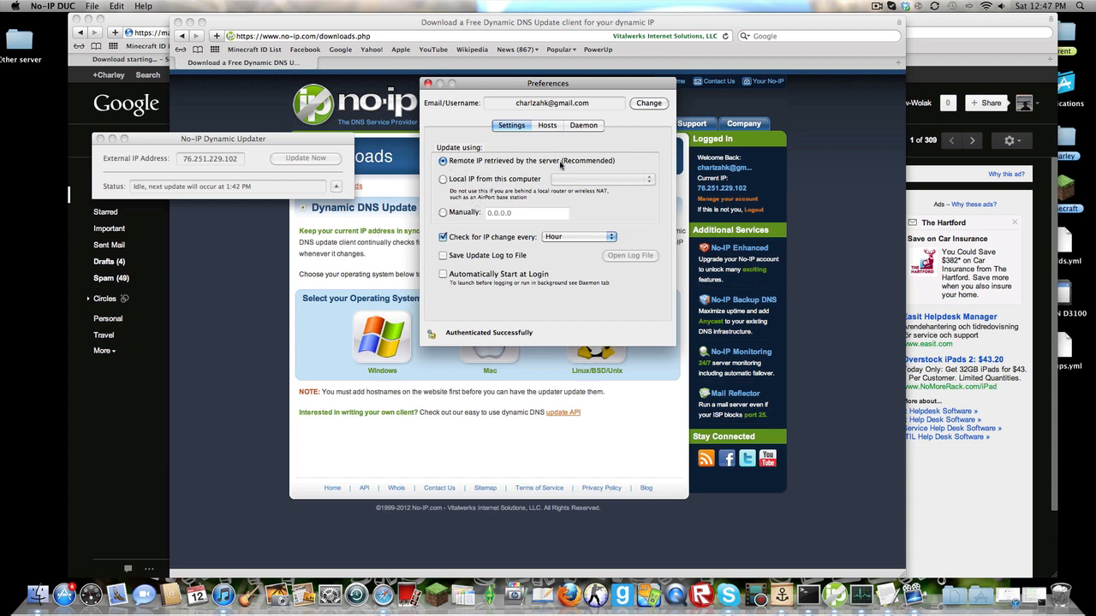
pyautogui.moveTo(514, 181)
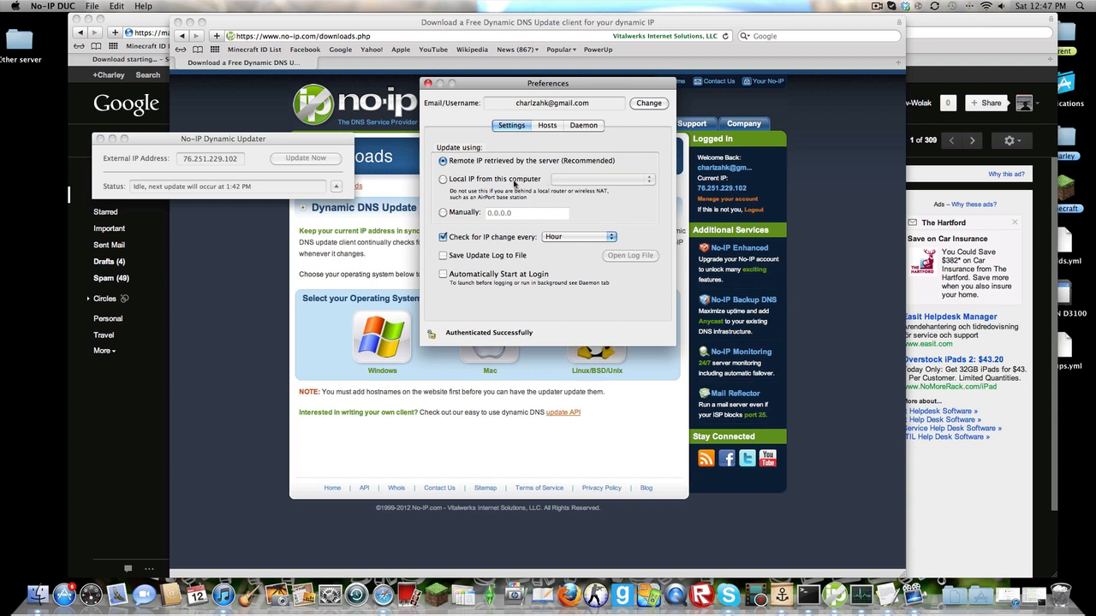
pyautogui.moveTo(489, 180)
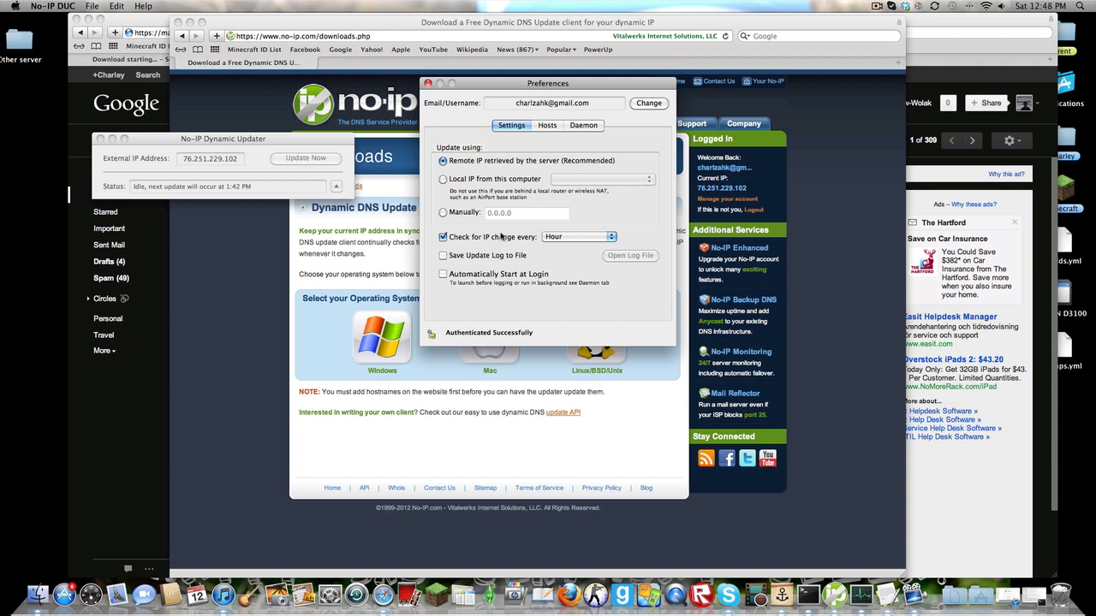
pyautogui.moveTo(512, 226)
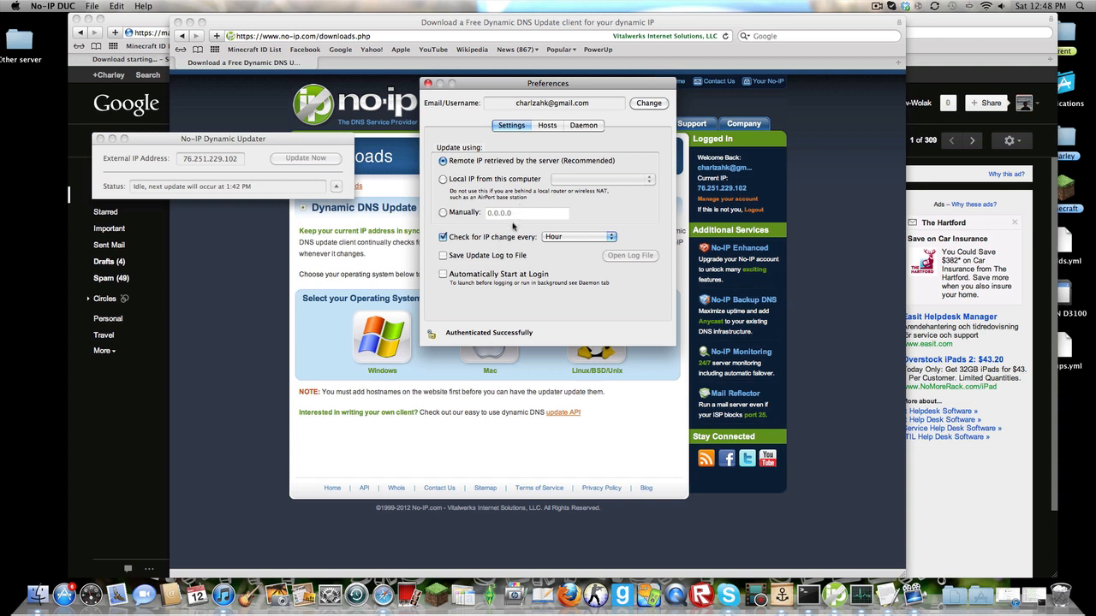
pyautogui.moveTo(574, 226)
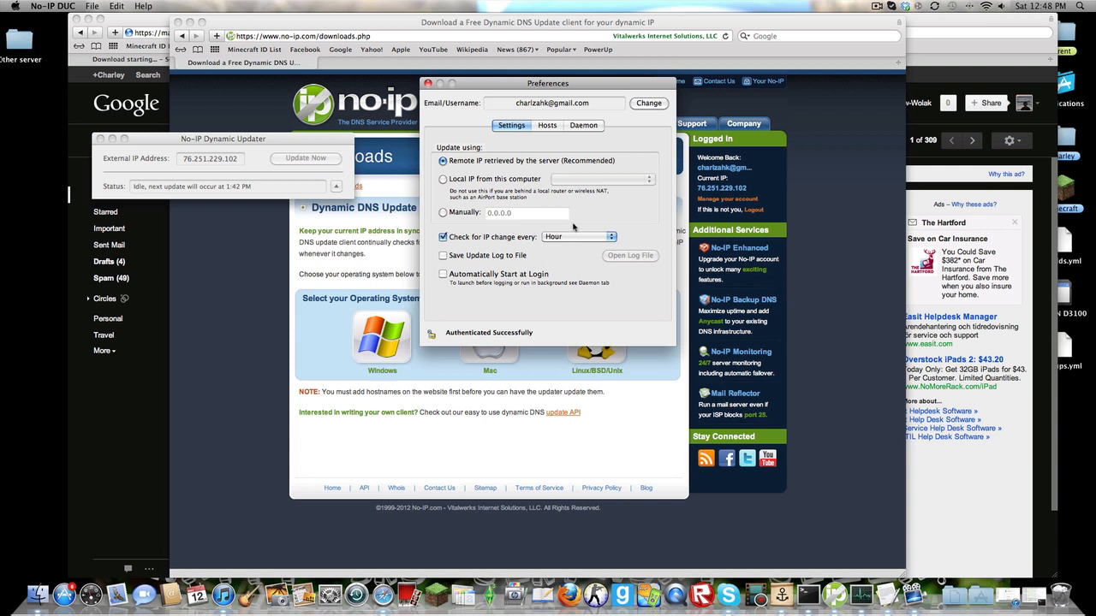
pyautogui.moveTo(504, 161)
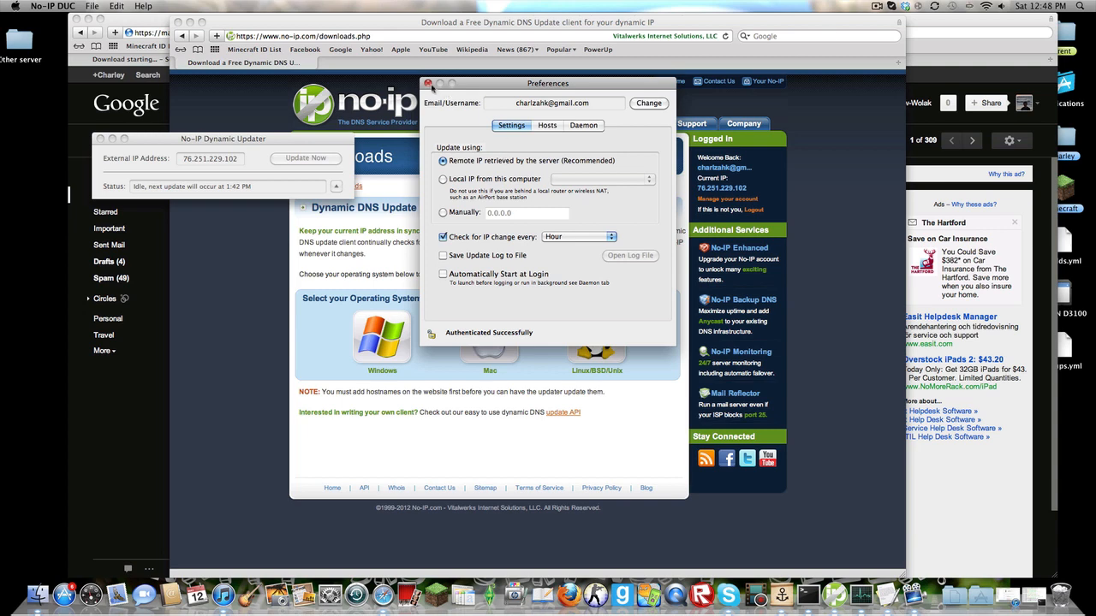
pyautogui.click(428, 82)
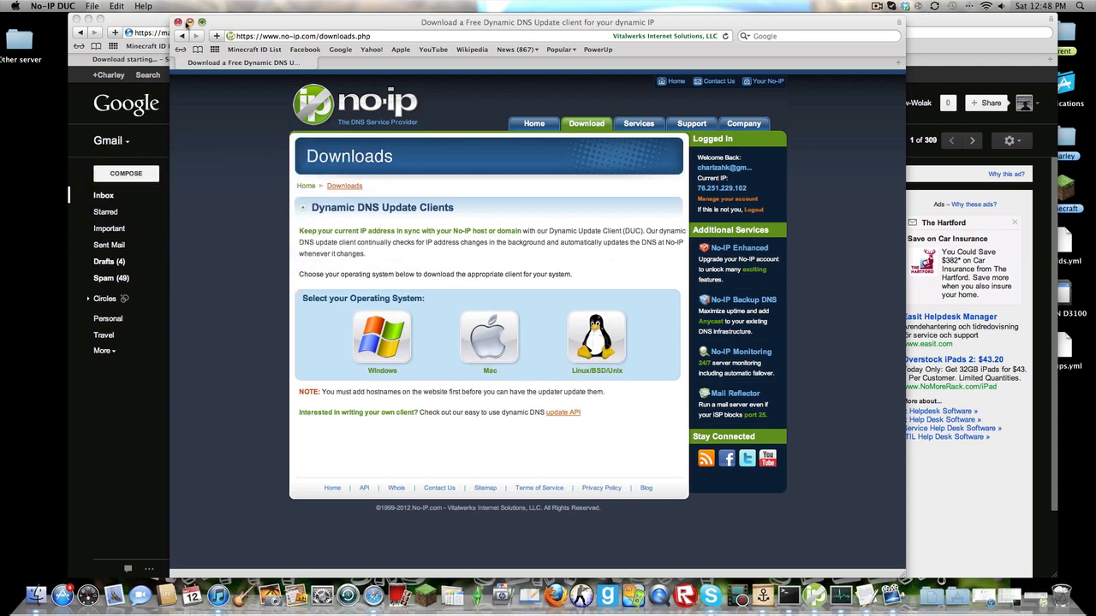
# View the No-IP password-reset email in Gmail, then the Forgot Password confirmation page.
pyautogui.click(428, 58)
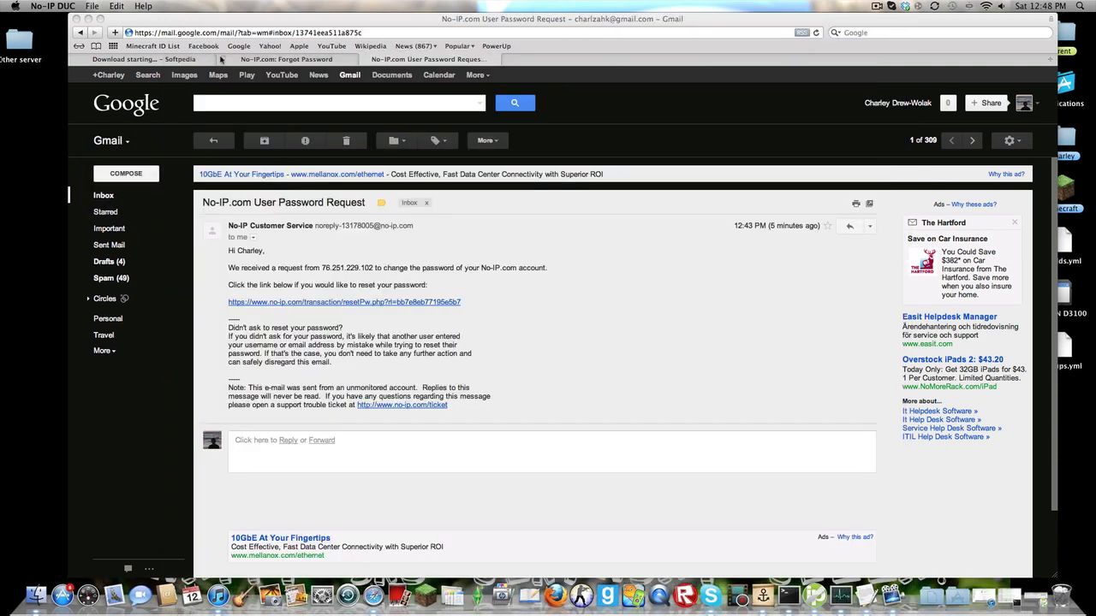
pyautogui.click(286, 59)
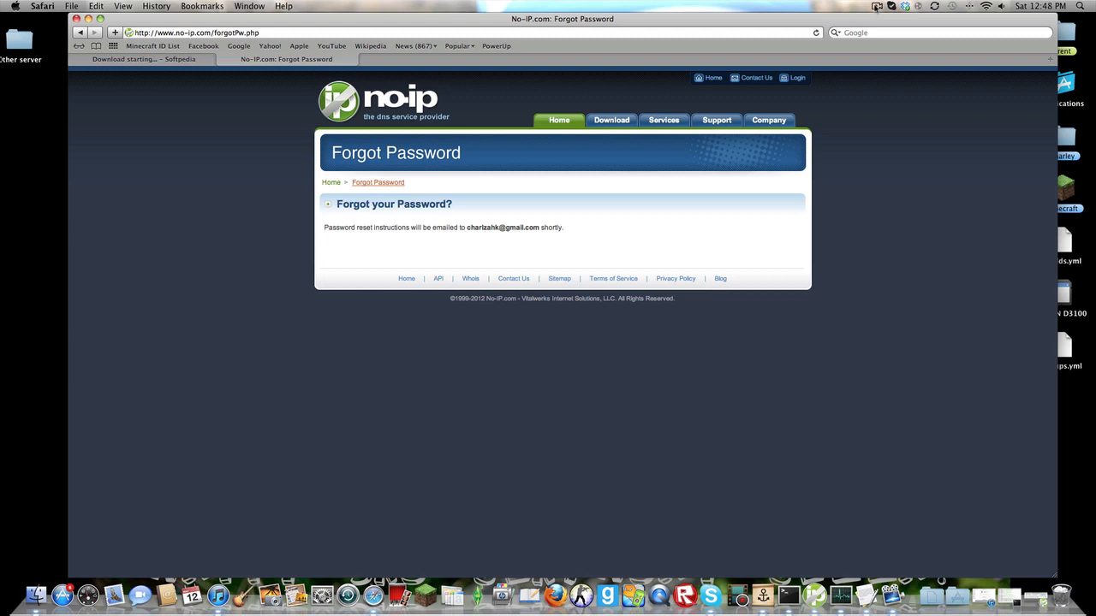
pyautogui.click(877, 6)
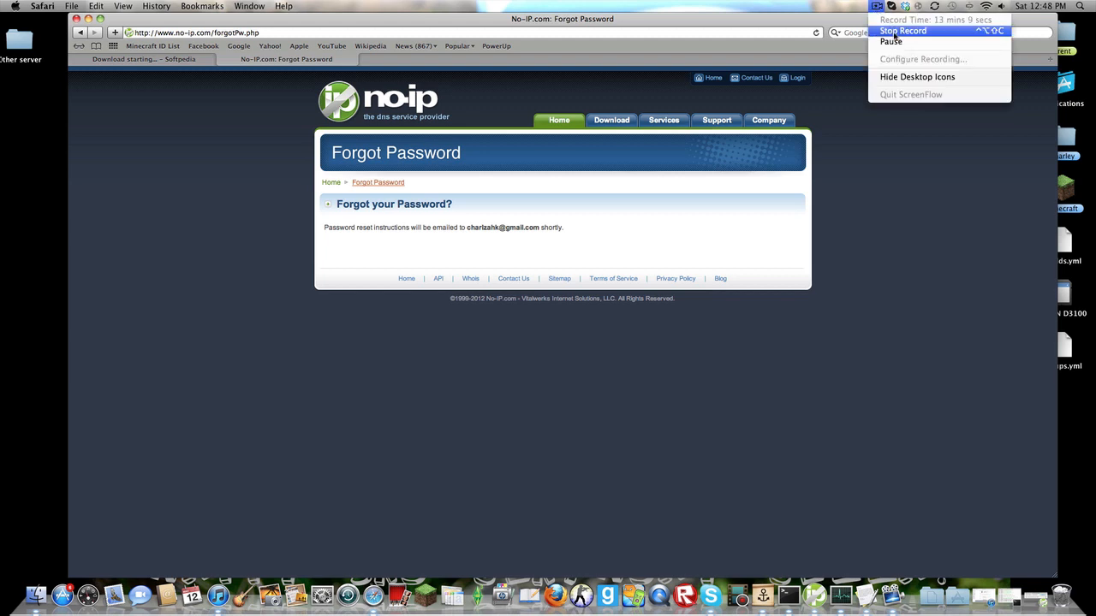